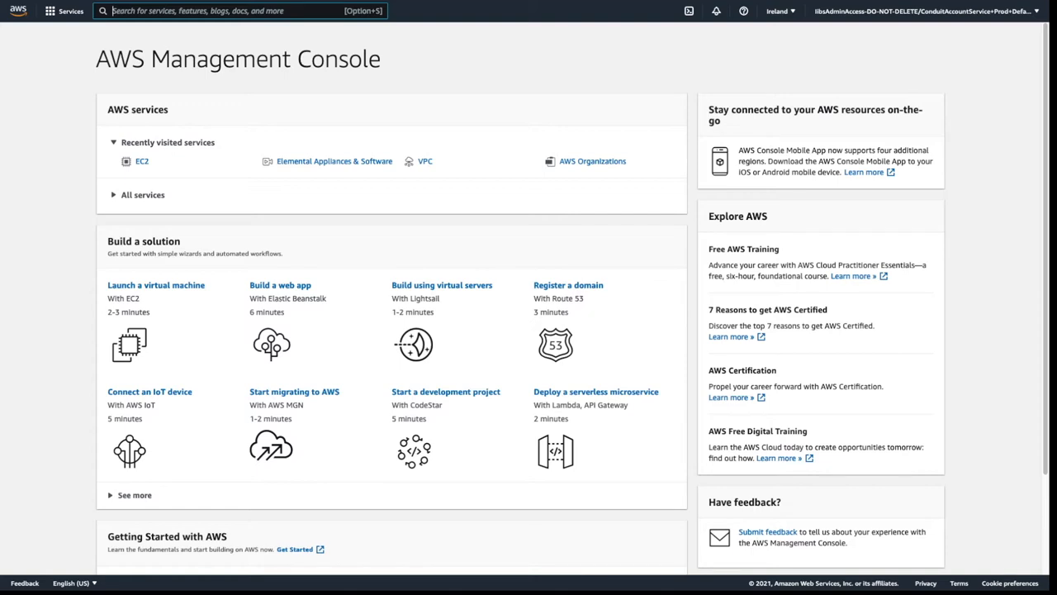
Search for ec2, go to the EC2 service and dismiss the Welcome back notice.
{"action": "type", "text": "ec2"}
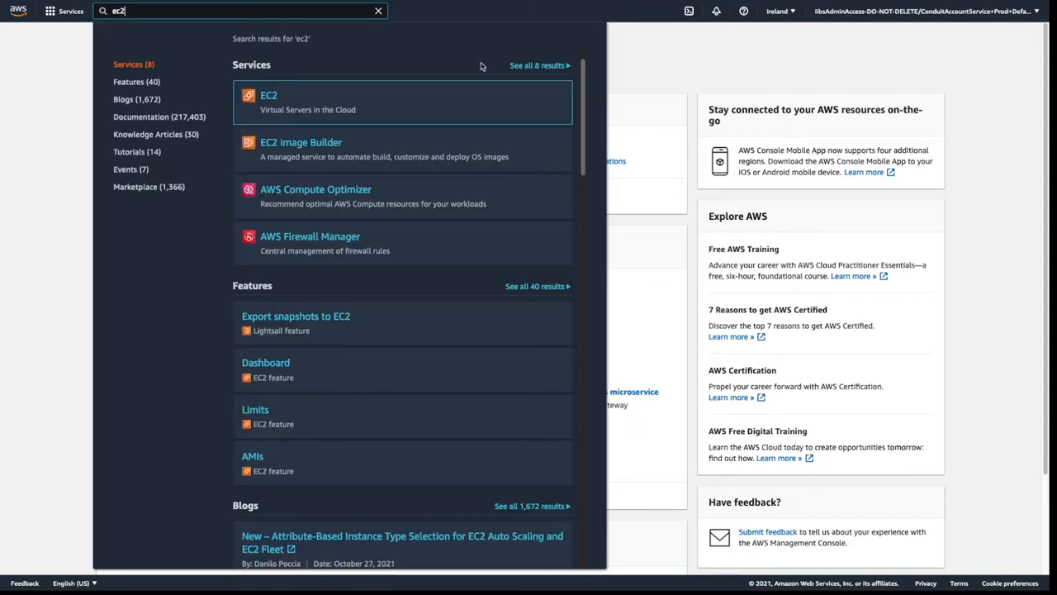
{"action": "left_click", "coordinate": [269, 94]}
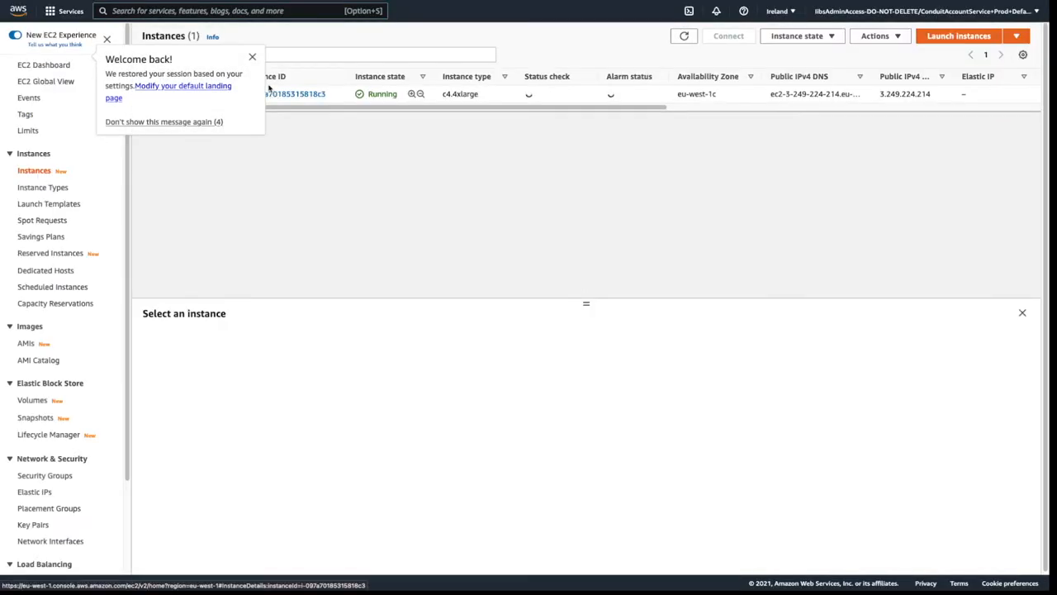
{"action": "left_click", "coordinate": [252, 56]}
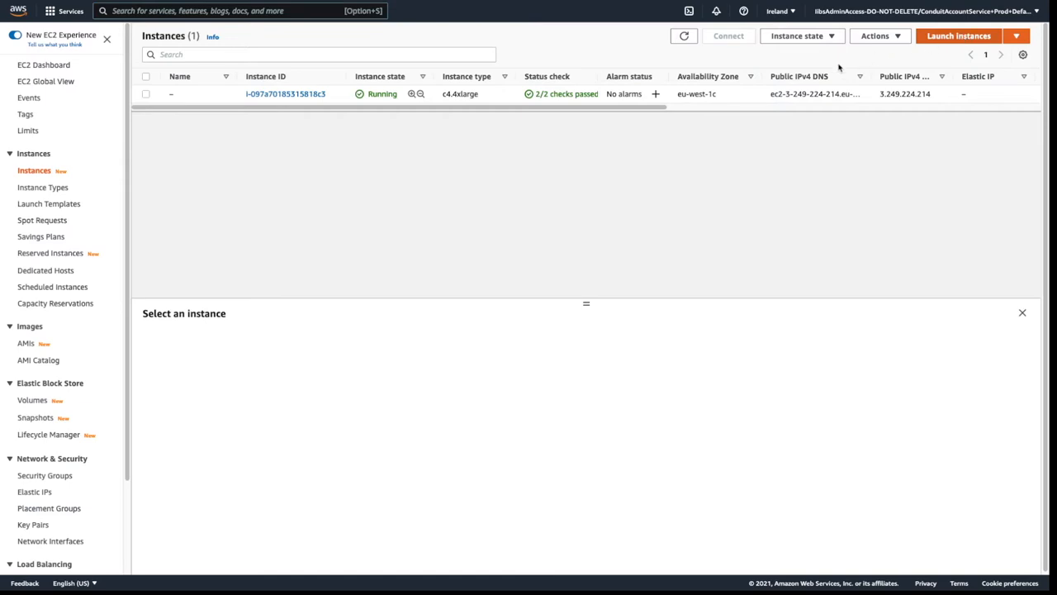
Launch a new instance and select the Amazon Linux 2 AMI (HVM) Kernel 5.10 image.
{"action": "left_click", "coordinate": [958, 37]}
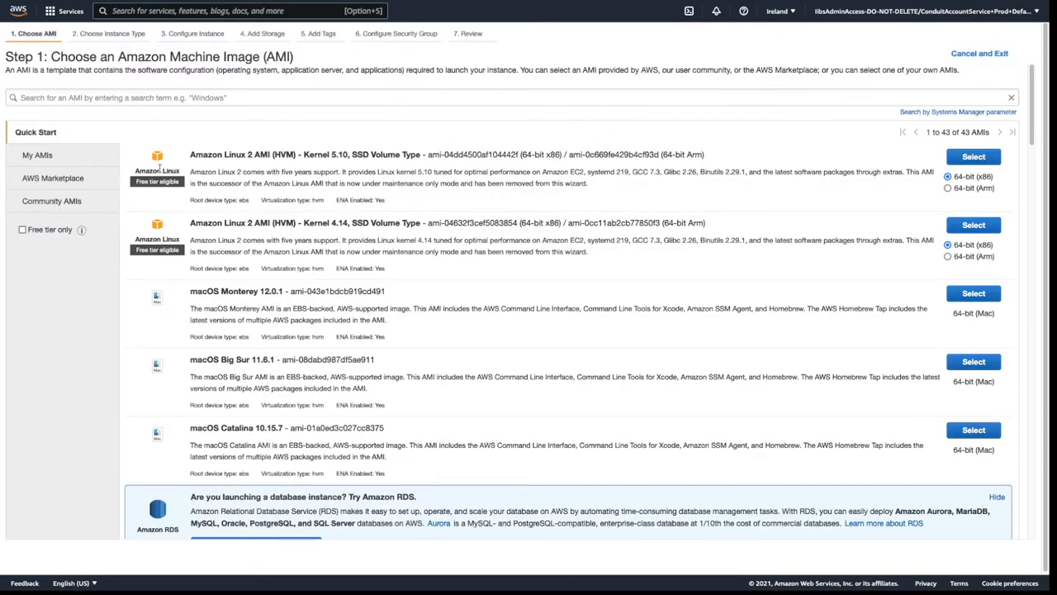
{"action": "scroll", "scroll_direction": "down", "scroll_amount": 3}
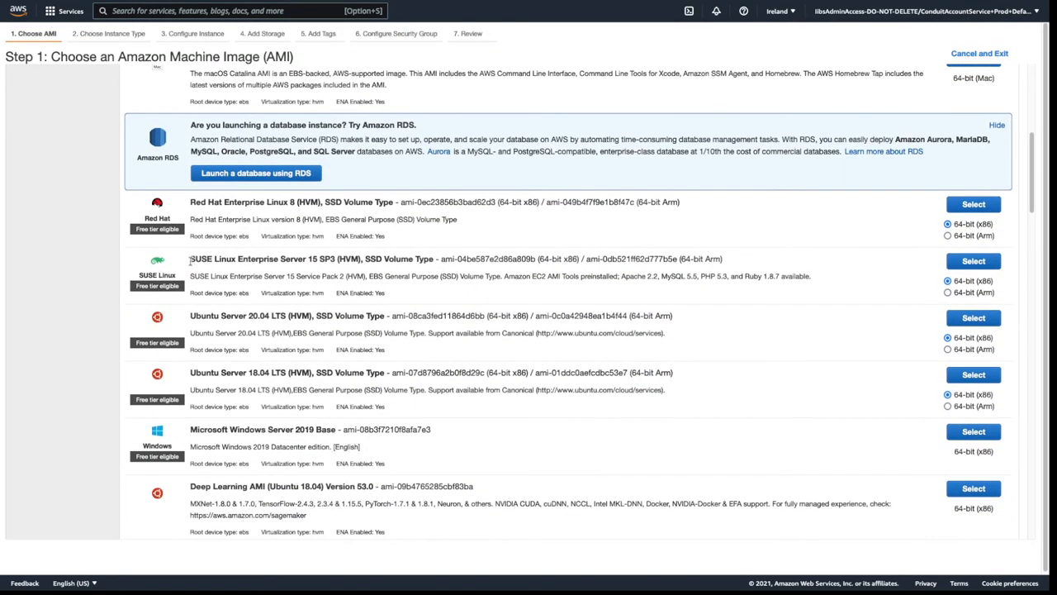
{"action": "scroll", "scroll_direction": "up", "scroll_amount": 3}
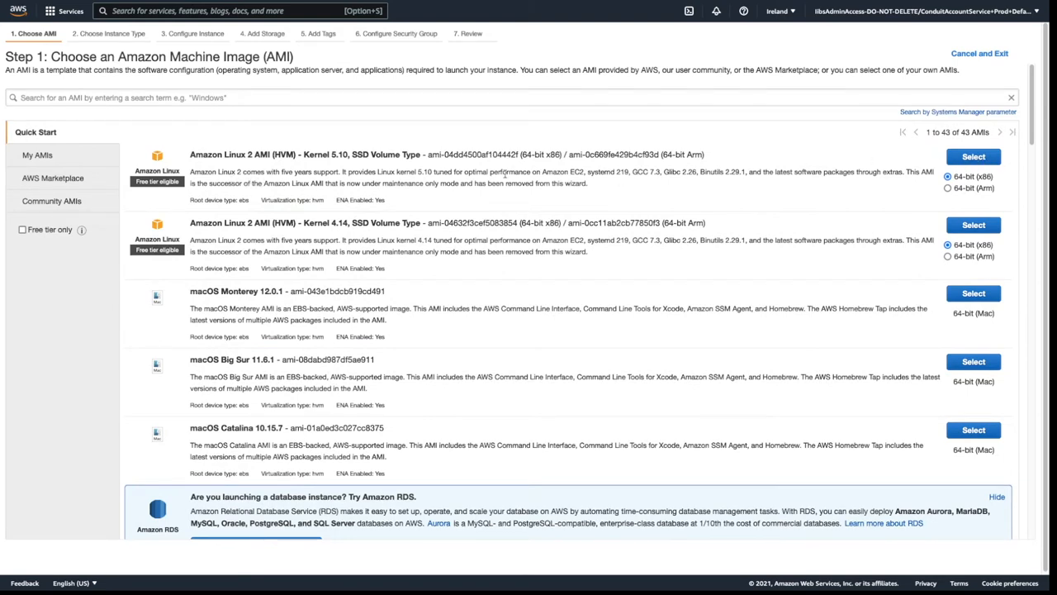
{"action": "mouse_move", "coordinate": [950, 164]}
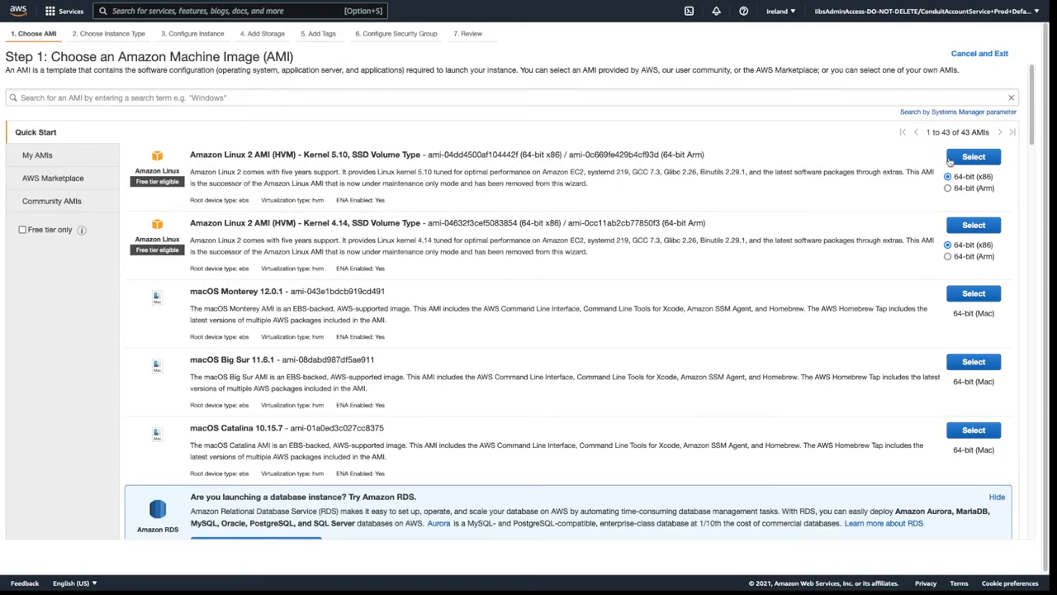
{"action": "left_click", "coordinate": [974, 155]}
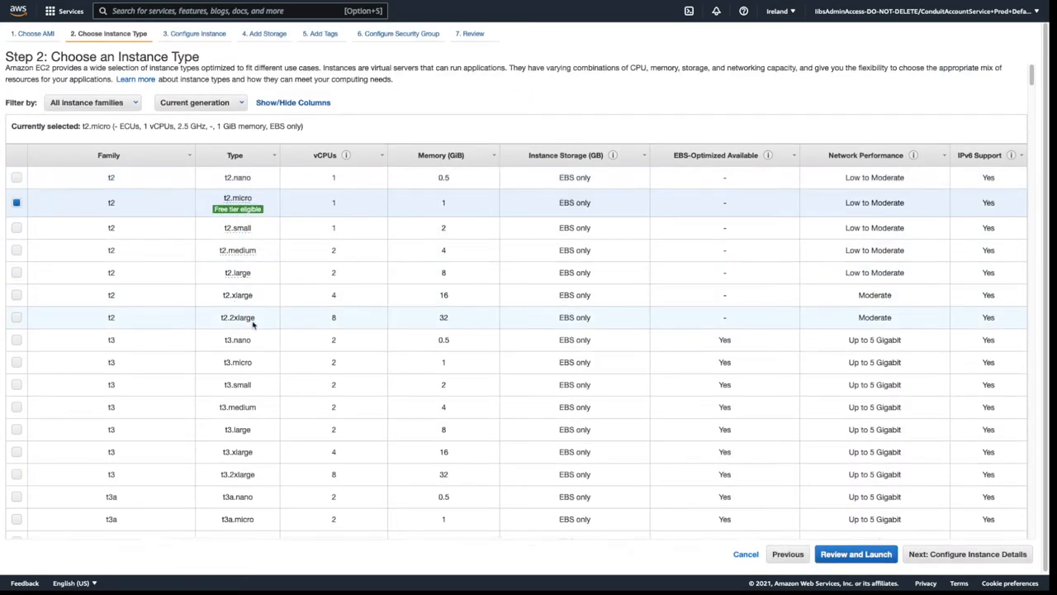
Select c4.4xlarge (16 vCPUs, 30 GiB memory) as the instance type.
{"action": "scroll", "scroll_direction": "down", "scroll_amount": 3}
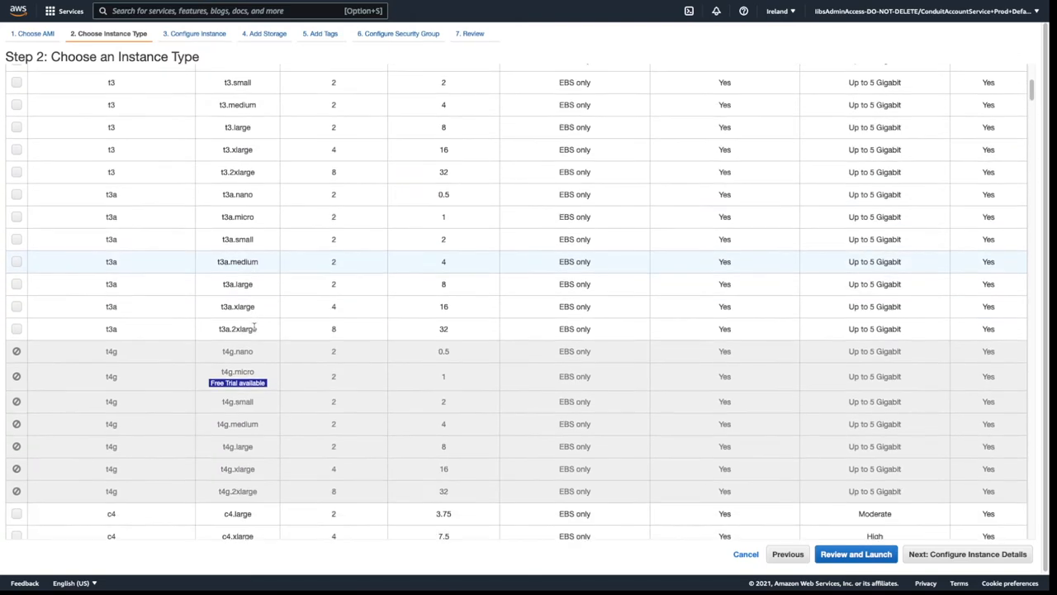
{"action": "scroll", "scroll_direction": "down", "scroll_amount": 3}
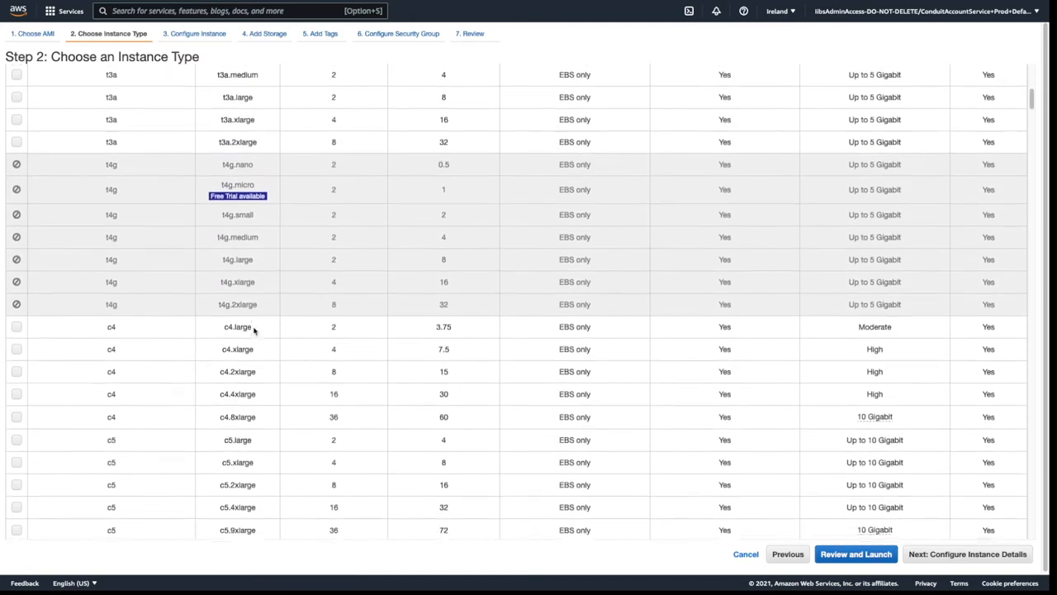
{"action": "scroll", "scroll_direction": "down", "scroll_amount": 3}
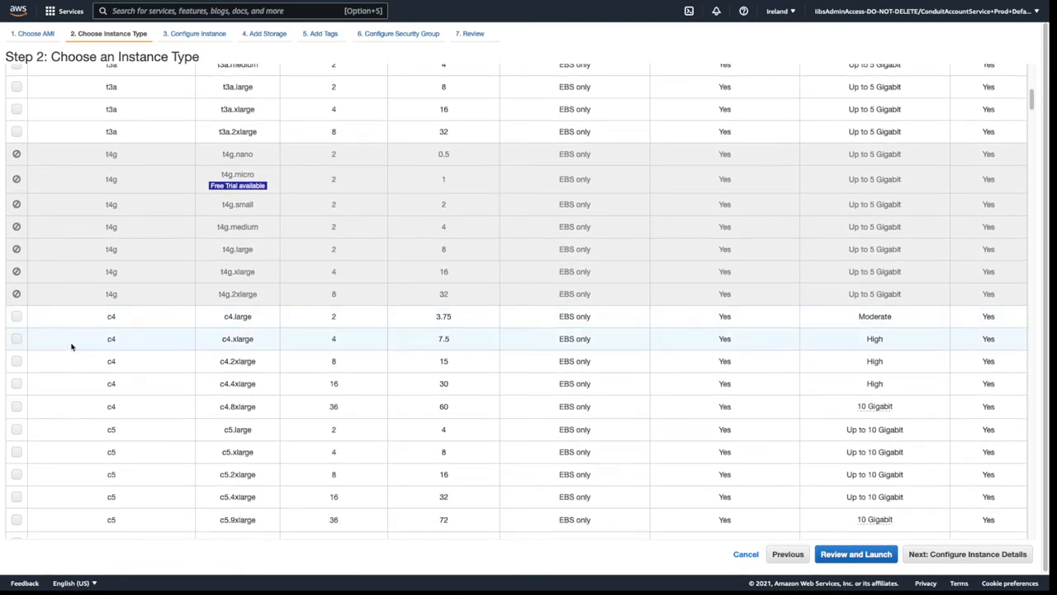
{"action": "mouse_move", "coordinate": [268, 406]}
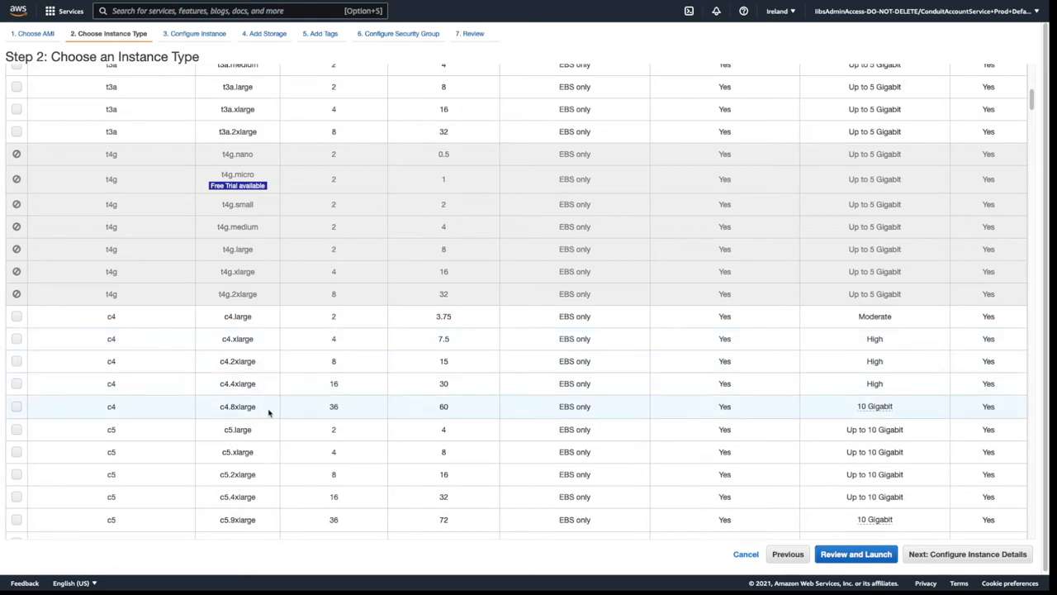
{"action": "scroll", "scroll_direction": "down", "scroll_amount": 3}
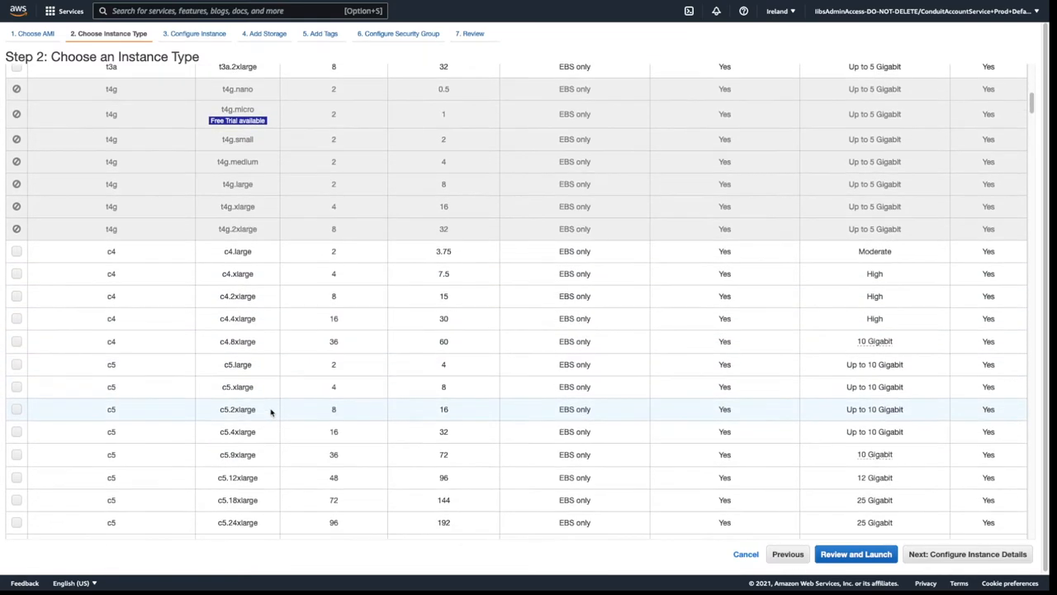
{"action": "mouse_move", "coordinate": [324, 317]}
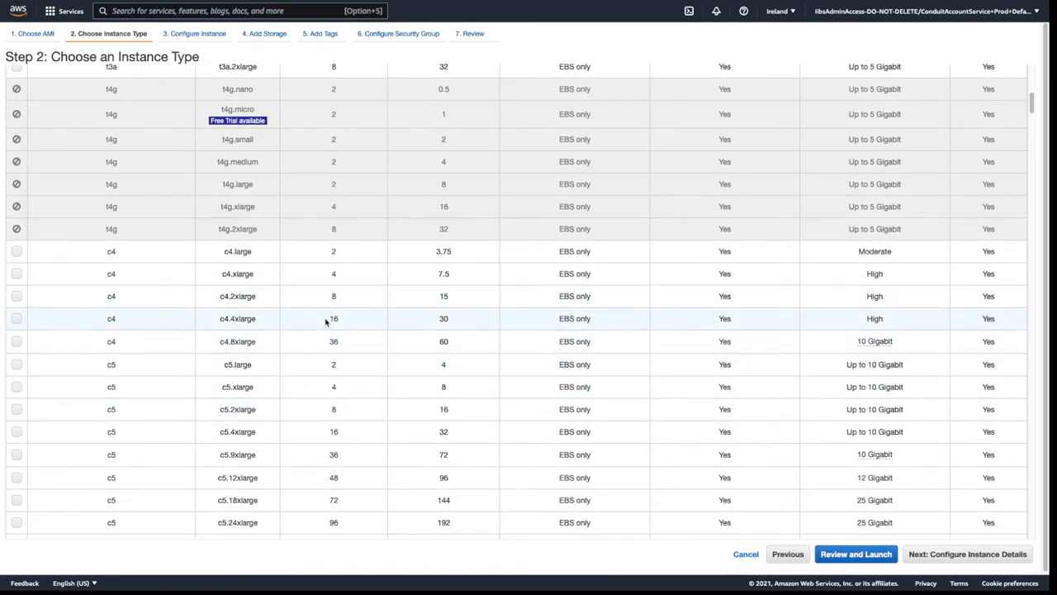
{"action": "left_click", "coordinate": [16, 318]}
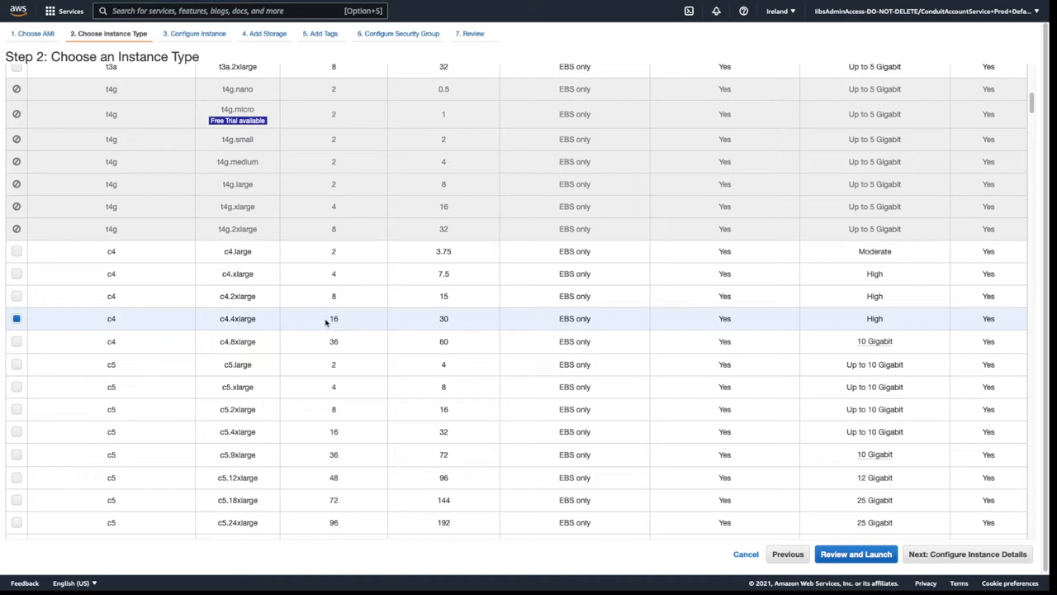
{"action": "mouse_move", "coordinate": [306, 327]}
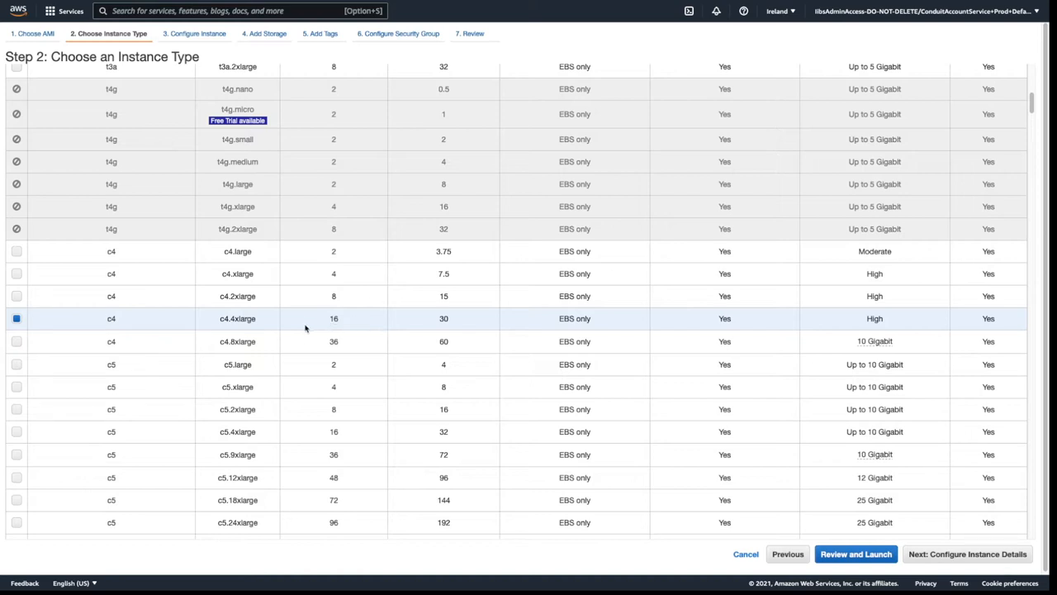
{"action": "mouse_move", "coordinate": [967, 553]}
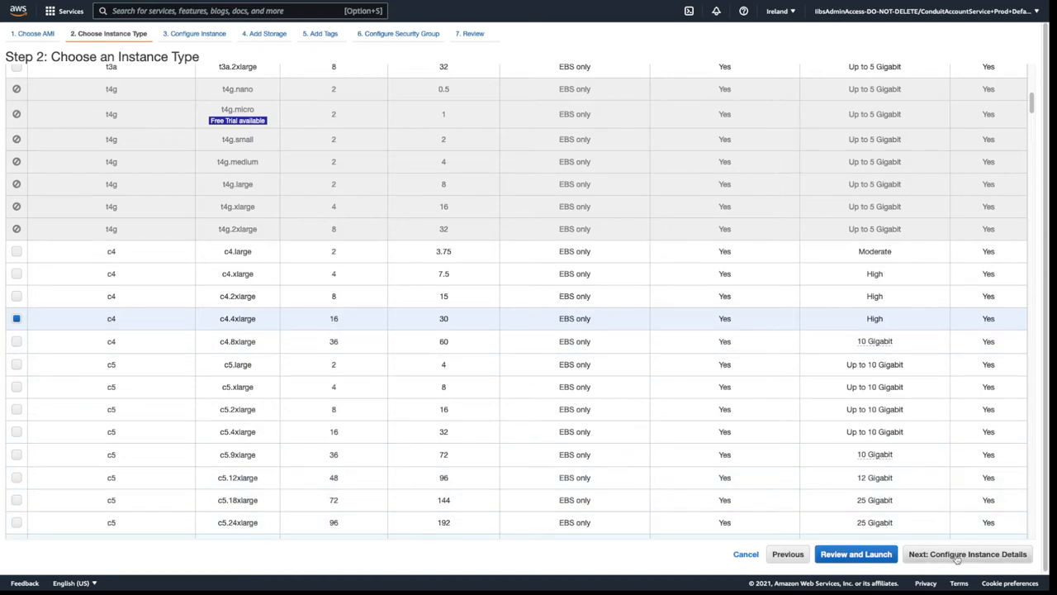
{"action": "mouse_move", "coordinate": [806, 454]}
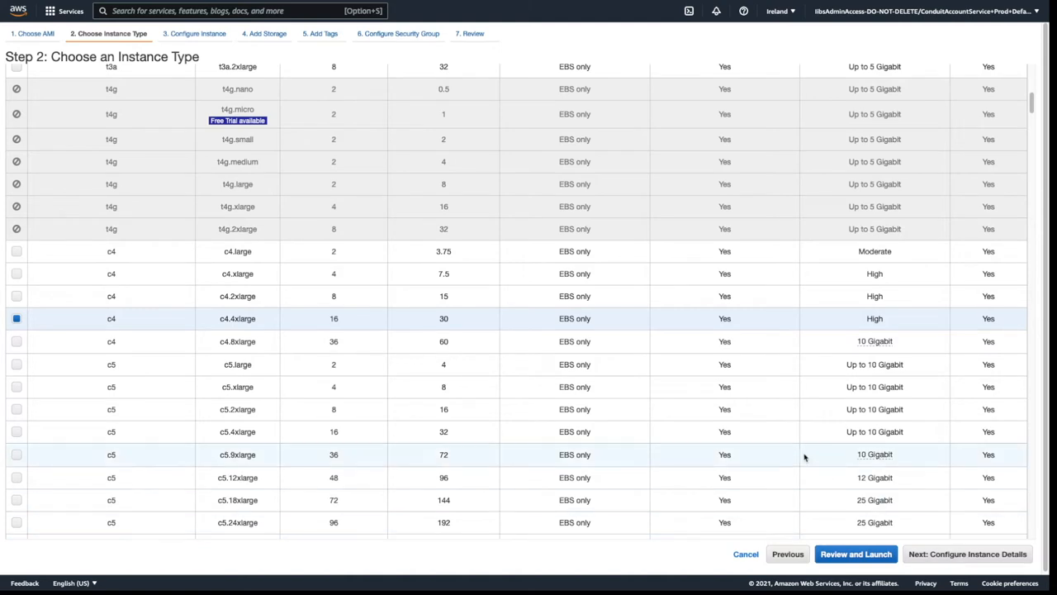
{"action": "mouse_move", "coordinate": [522, 317]}
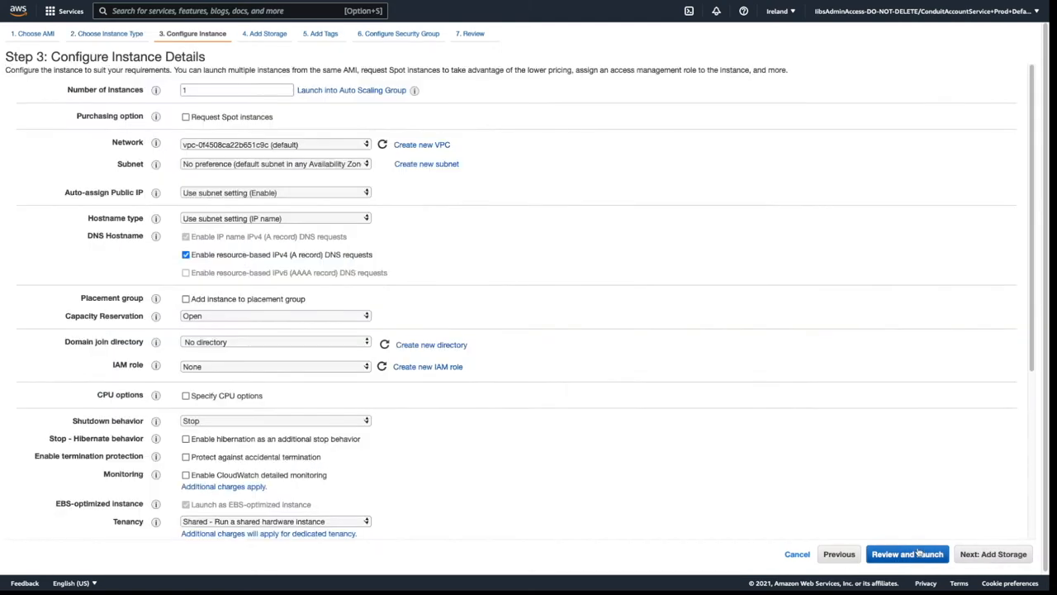
{"action": "mouse_move", "coordinate": [624, 355]}
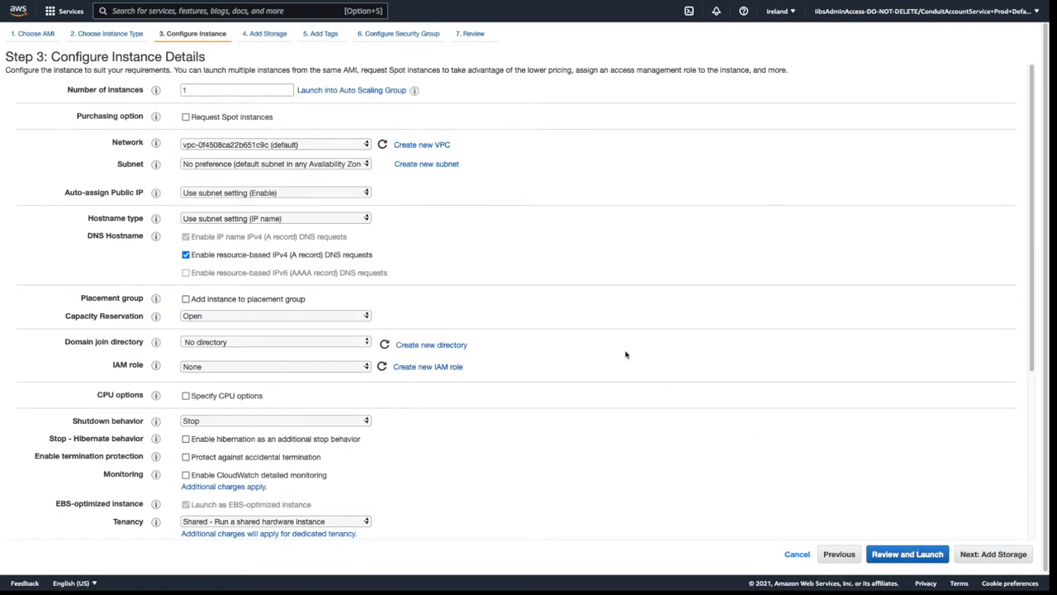
Set the root volume size to 100 GiB and continue past storage and tags.
{"action": "scroll", "scroll_direction": "down", "scroll_amount": 3}
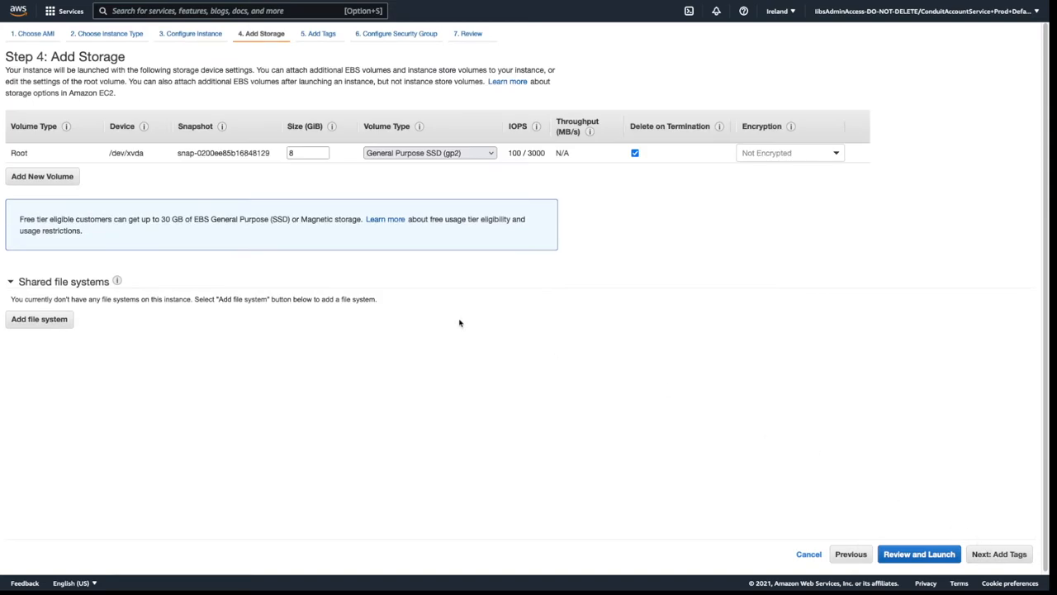
{"action": "left_click", "coordinate": [307, 152]}
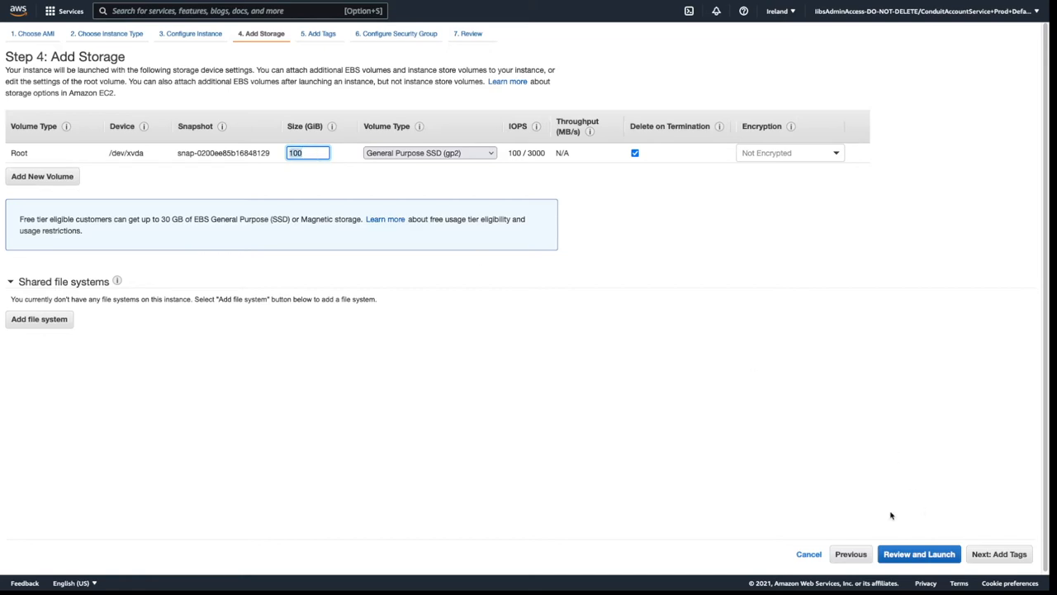
{"action": "mouse_move", "coordinate": [998, 553]}
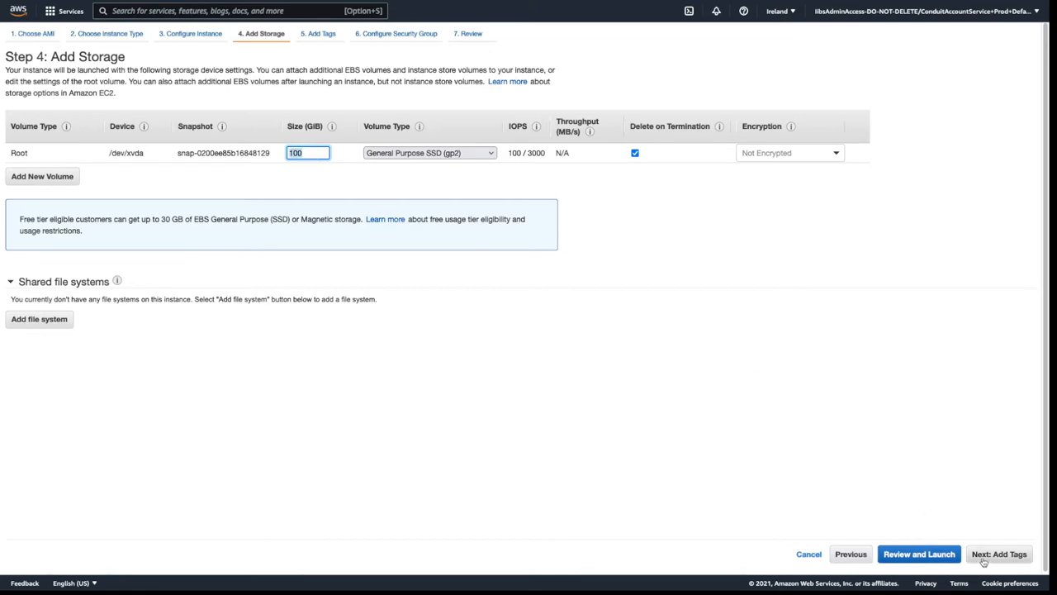
{"action": "left_click", "coordinate": [997, 554]}
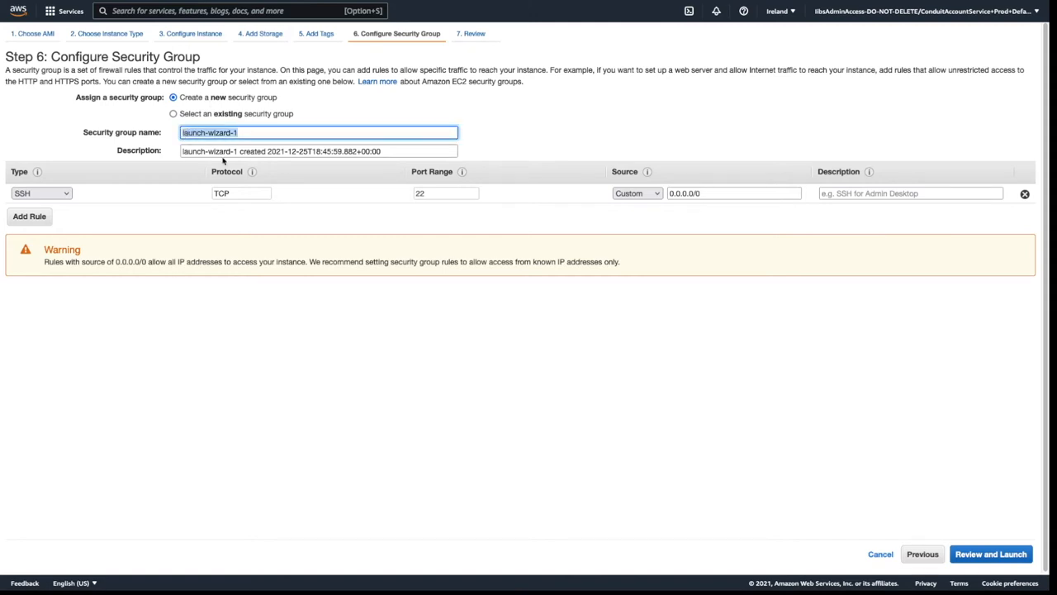
Name the security group sgDevDesk, describe it 'Development desktop', allow SSH from My IP only, then review.
{"action": "type", "text": "de"}
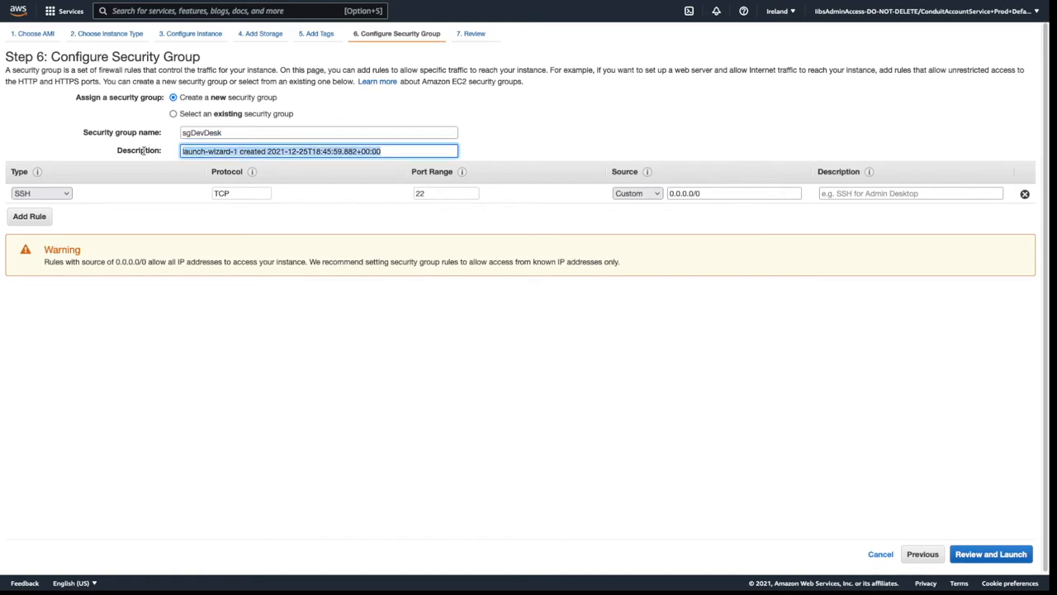
{"action": "left_click", "coordinate": [636, 194]}
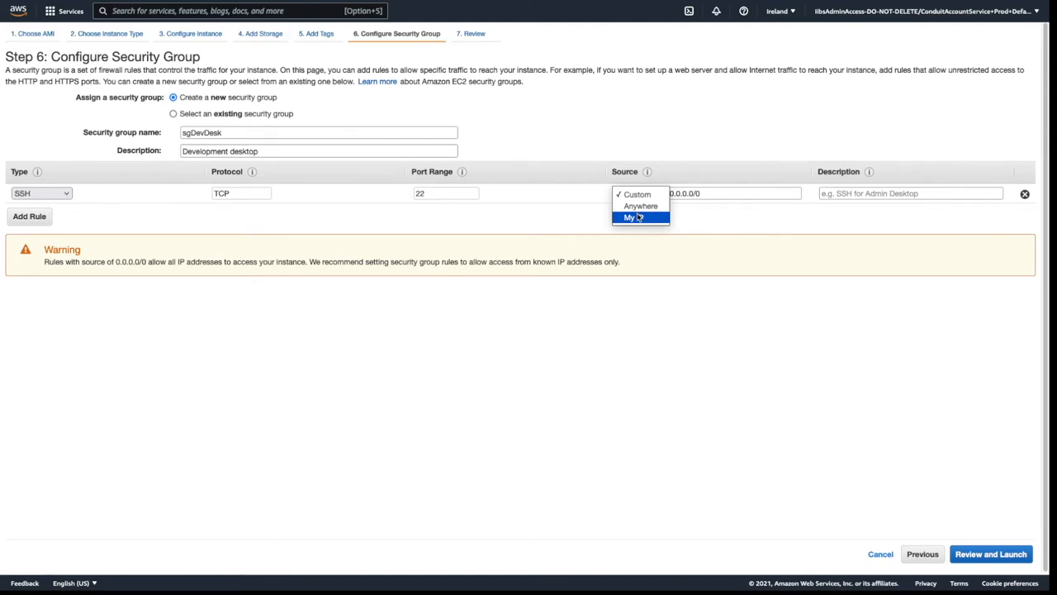
{"action": "left_click", "coordinate": [636, 195]}
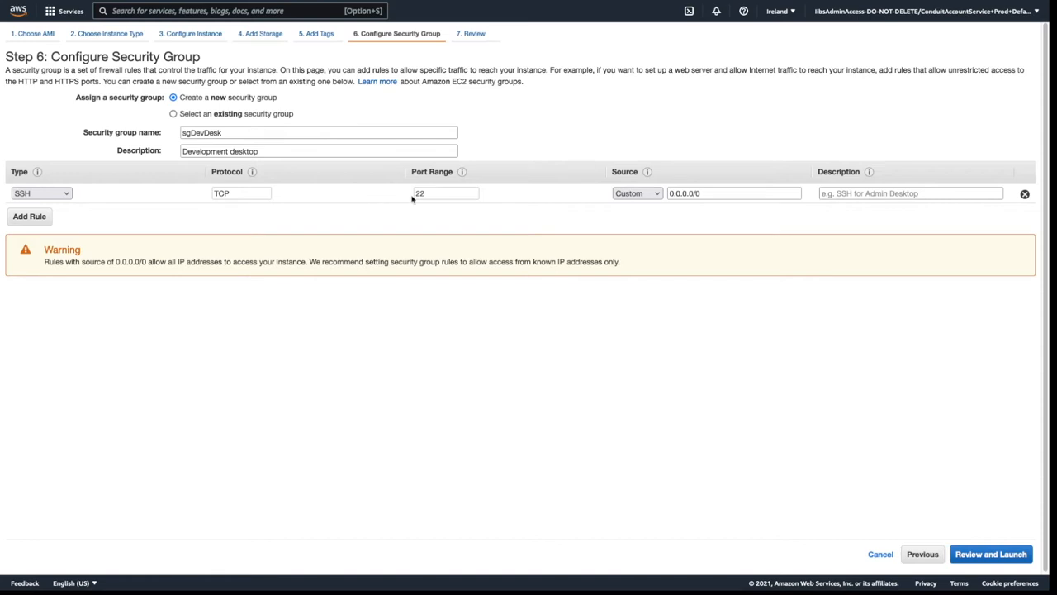
{"action": "mouse_move", "coordinate": [588, 215]}
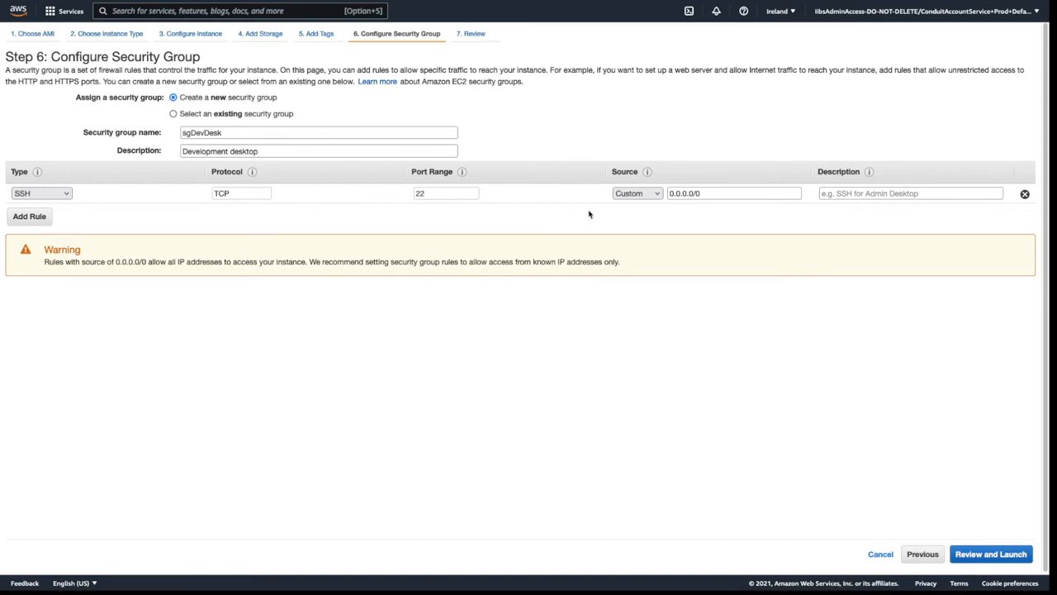
{"action": "left_click", "coordinate": [636, 192]}
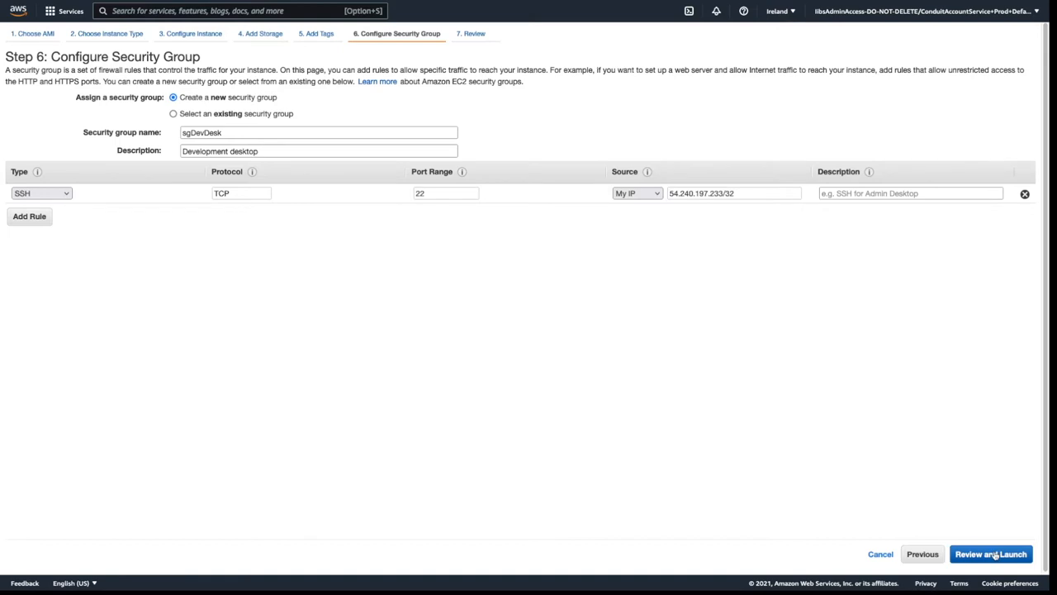
{"action": "left_click", "coordinate": [991, 553]}
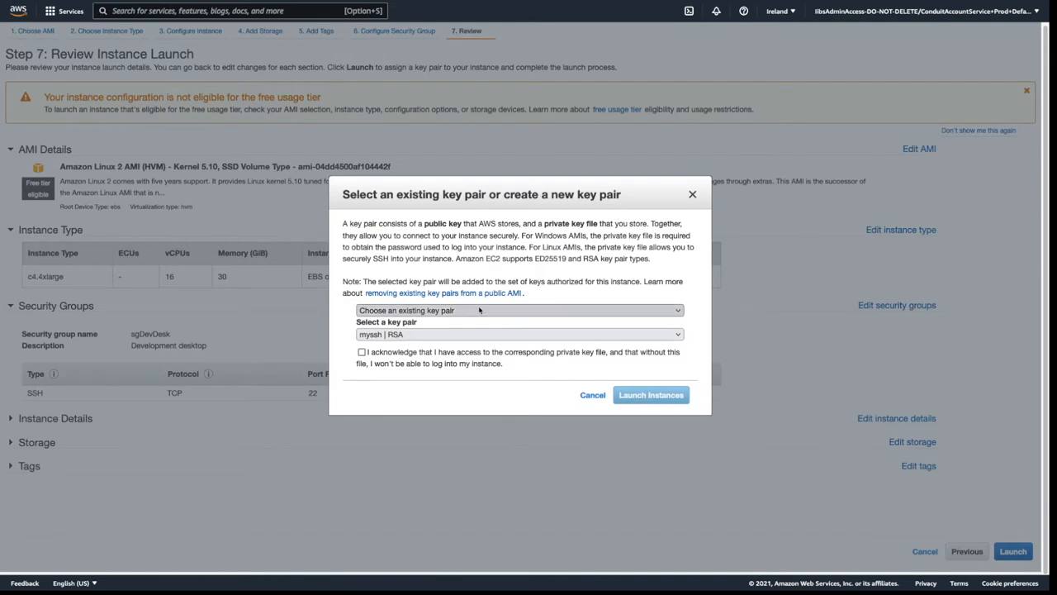
Launch the instance with the existing myssh key pair, acknowledging private key access.
{"action": "left_click", "coordinate": [518, 310]}
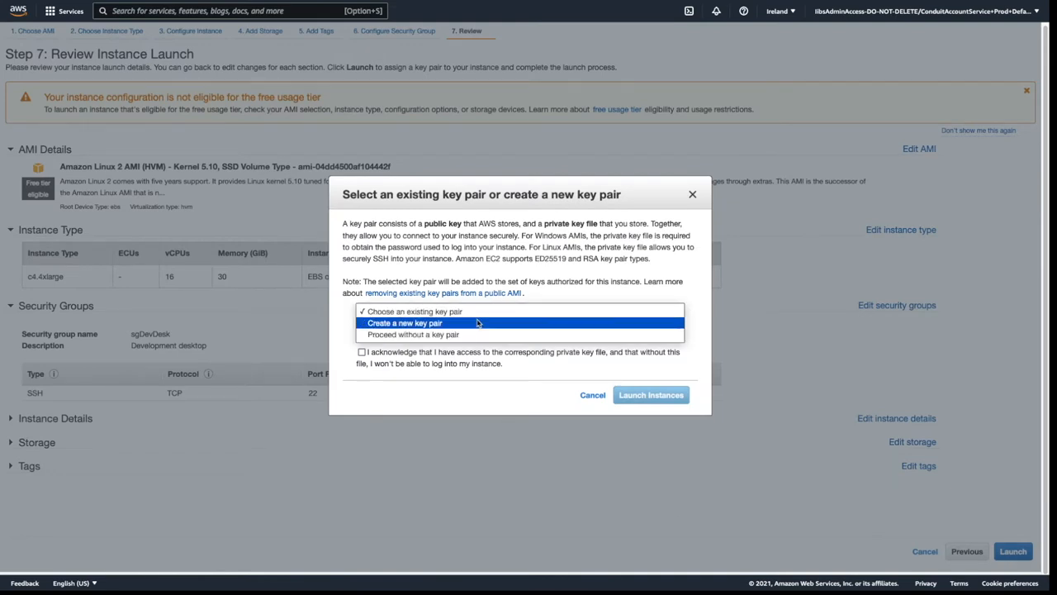
{"action": "left_click", "coordinate": [403, 322]}
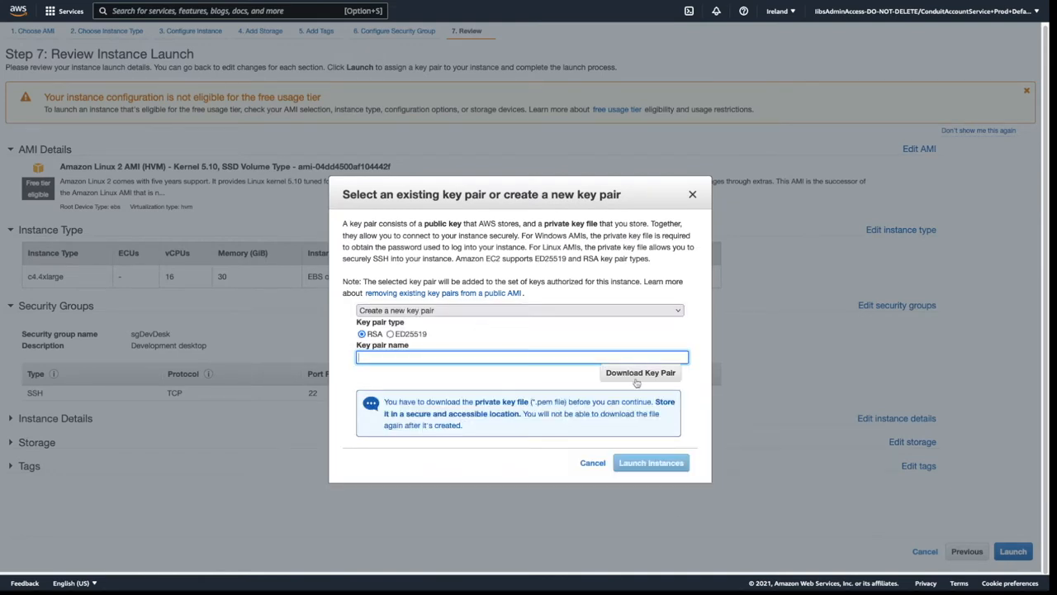
{"action": "left_click", "coordinate": [519, 311]}
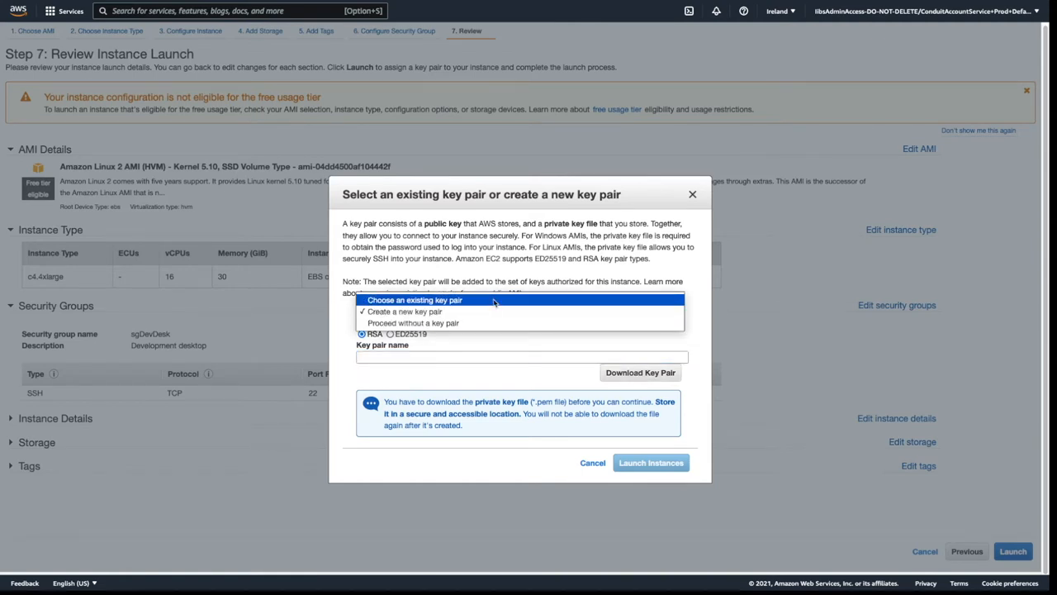
{"action": "left_click", "coordinate": [414, 300]}
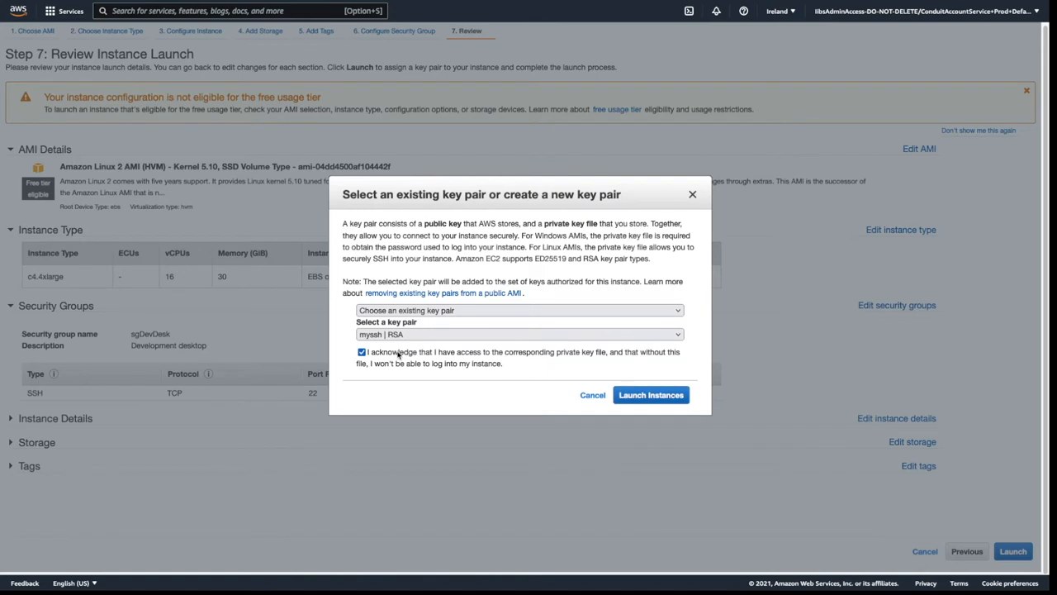
{"action": "mouse_move", "coordinate": [650, 395]}
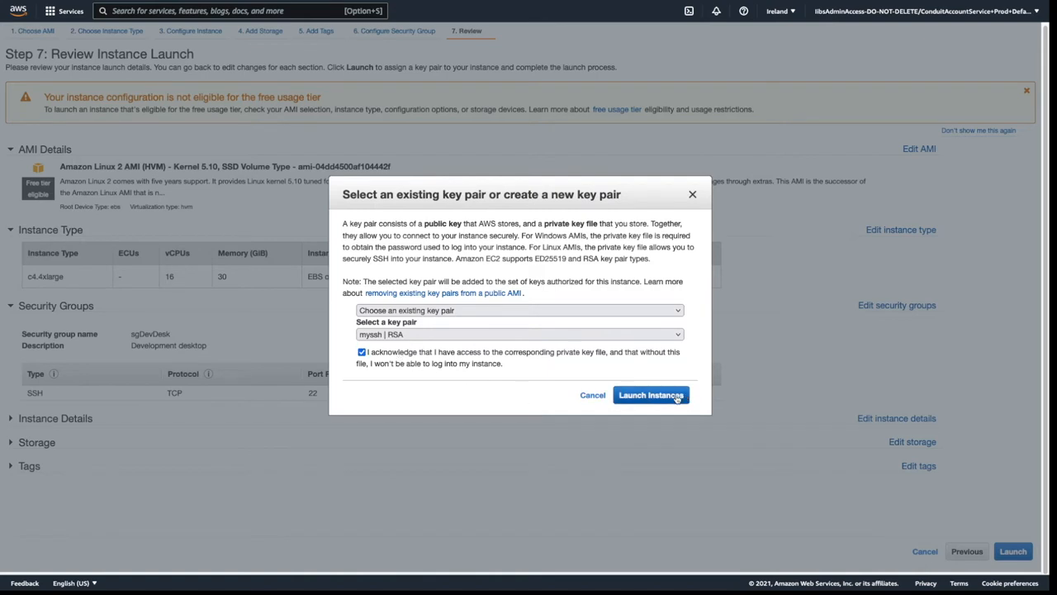
{"action": "left_click", "coordinate": [650, 395]}
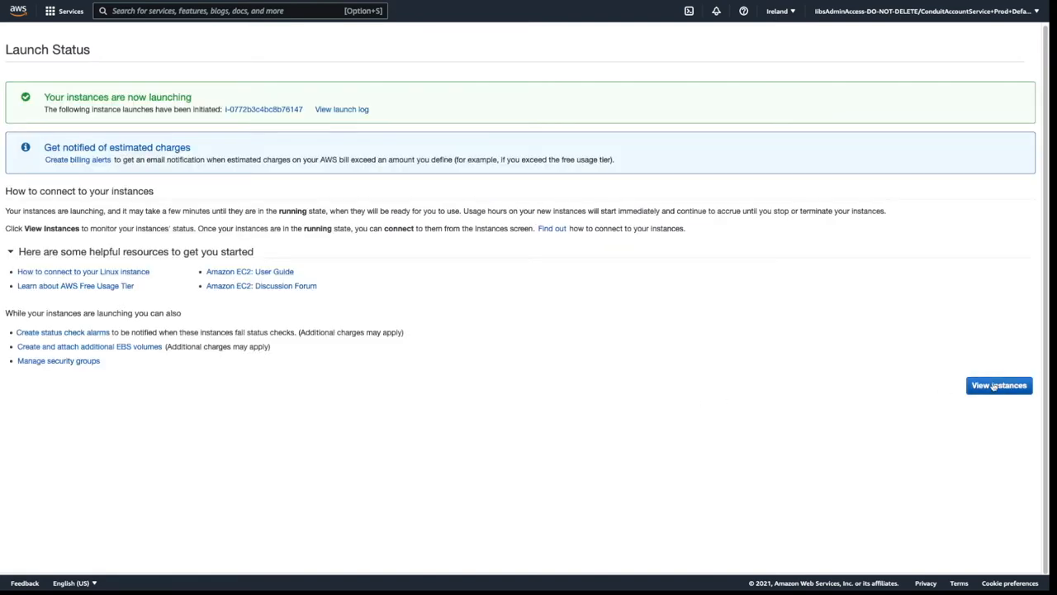
View the pending c4.4xlarge instance's details and copy its public IP address.
{"action": "left_click", "coordinate": [997, 385]}
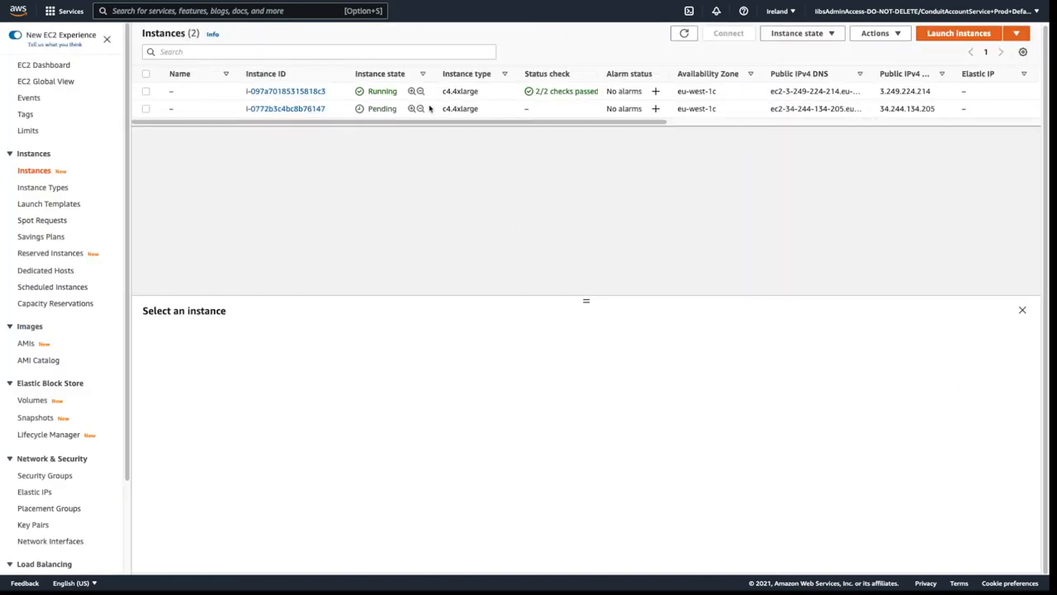
{"action": "left_click", "coordinate": [684, 33]}
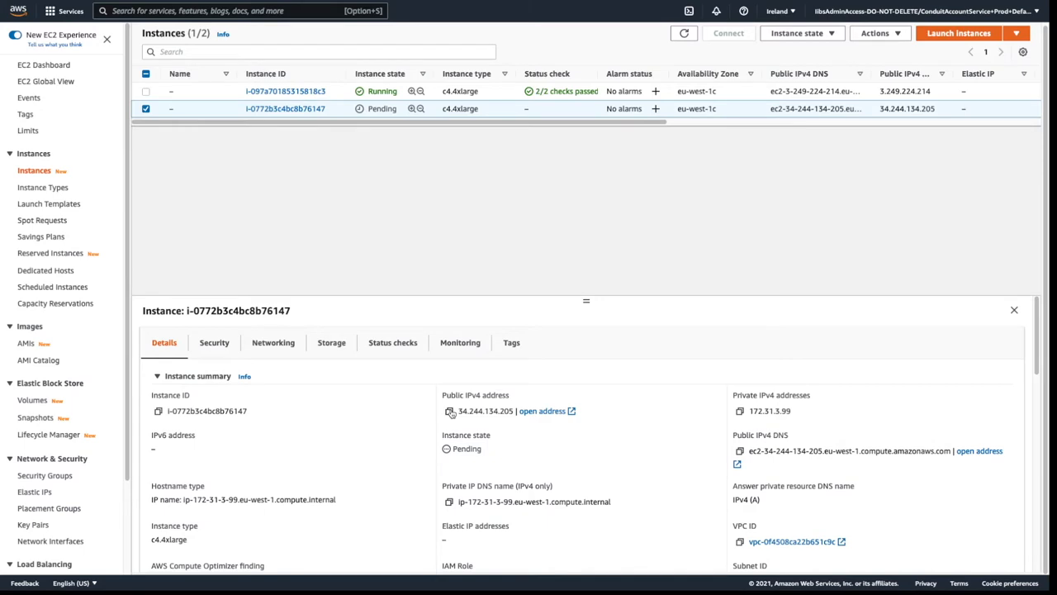
{"action": "left_click", "coordinate": [449, 410]}
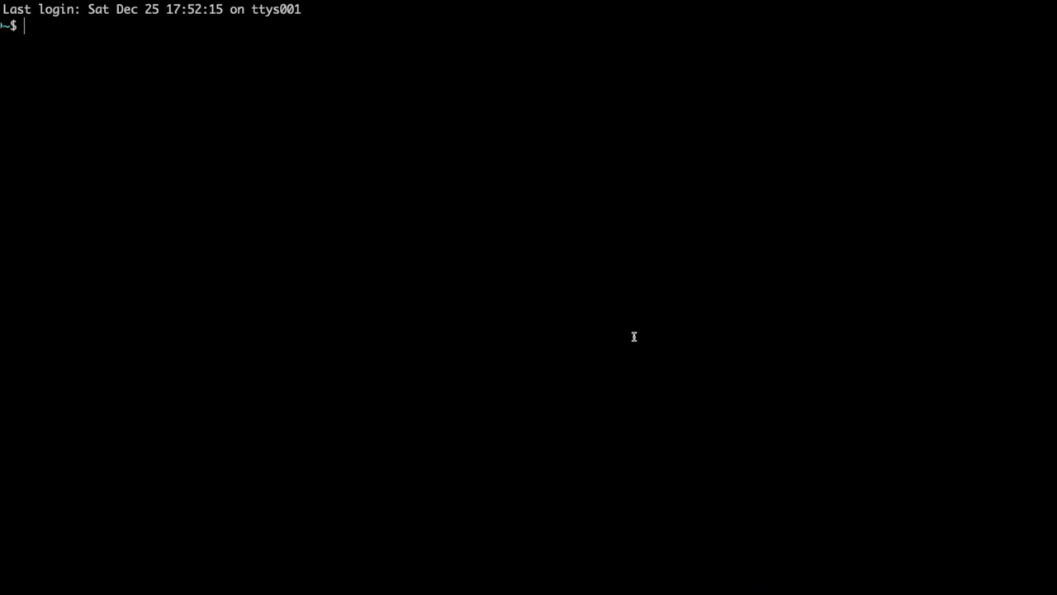
{"action": "type", "text": "s"}
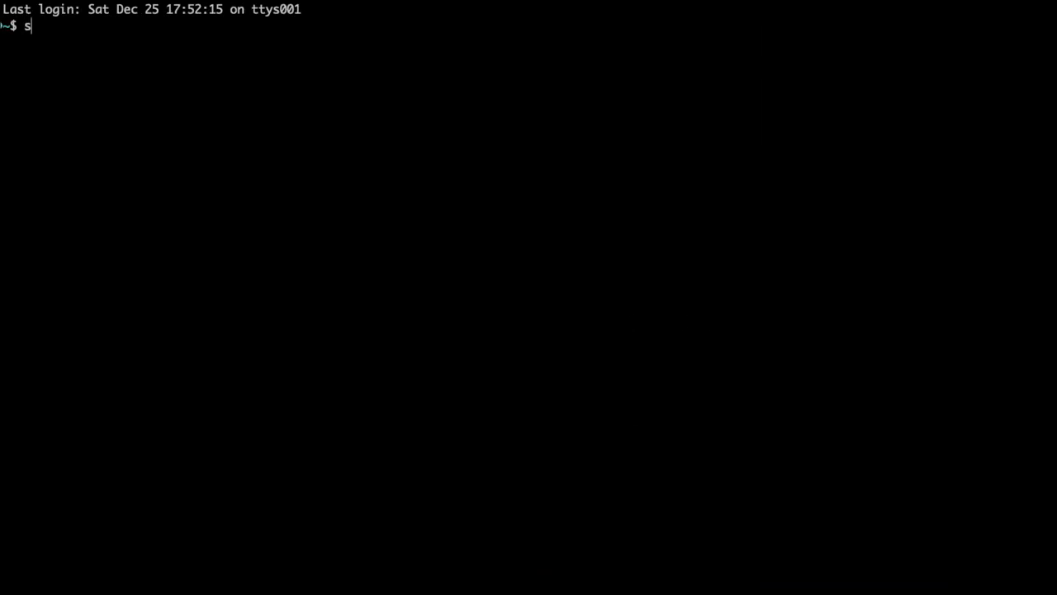
{"action": "type", "text": "sh"}
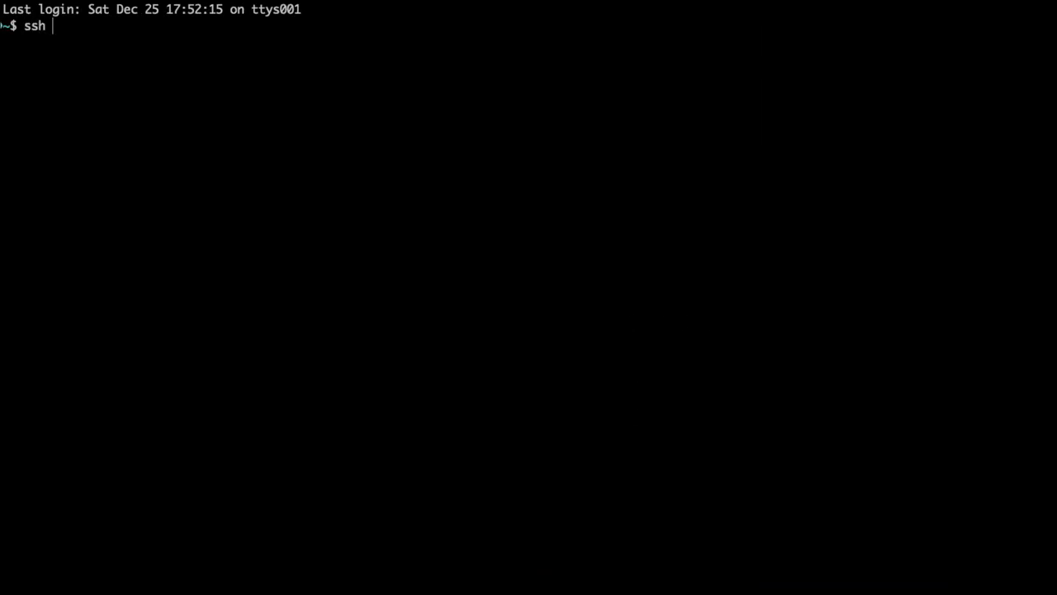
{"action": "type", "text": "-i"}
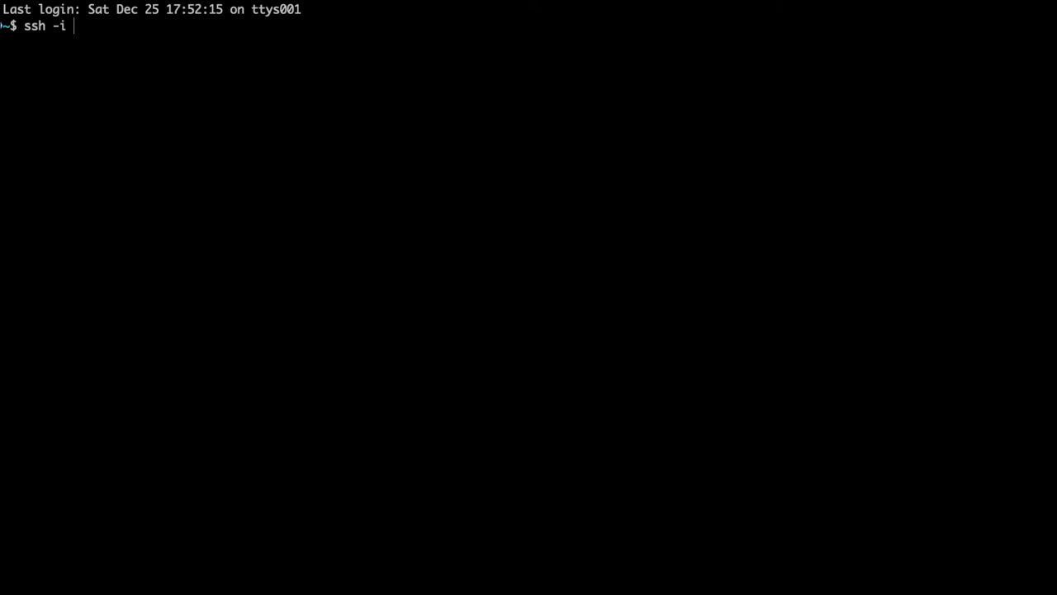
{"action": "type", "text": "~/s"}
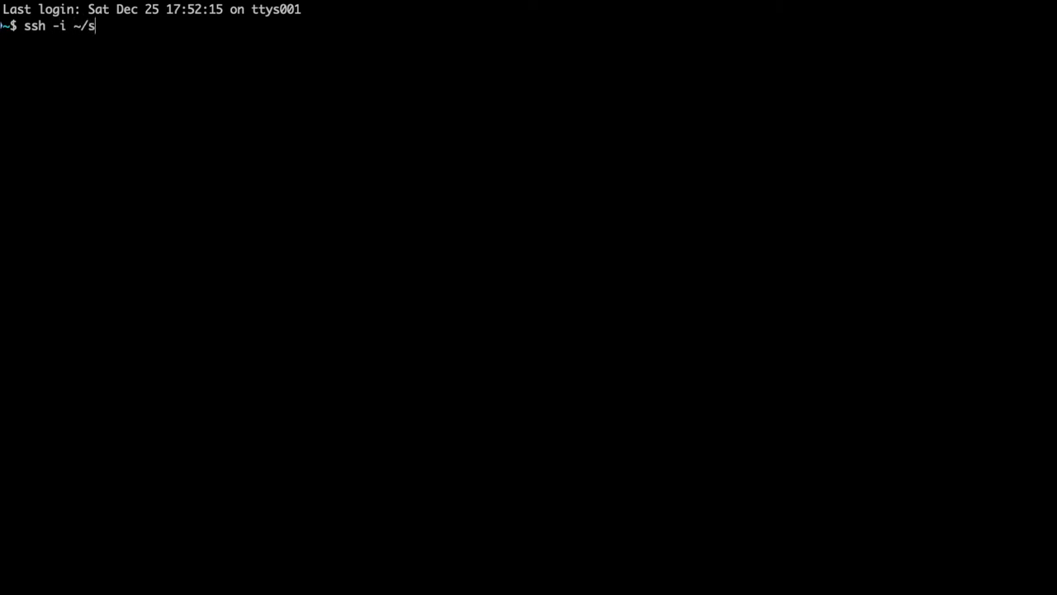
{"action": "type", "text": ".ssh"}
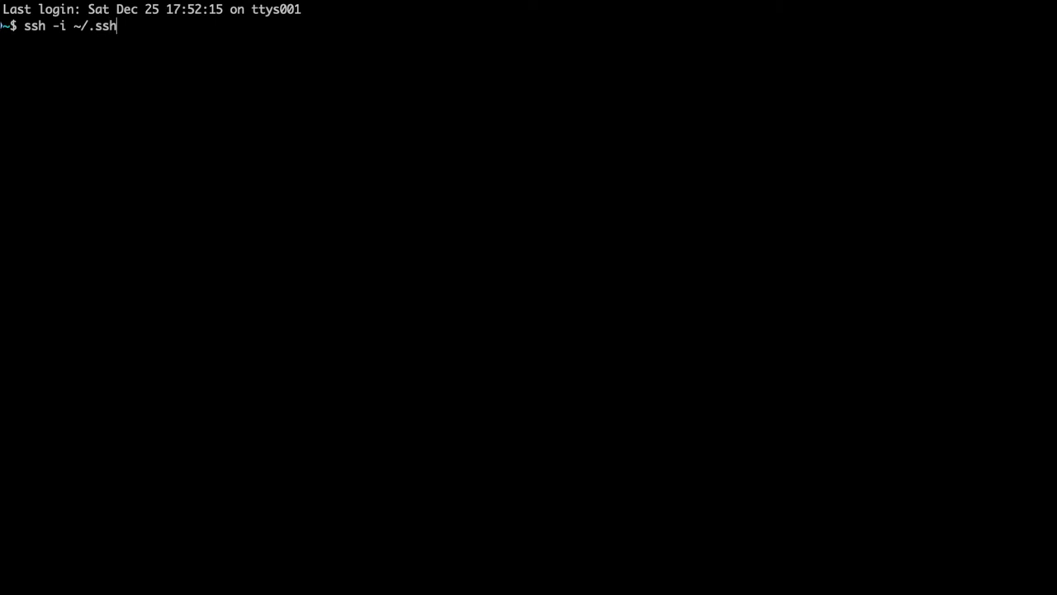
{"action": "type", "text": "/id_rsa ec2-user@34.244.134.205"}
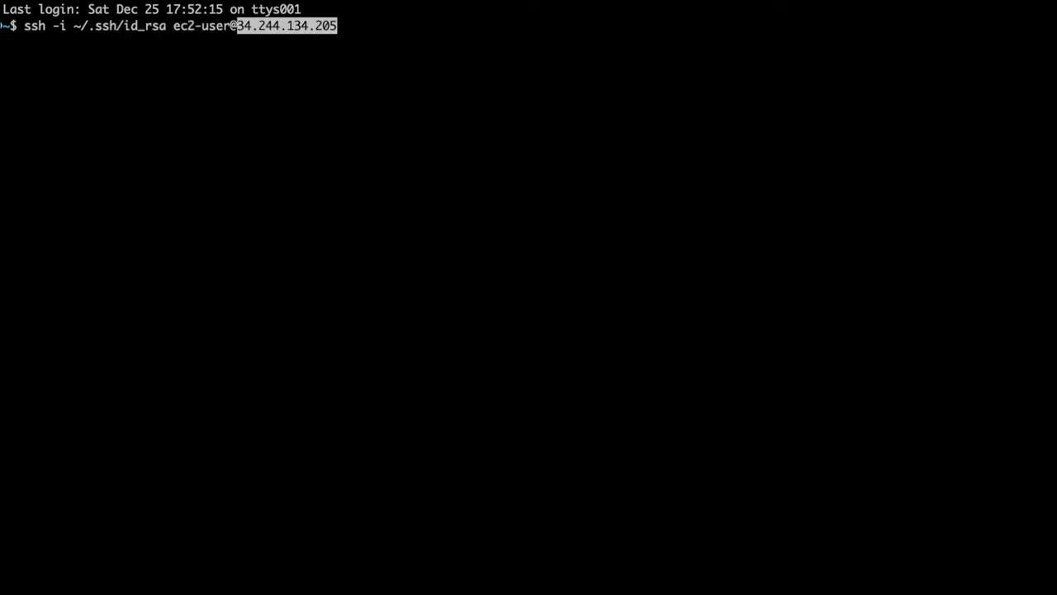
{"action": "mouse_move", "coordinate": [400, 181]}
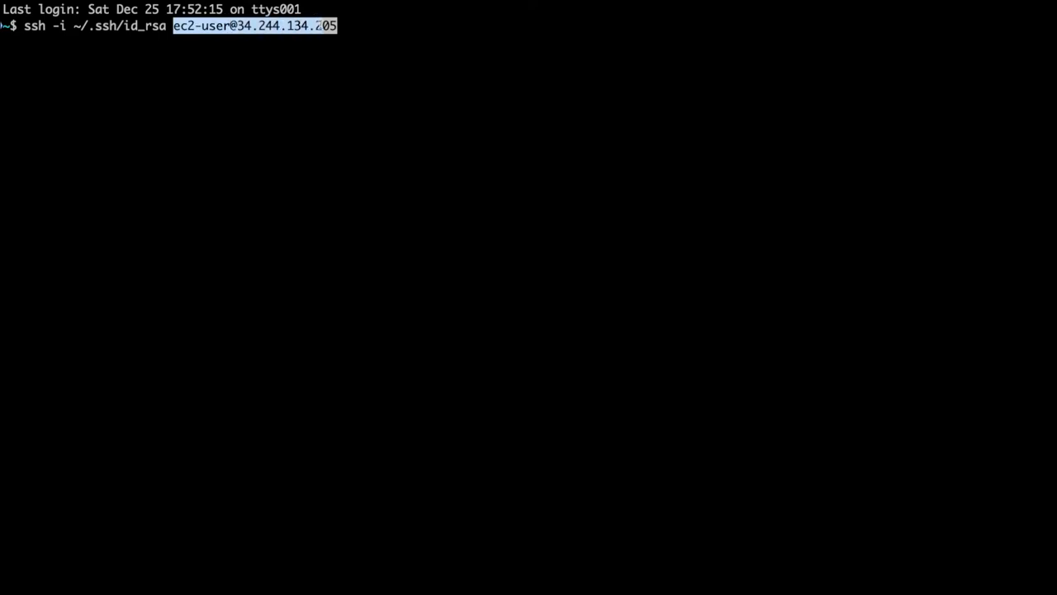
{"action": "key", "text": "Return"}
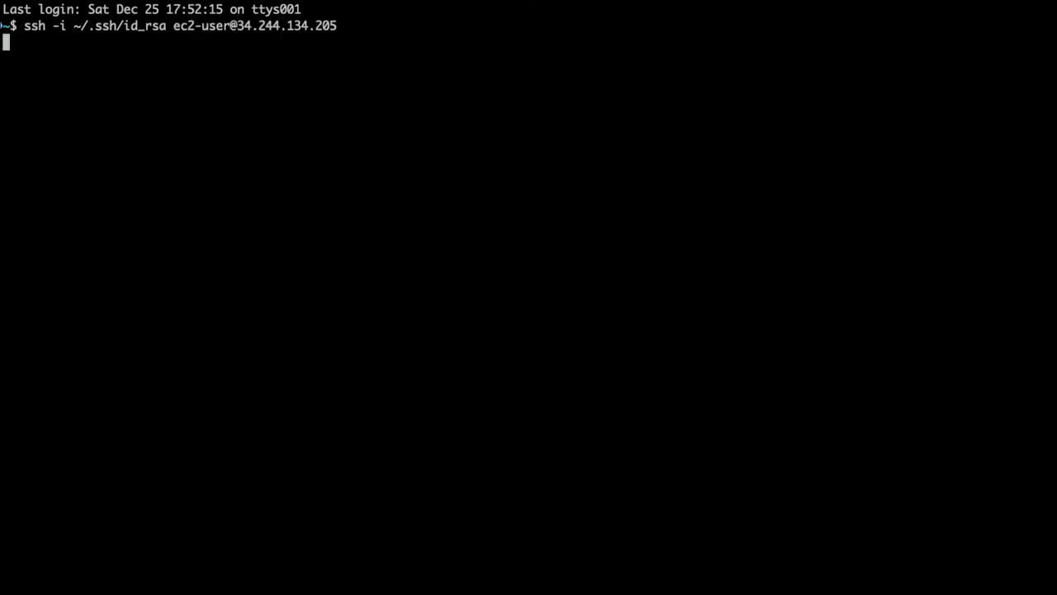
{"action": "type", "text": "yes/no/[fingerprint])? ye"}
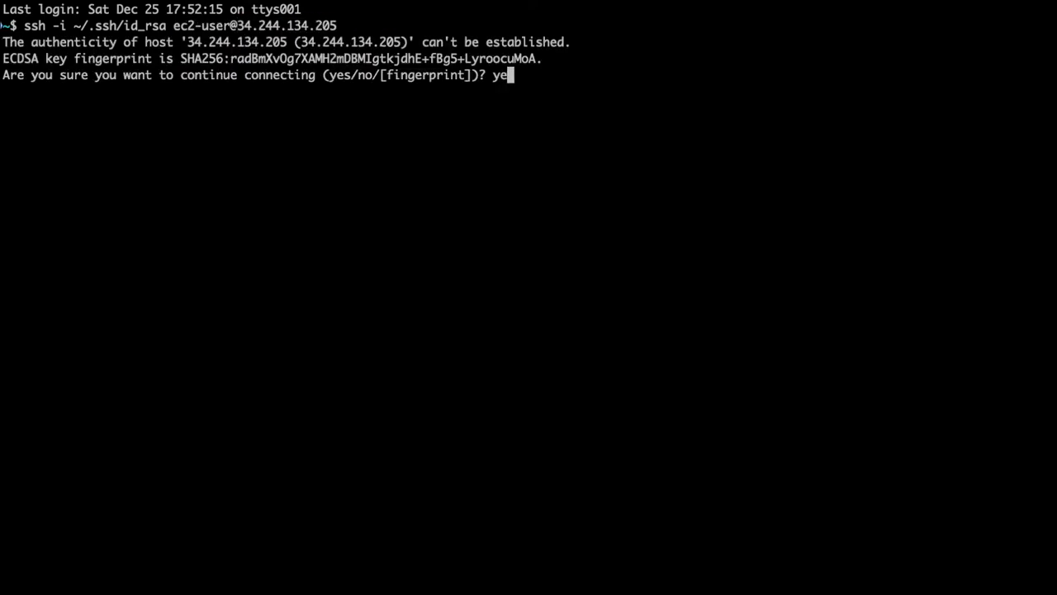
{"action": "key", "text": "Return"}
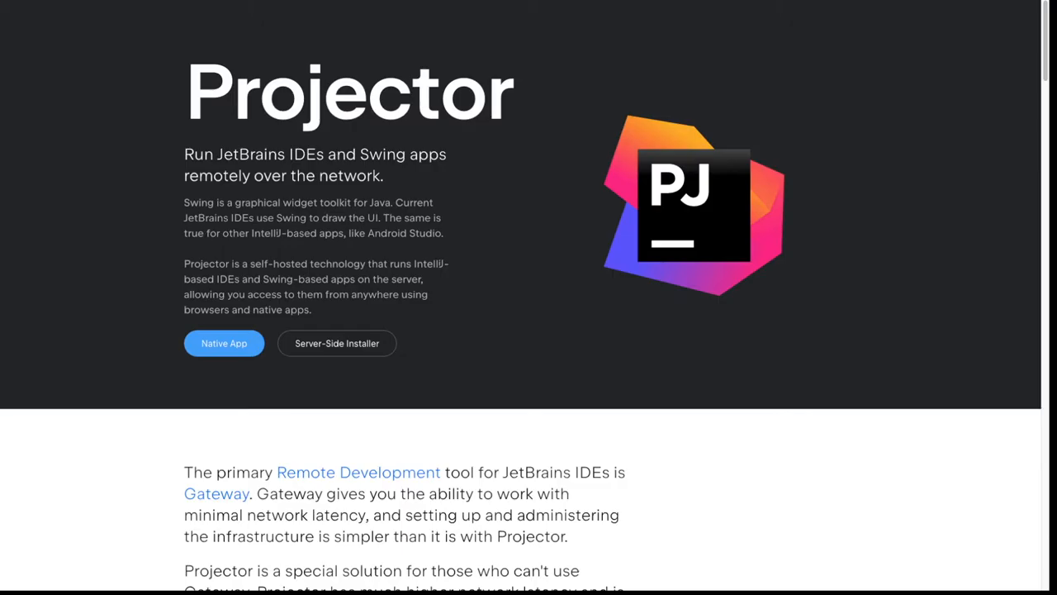
{"action": "mouse_move", "coordinate": [270, 122]}
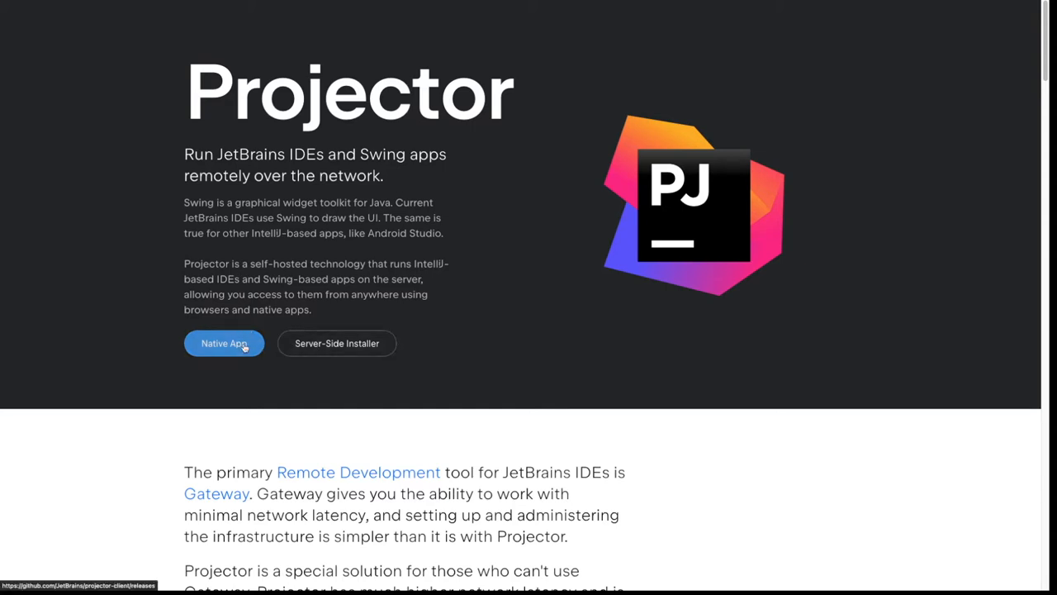
{"action": "mouse_move", "coordinate": [216, 296]}
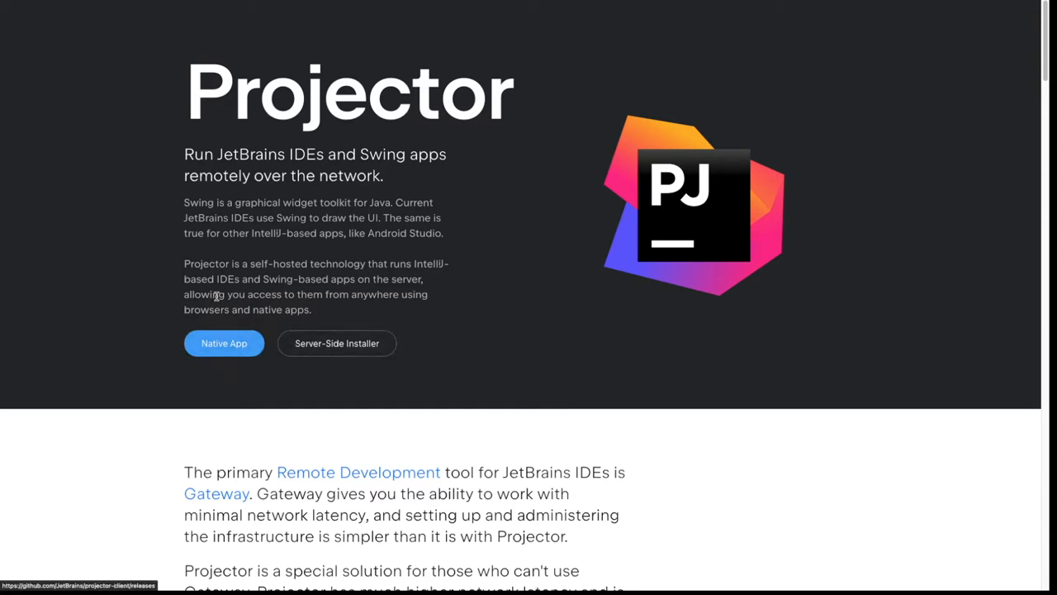
{"action": "mouse_move", "coordinate": [261, 251]}
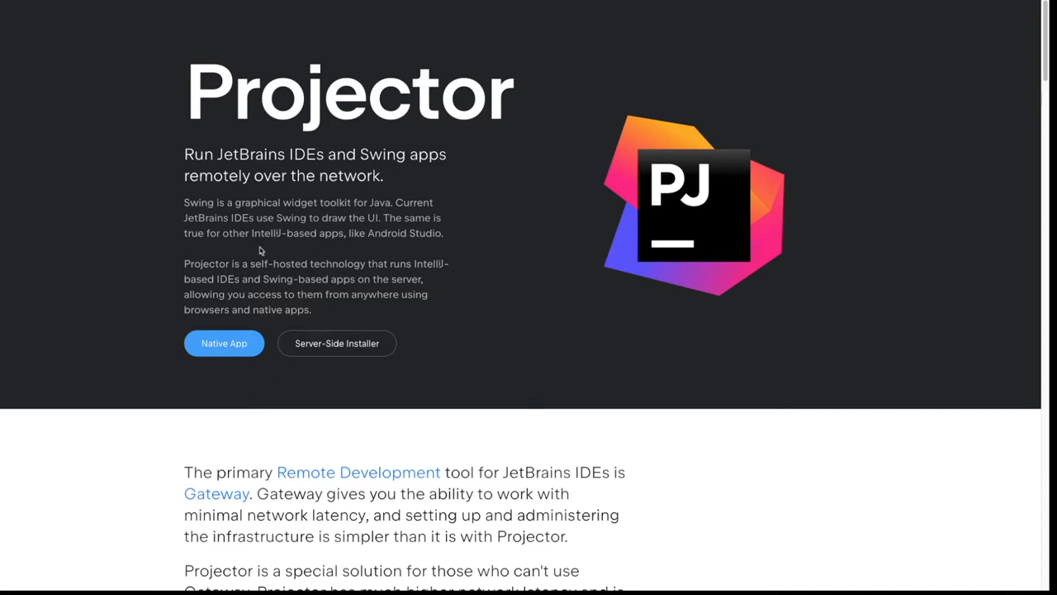
{"action": "mouse_move", "coordinate": [268, 277]}
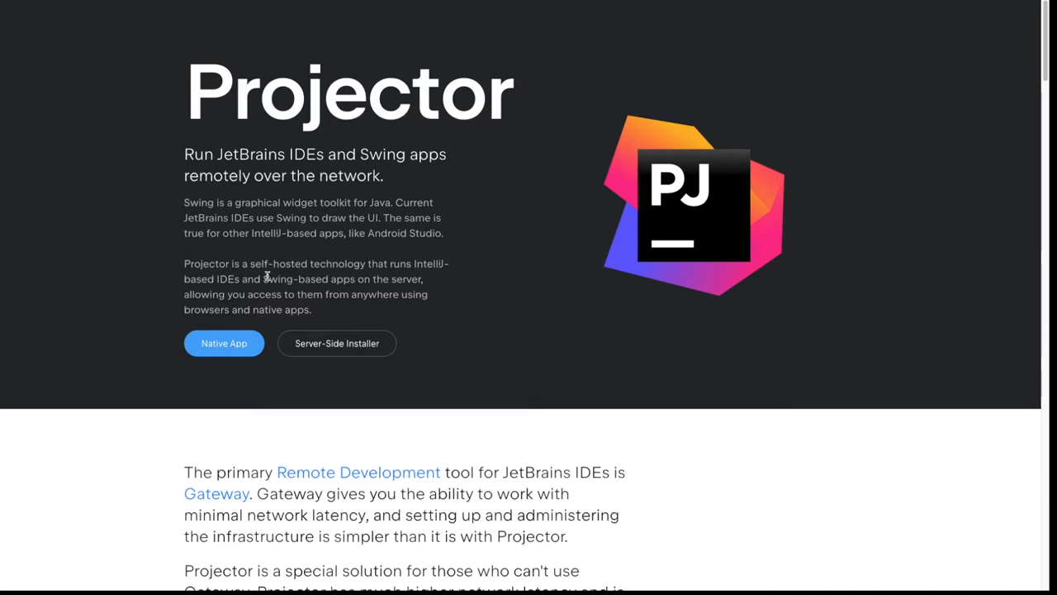
{"action": "mouse_move", "coordinate": [337, 342]}
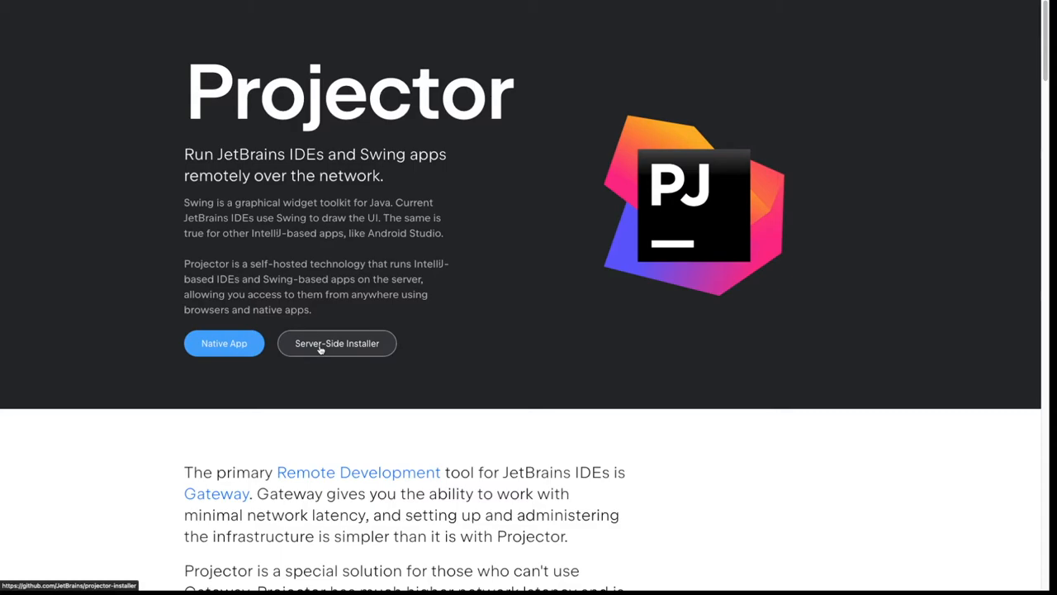
Follow the Server-Side Installer button to the projector-installer GitHub repository.
{"action": "left_click", "coordinate": [337, 342]}
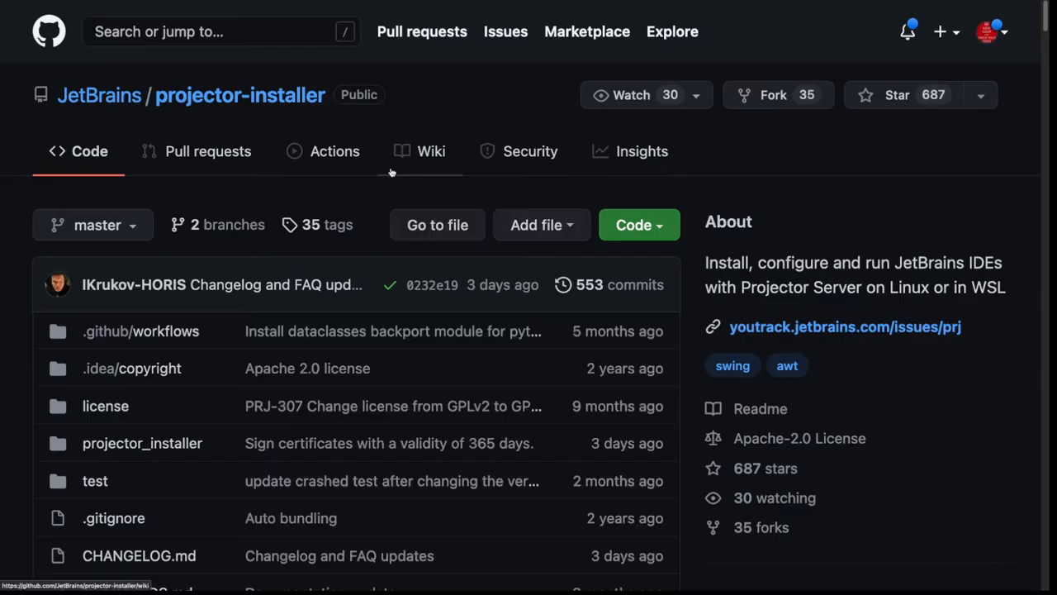
From the README's Installation section, run sudo yum install python3 python3-pip pyOpenSSL python-cryptography -y on the instance.
{"action": "scroll", "scroll_direction": "down", "scroll_amount": 3}
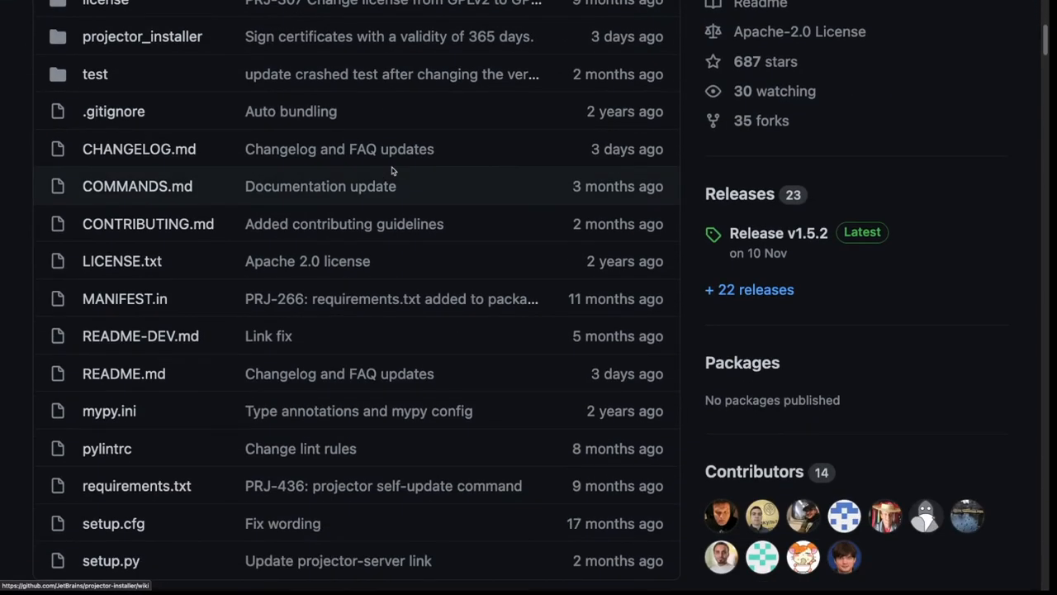
{"action": "left_click", "coordinate": [122, 373]}
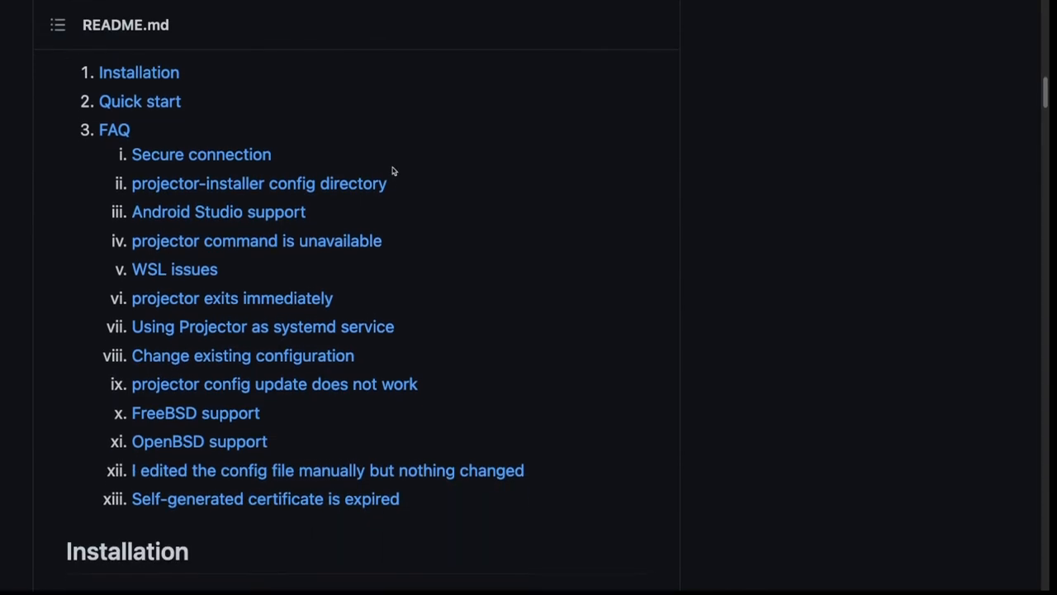
{"action": "scroll", "scroll_direction": "down", "scroll_amount": 3}
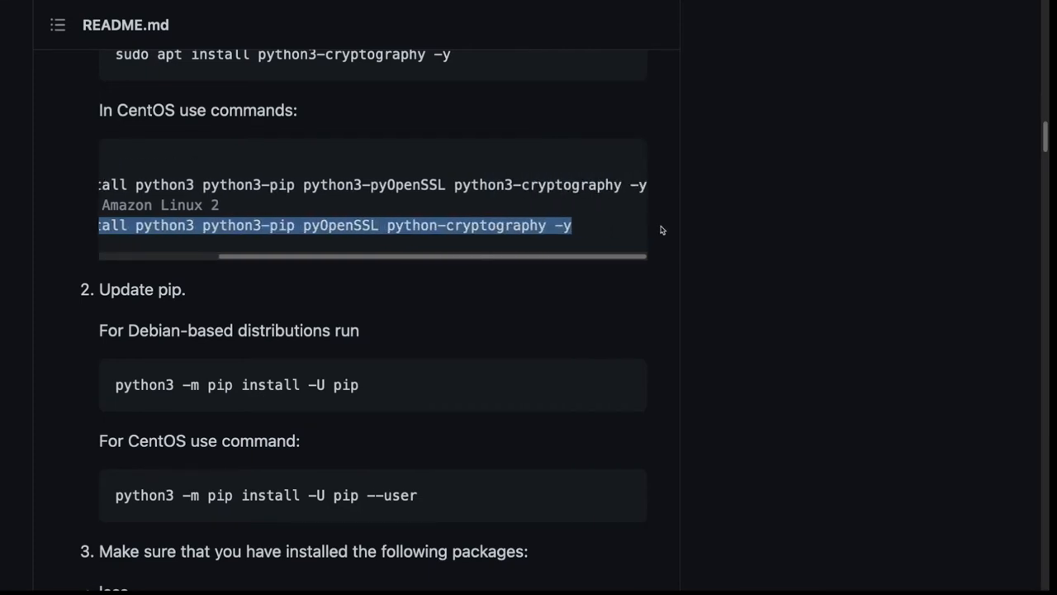
{"action": "scroll", "scroll_direction": "up", "scroll_amount": 3}
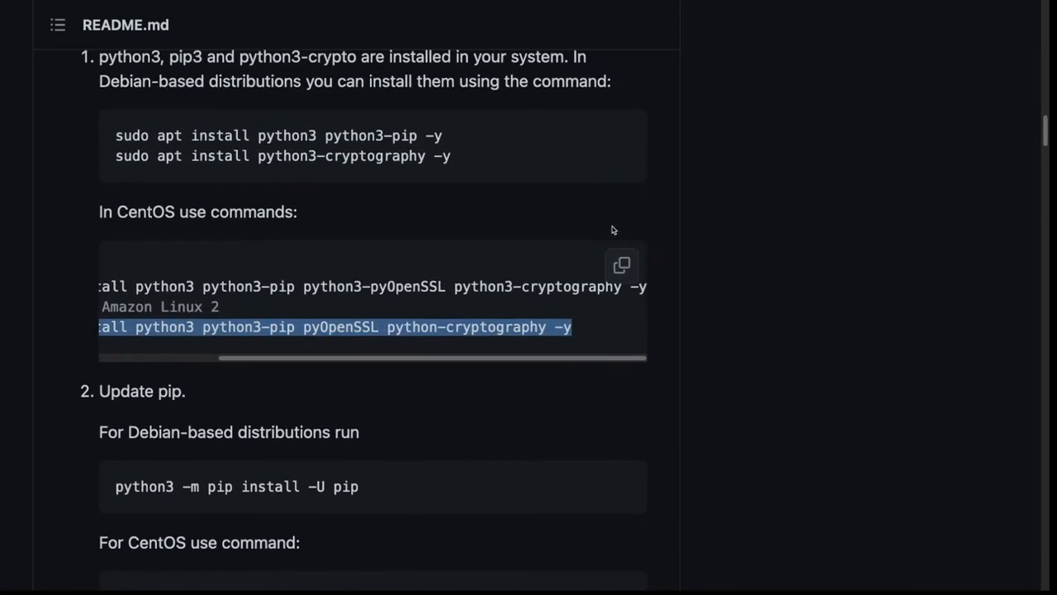
{"action": "scroll", "scroll_direction": "down", "scroll_amount": 3}
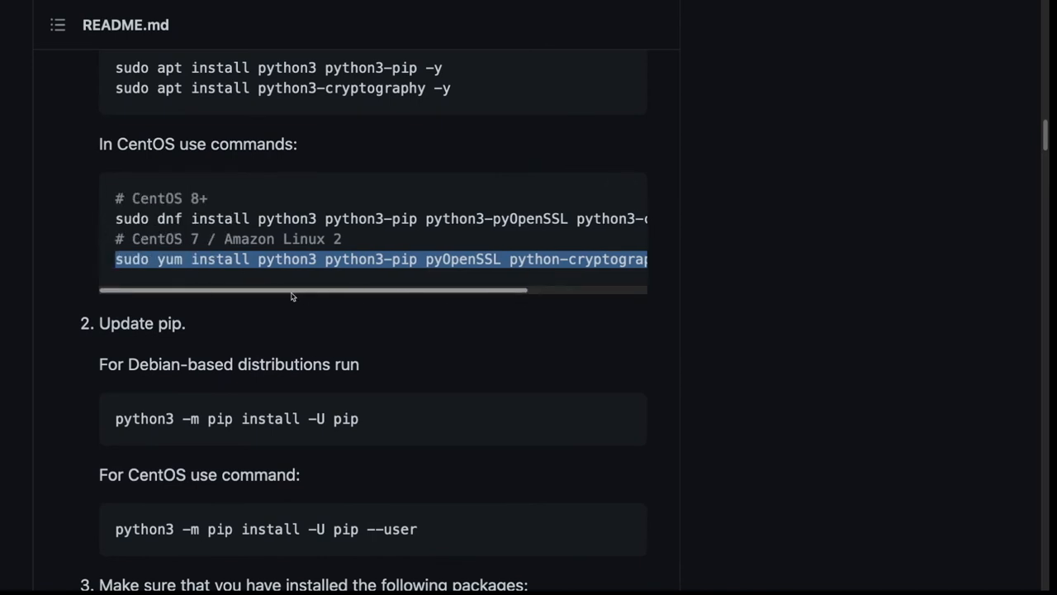
{"action": "scroll", "scroll_direction": "up", "scroll_amount": 3}
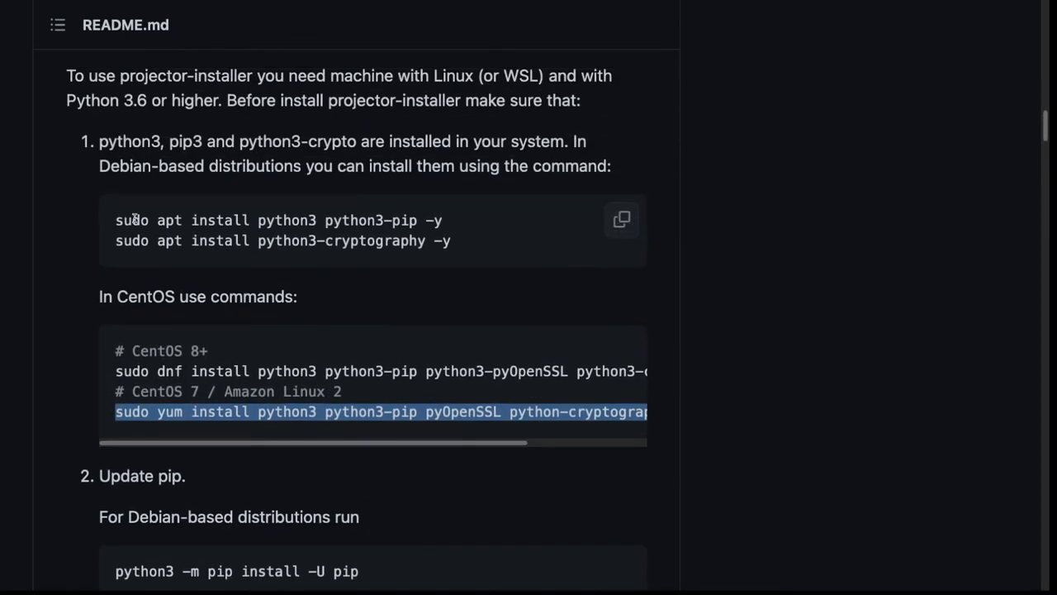
{"action": "scroll", "scroll_direction": "down", "scroll_amount": 3}
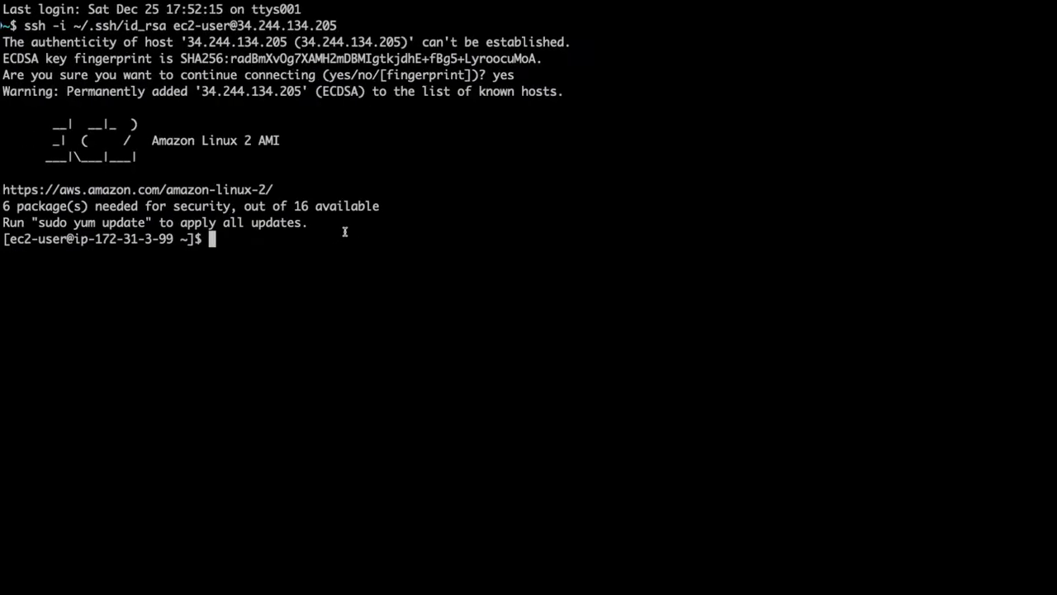
{"action": "type", "text": "sudo yum install python3 python3-pip pyOpenSSL python-cryptography -y"}
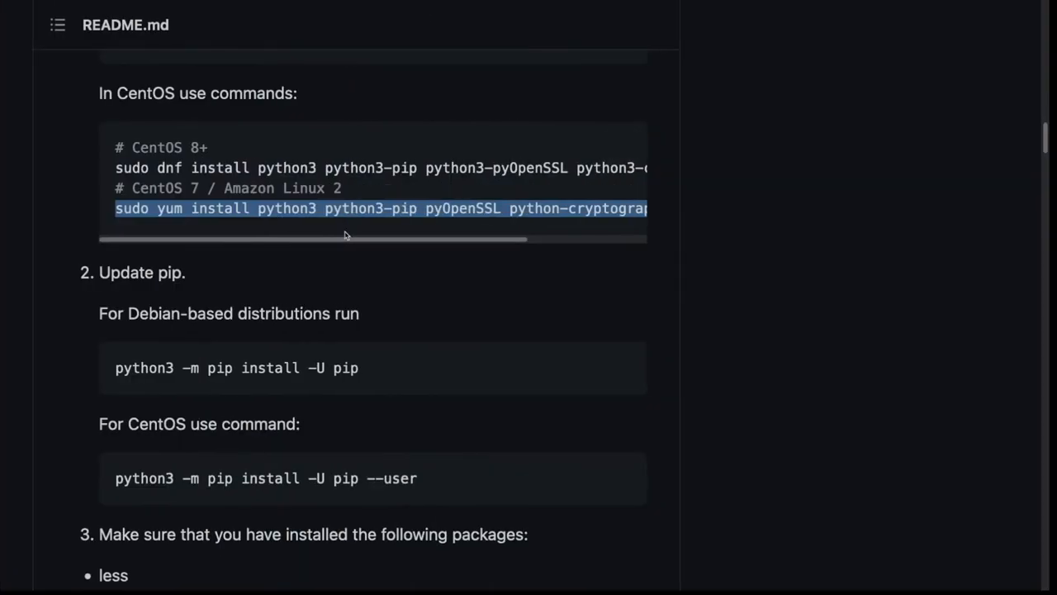
Read further down the README to the Update pip step.
{"action": "scroll", "scroll_direction": "down", "scroll_amount": 3}
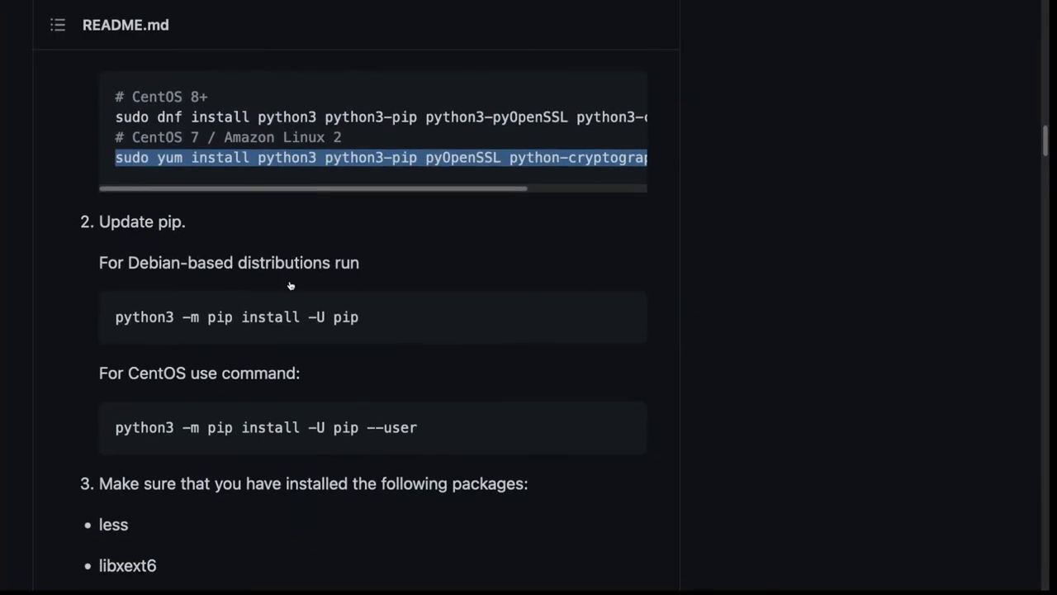
{"action": "mouse_move", "coordinate": [327, 346]}
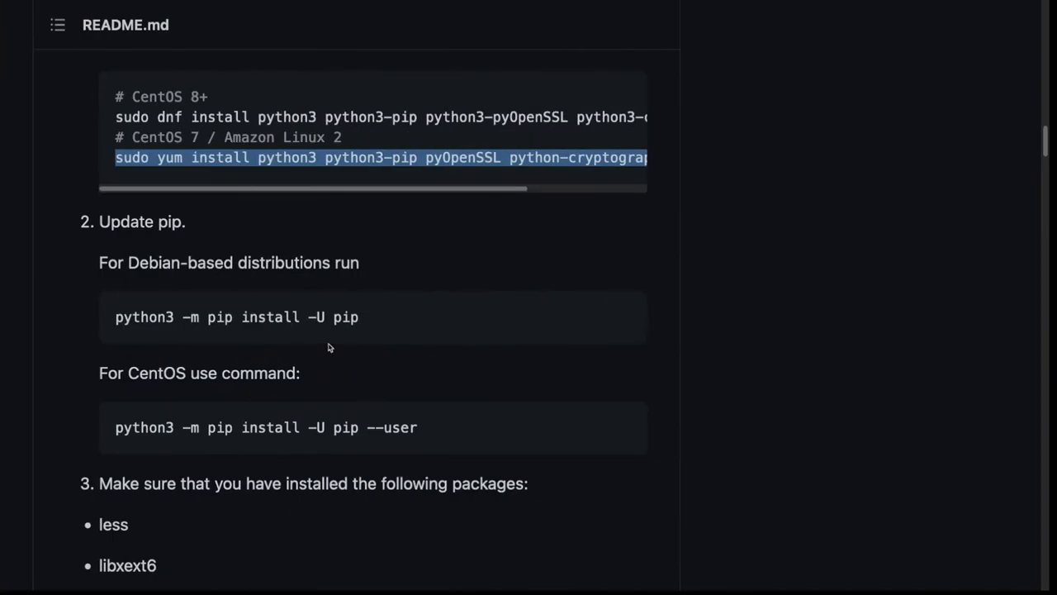
{"action": "scroll", "scroll_direction": "down", "scroll_amount": 3}
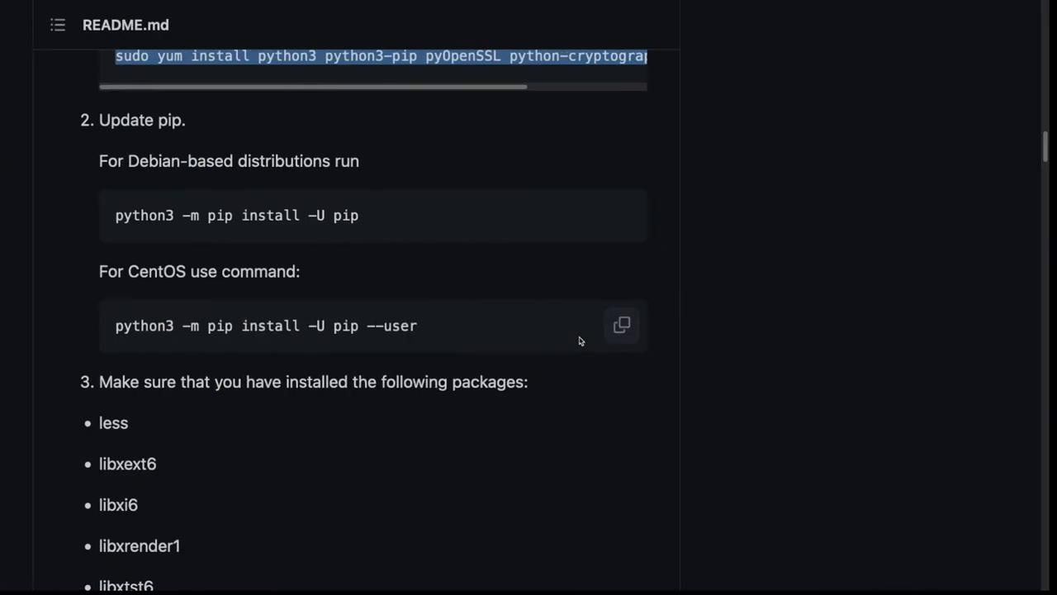
{"action": "scroll", "scroll_direction": "down", "scroll_amount": 3}
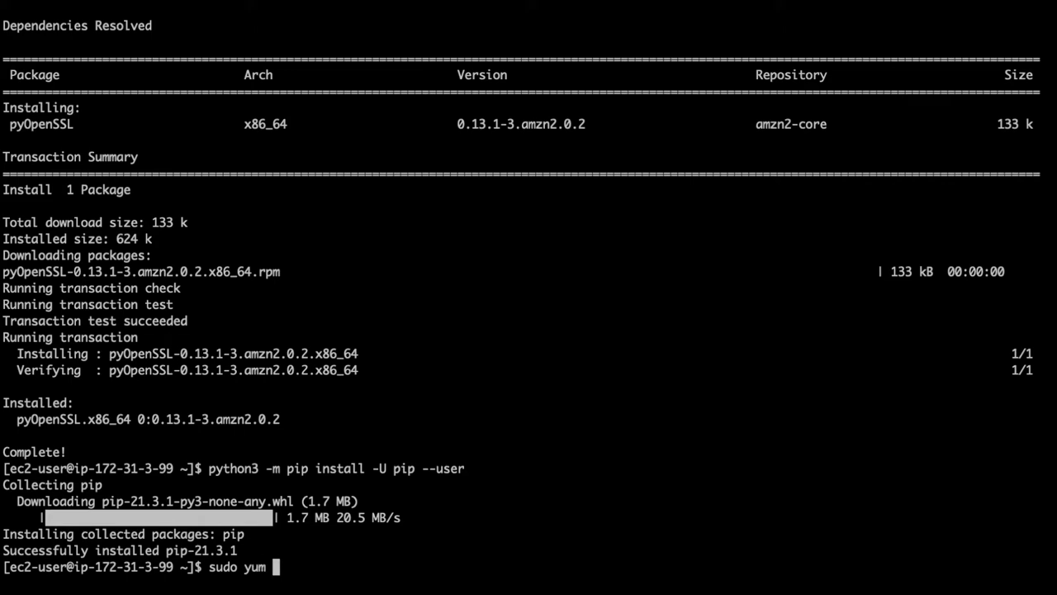
Run sudo yum update and answer y to apply the 31 pending package updates.
{"action": "type", "text": "update"}
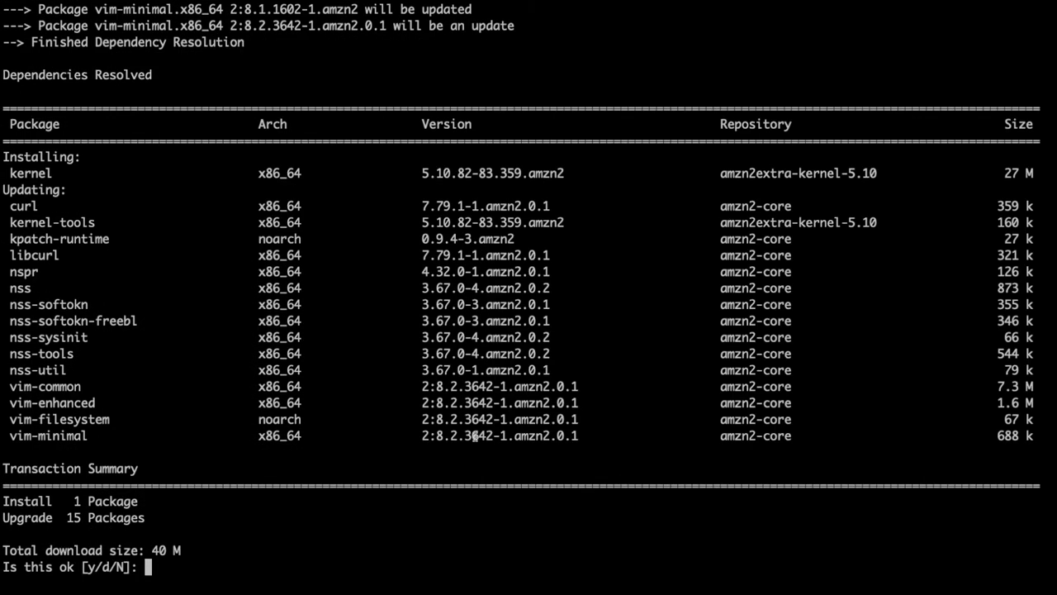
{"action": "type", "text": "y"}
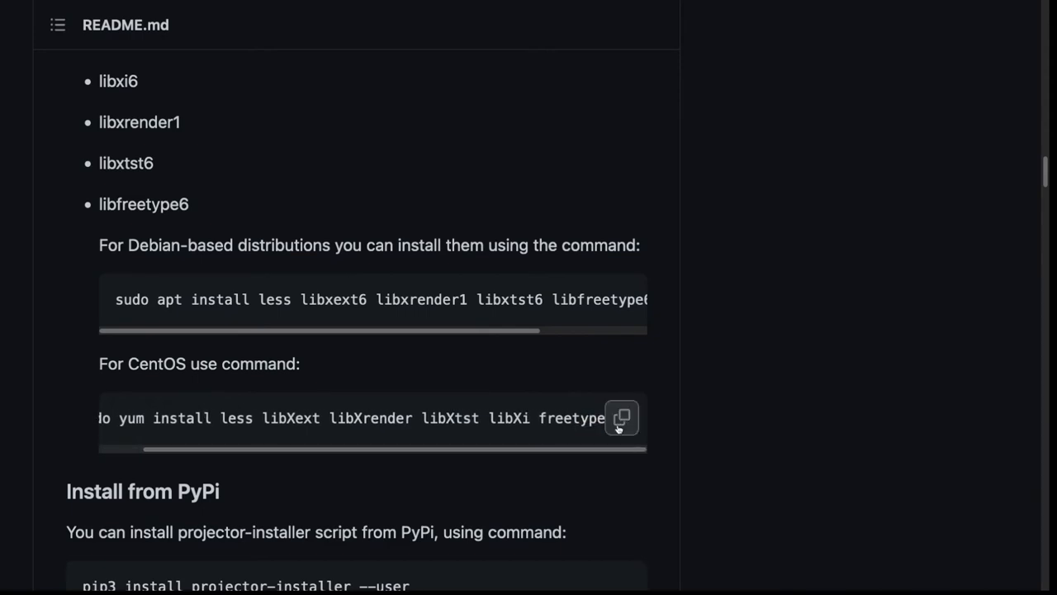
{"action": "mouse_move", "coordinate": [390, 459]}
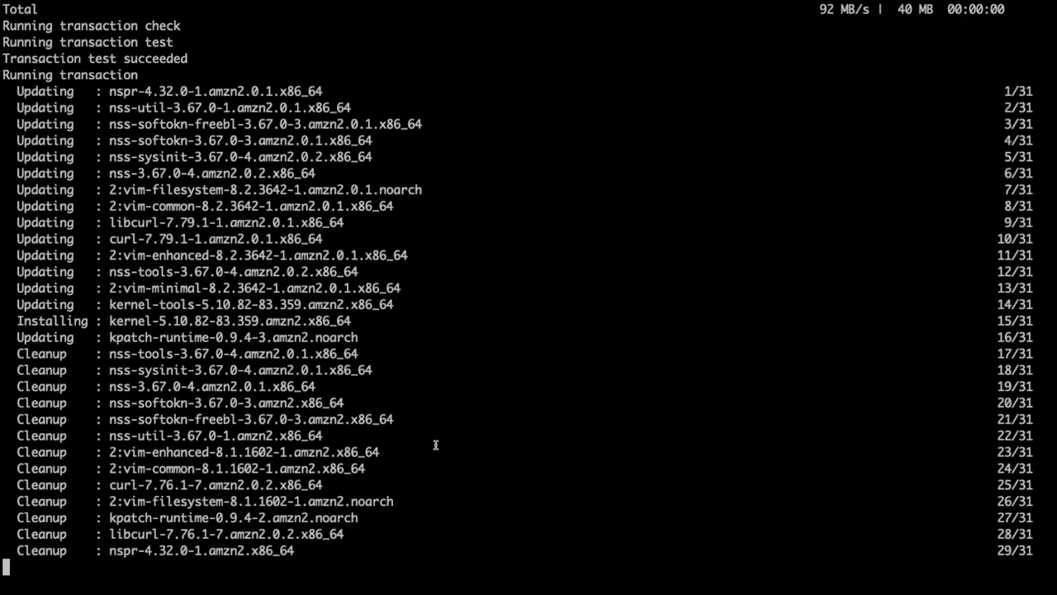
{"action": "scroll", "scroll_direction": "down", "scroll_amount": 3}
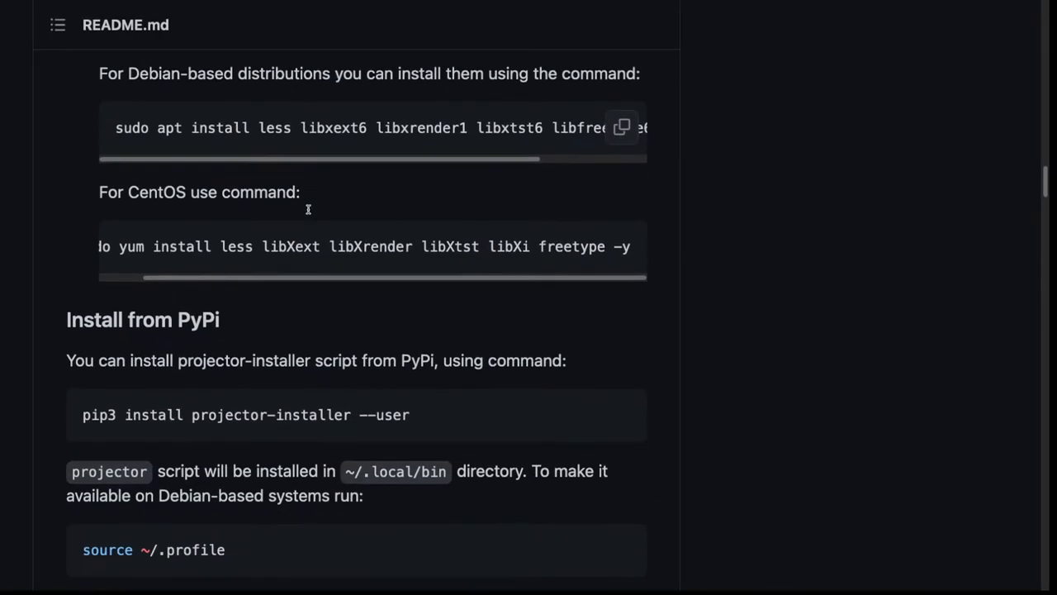
Run the README's pip3 install projector-installer command in Terminal.
{"action": "scroll", "scroll_direction": "down", "scroll_amount": 3}
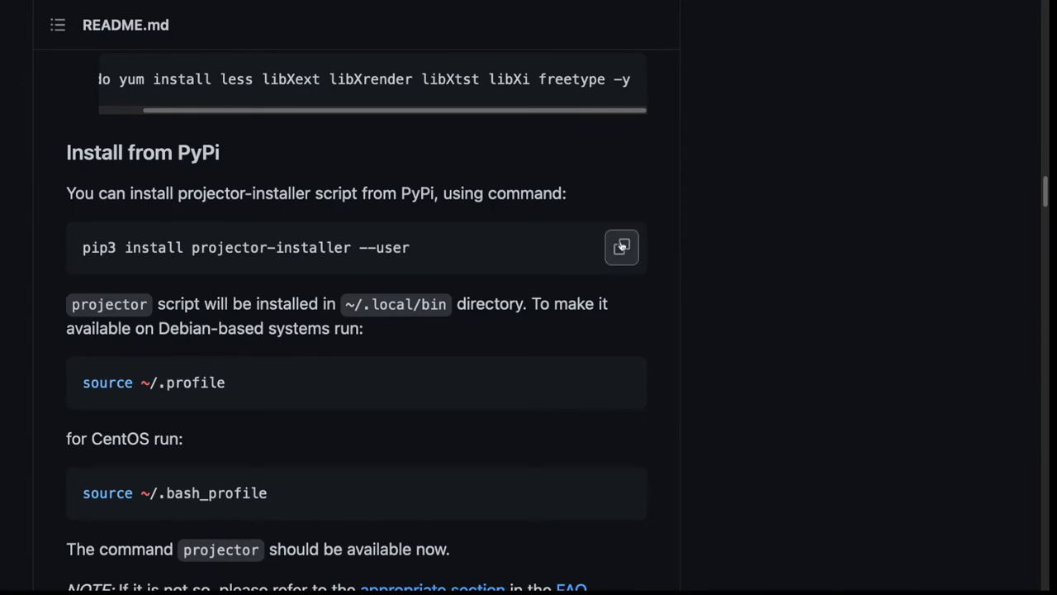
{"action": "left_click", "coordinate": [621, 248]}
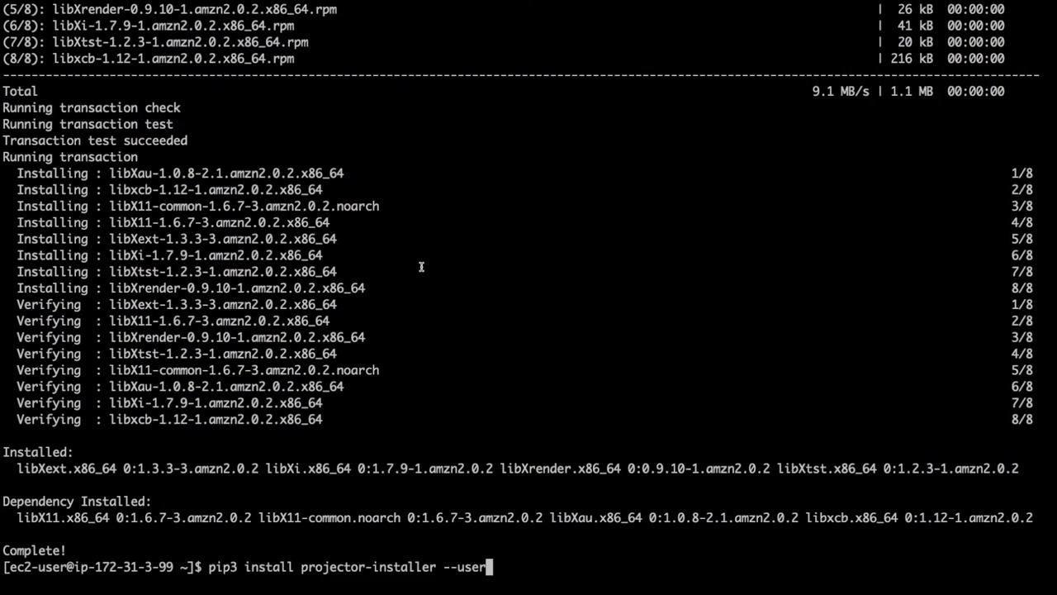
{"action": "key", "text": "Return"}
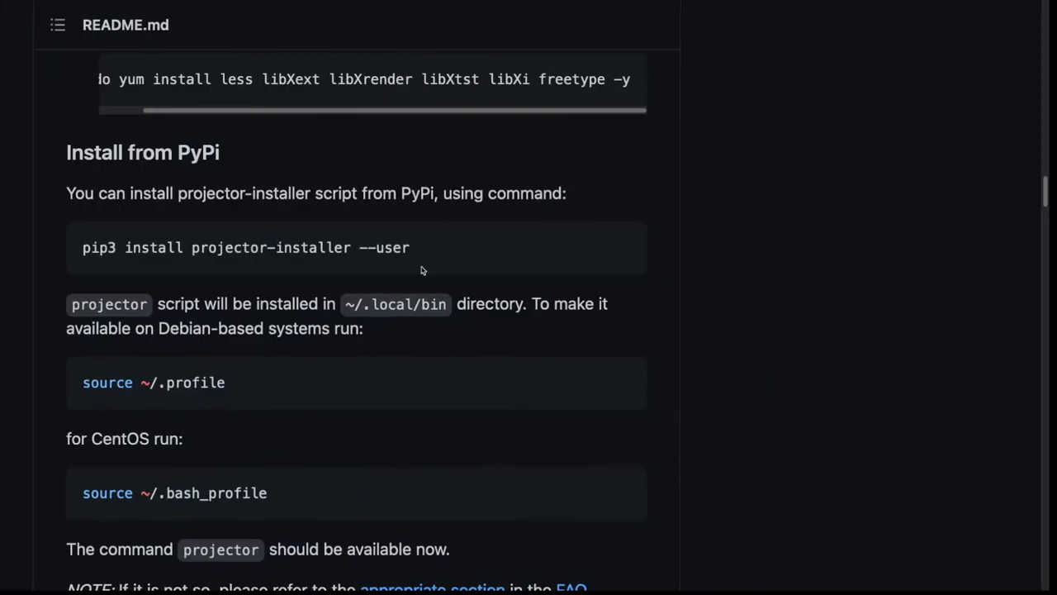
Scroll the README to the Install from PyPi section and select the ~/.profile path in the source command.
{"action": "scroll", "scroll_direction": "down", "scroll_amount": 3}
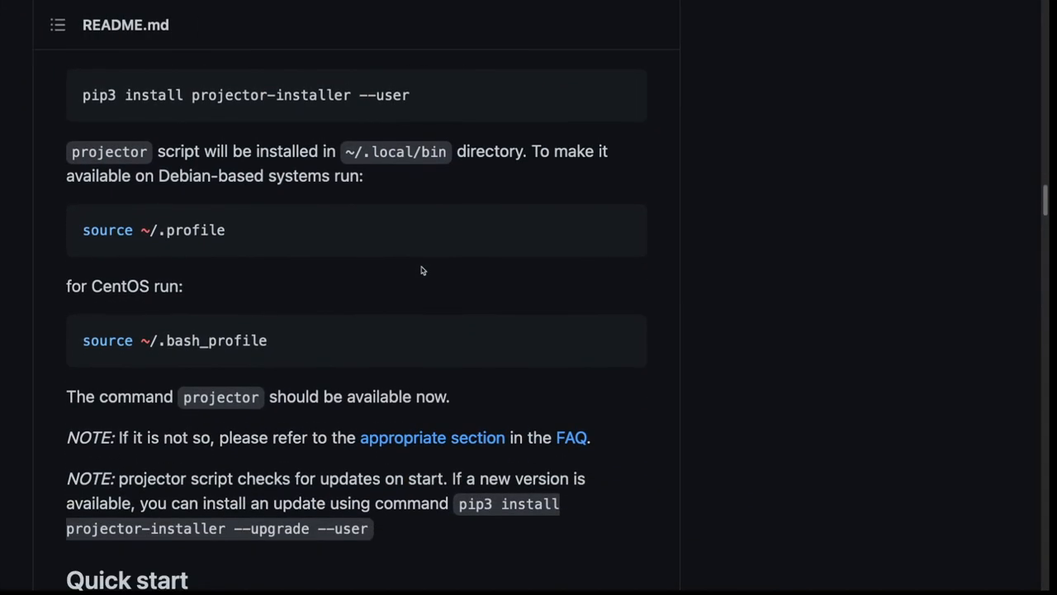
{"action": "scroll", "scroll_direction": "down", "scroll_amount": 3}
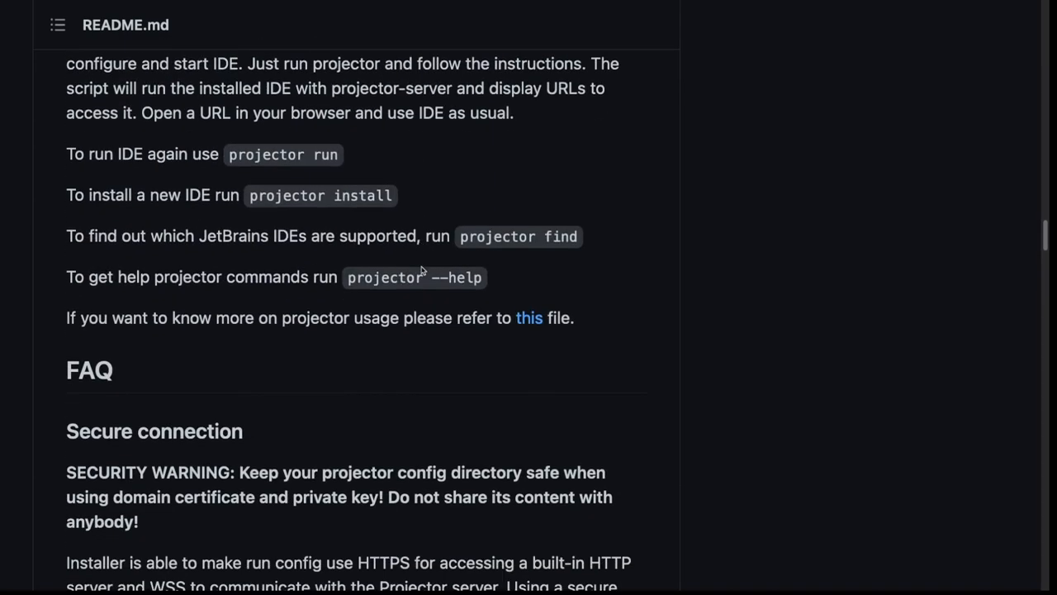
{"action": "scroll", "scroll_direction": "up", "scroll_amount": 3}
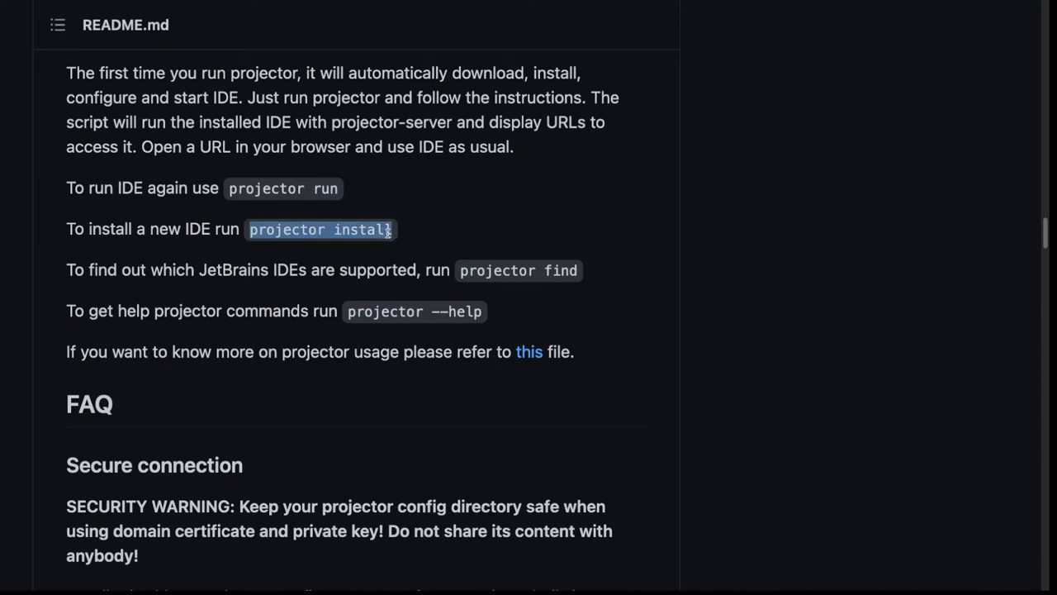
{"action": "scroll", "scroll_direction": "up", "scroll_amount": 3}
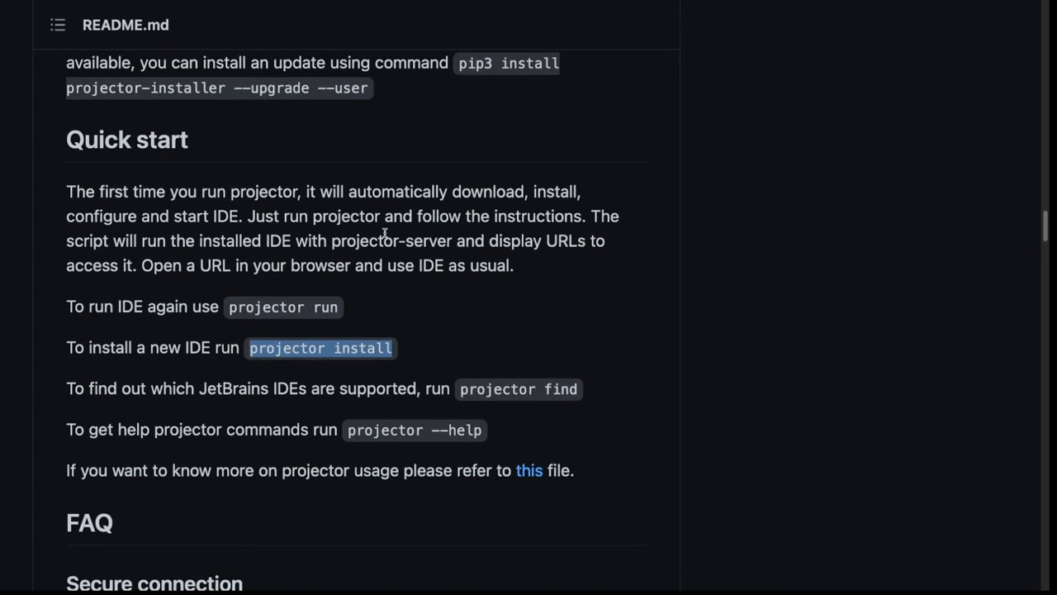
{"action": "scroll", "scroll_direction": "up", "scroll_amount": 3}
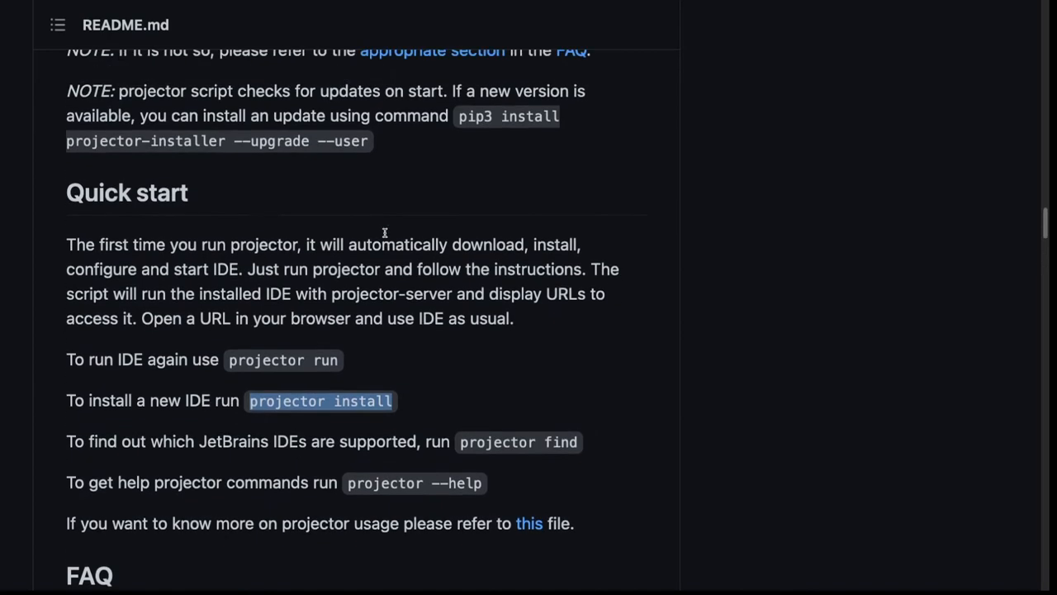
{"action": "scroll", "scroll_direction": "up", "scroll_amount": 3}
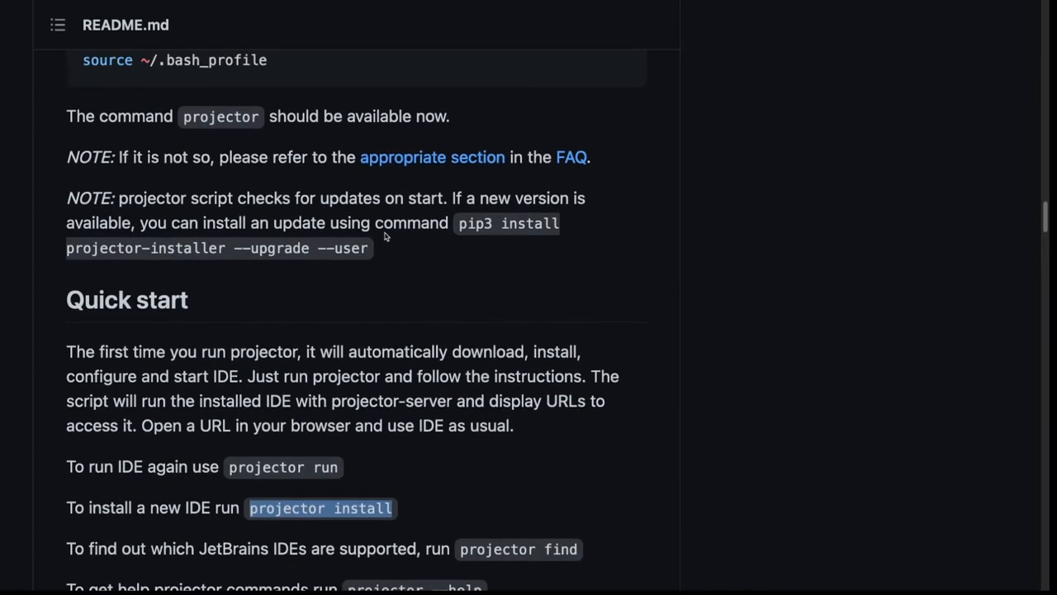
{"action": "scroll", "scroll_direction": "up", "scroll_amount": 3}
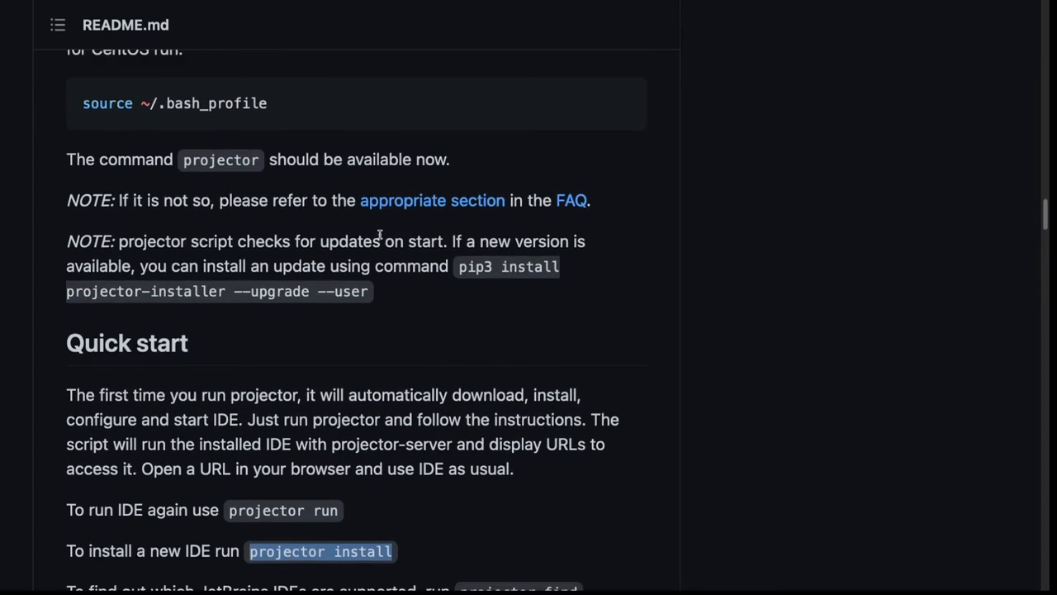
{"action": "scroll", "scroll_direction": "up", "scroll_amount": 3}
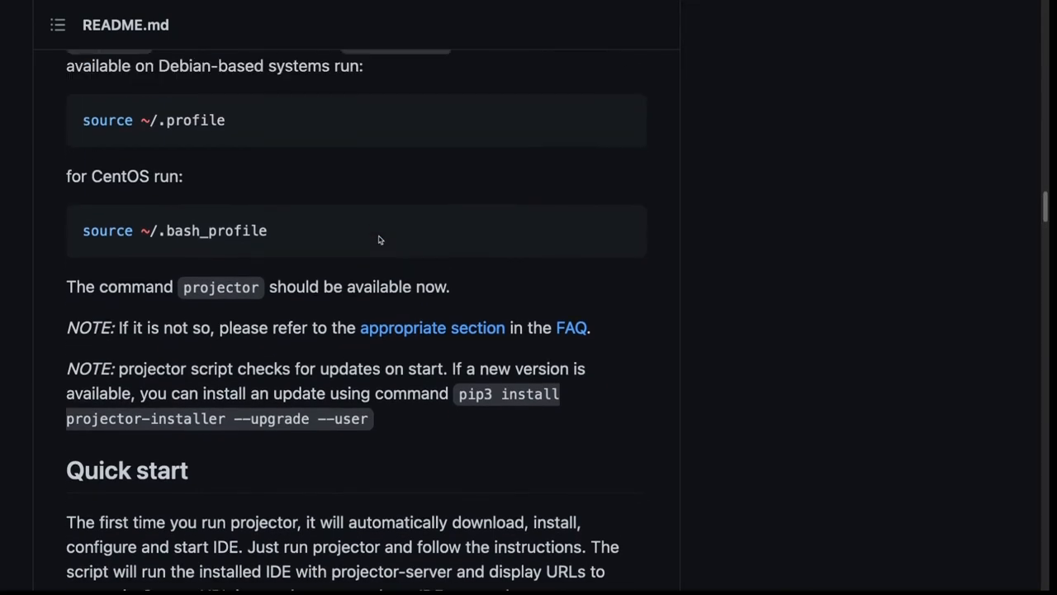
{"action": "scroll", "scroll_direction": "up", "scroll_amount": 3}
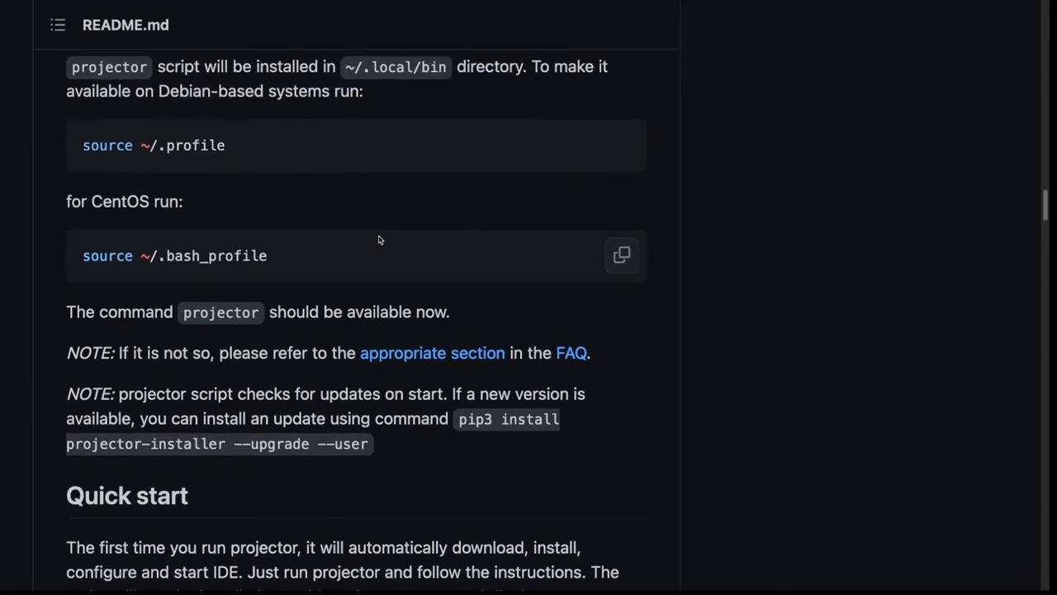
{"action": "scroll", "scroll_direction": "up", "scroll_amount": 3}
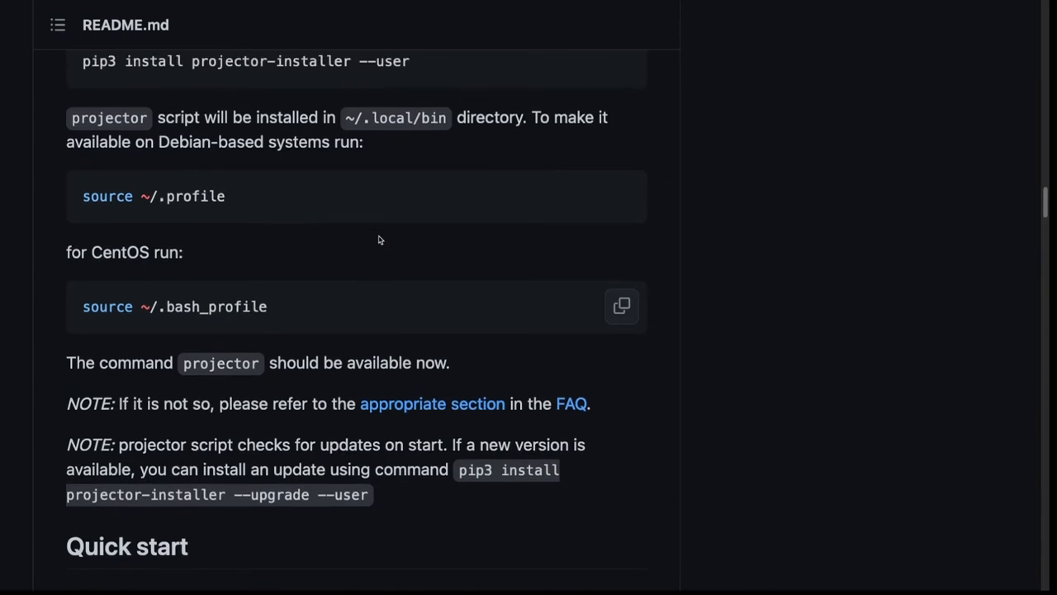
{"action": "mouse_move", "coordinate": [89, 201]}
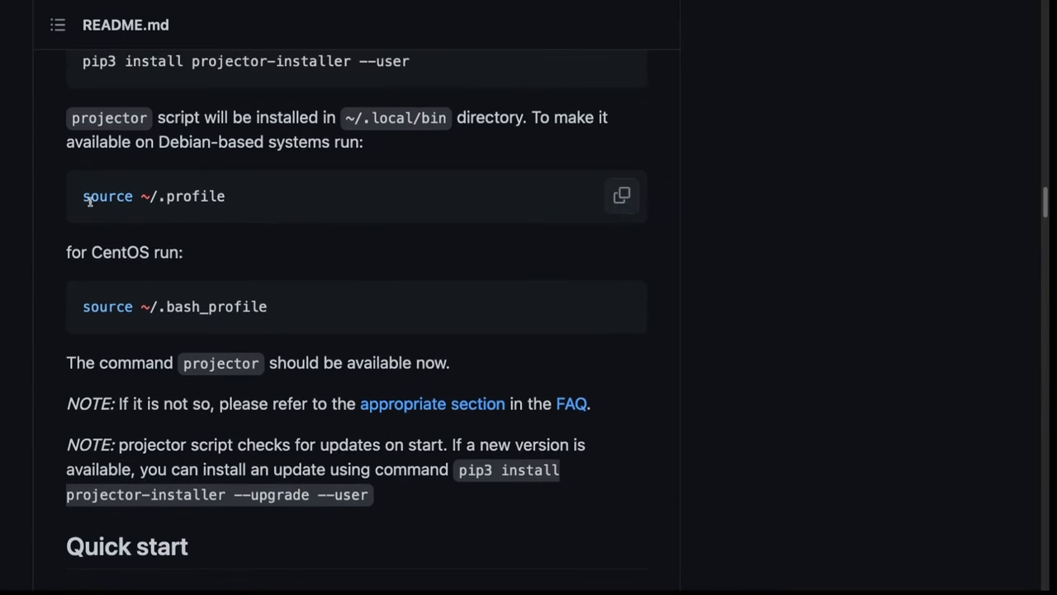
{"action": "scroll", "scroll_direction": "up", "scroll_amount": 3}
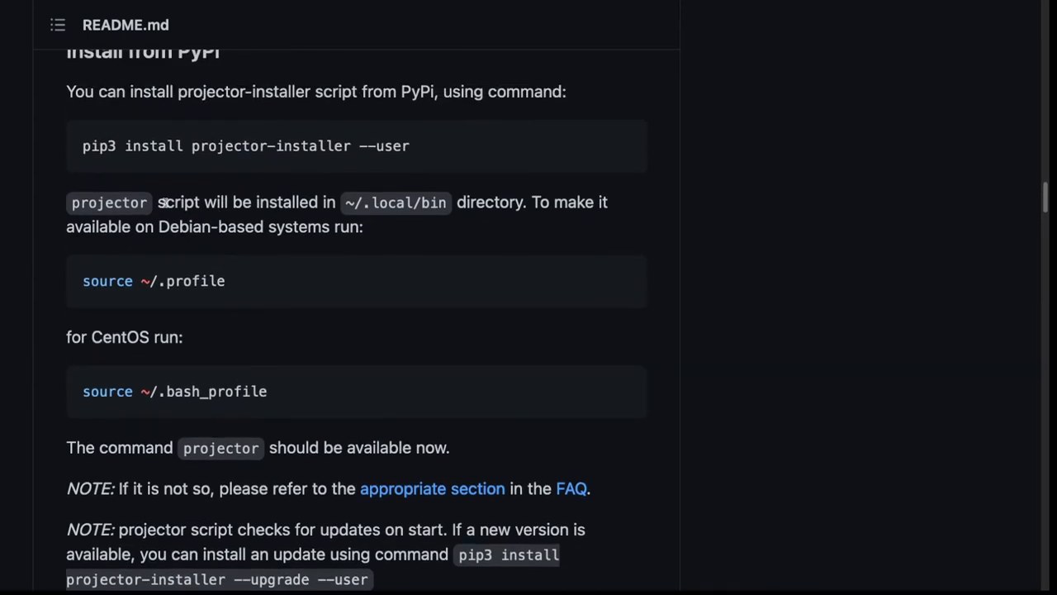
{"action": "mouse_move", "coordinate": [175, 256]}
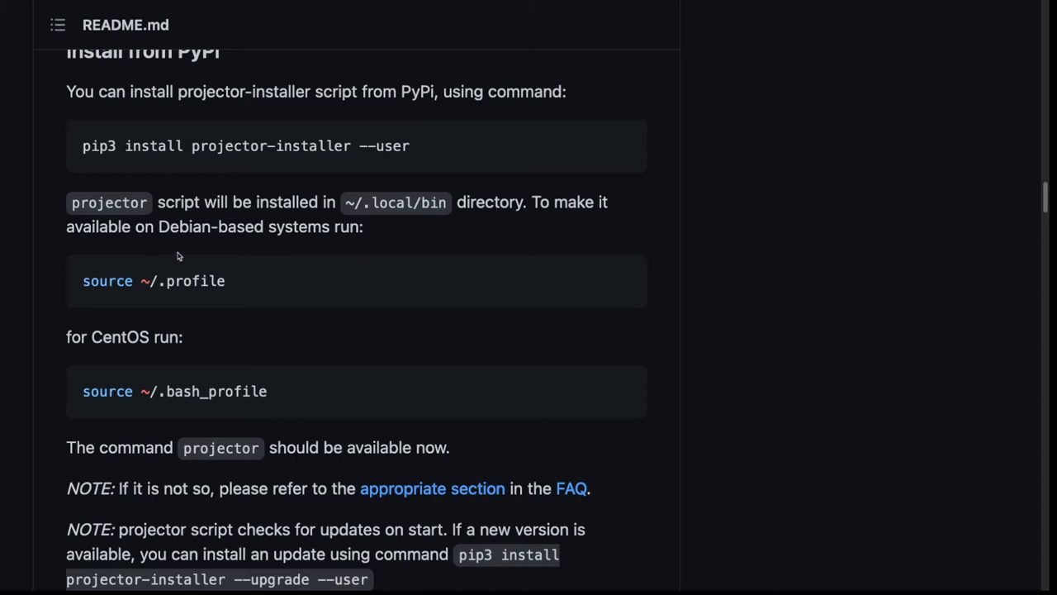
{"action": "scroll", "scroll_direction": "up", "scroll_amount": 3}
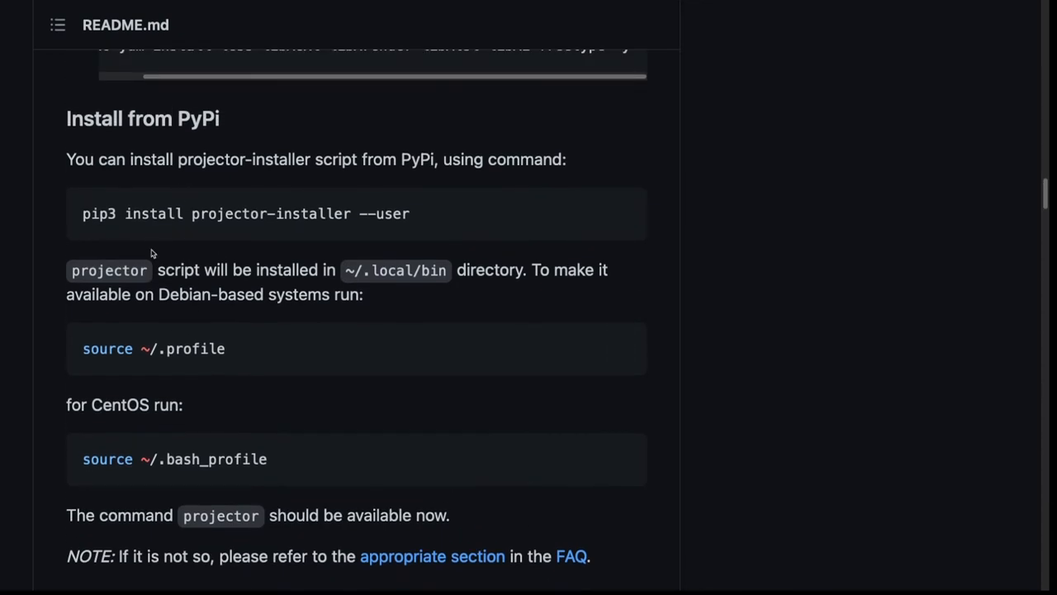
{"action": "scroll", "scroll_direction": "down", "scroll_amount": 3}
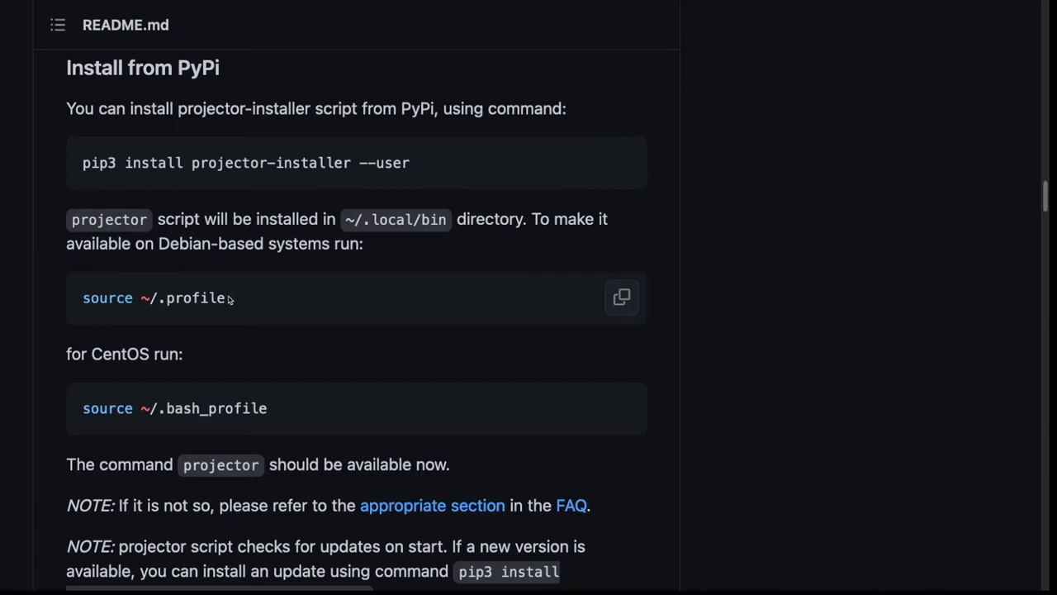
{"action": "double_click", "coordinate": [156, 297]}
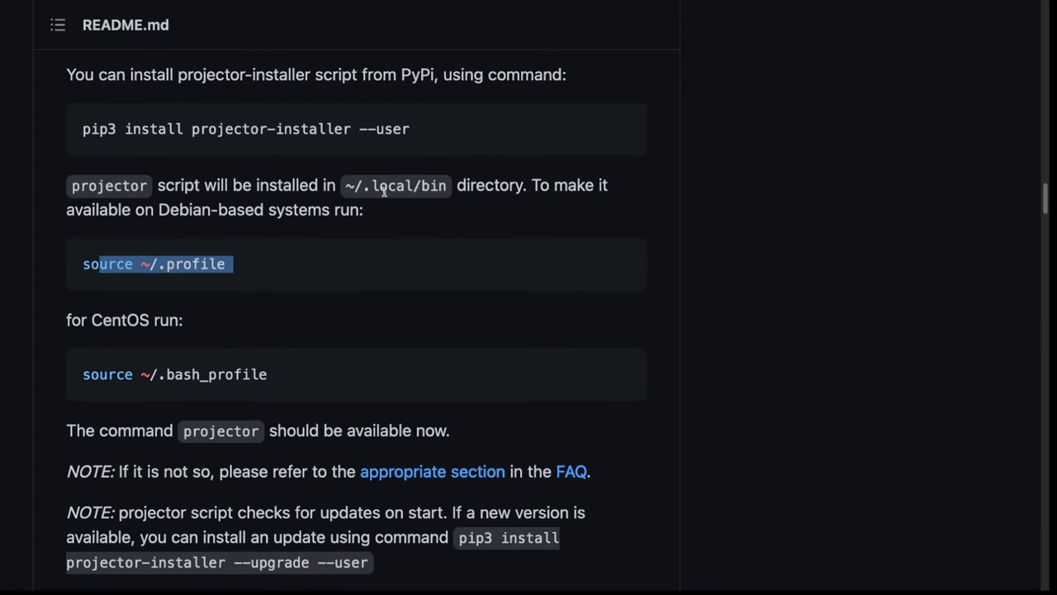
{"action": "mouse_move", "coordinate": [289, 378]}
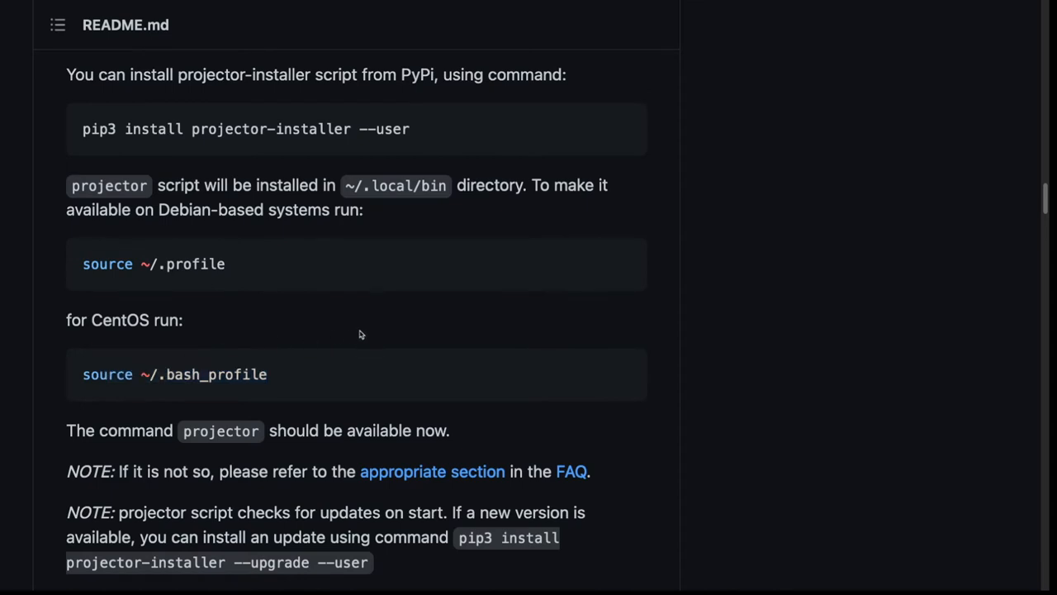
{"action": "mouse_move", "coordinate": [377, 327]}
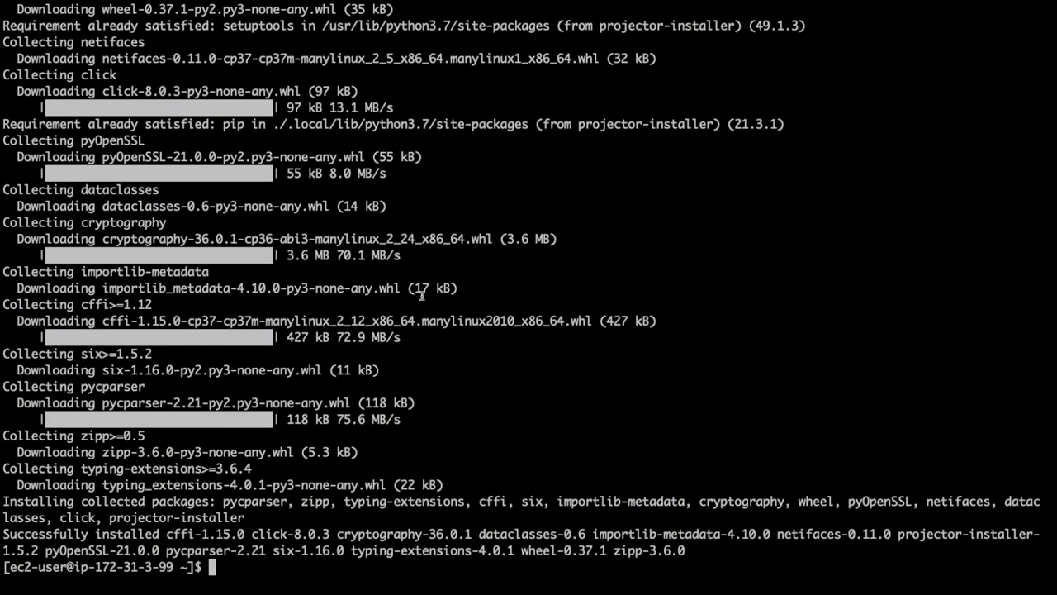
Run projector install and page through the GPL license until the acceptance question appears.
{"action": "type", "text": "projector install"}
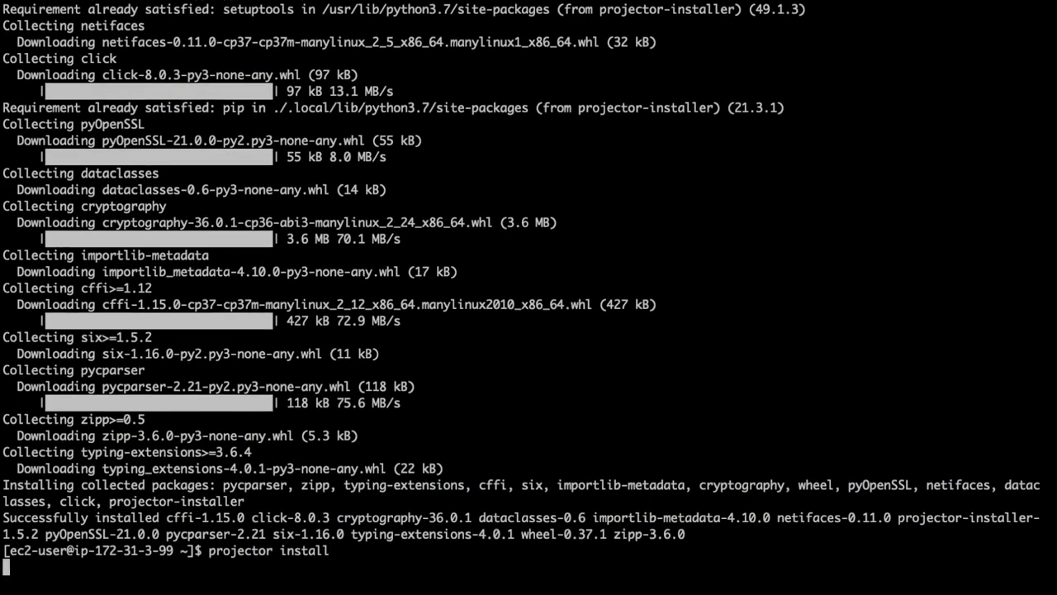
{"action": "key", "text": "Return"}
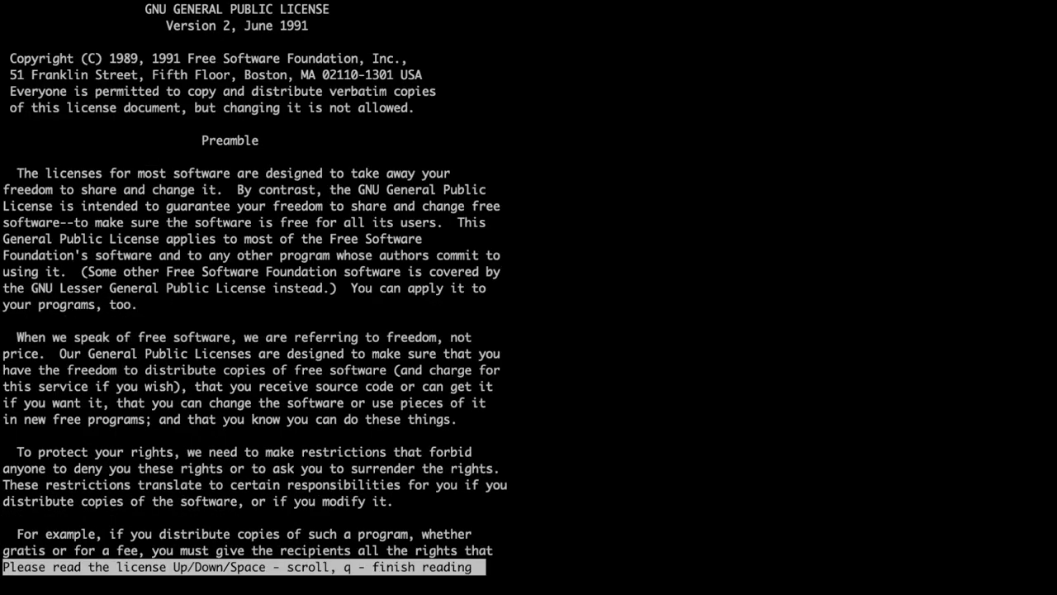
{"action": "scroll", "scroll_direction": "down", "scroll_amount": 3}
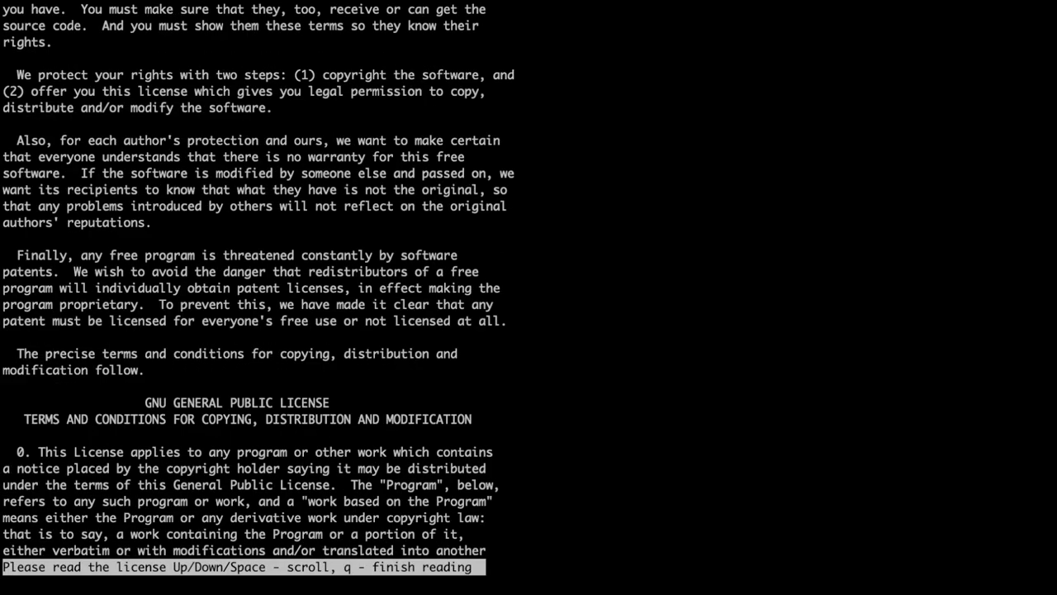
{"action": "scroll", "scroll_direction": "down", "scroll_amount": 3}
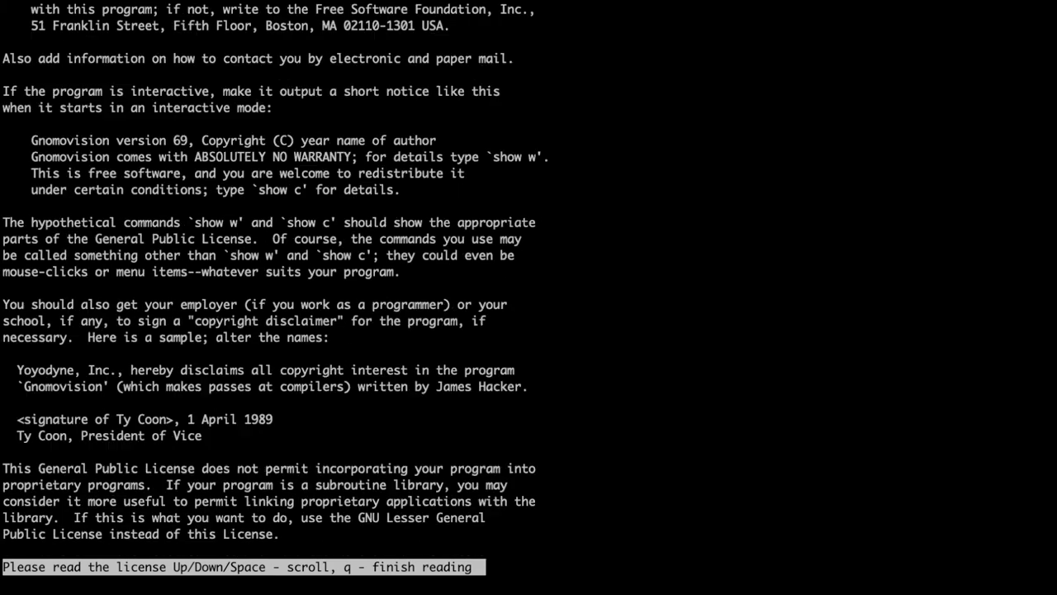
{"action": "scroll", "scroll_direction": "down", "scroll_amount": 3}
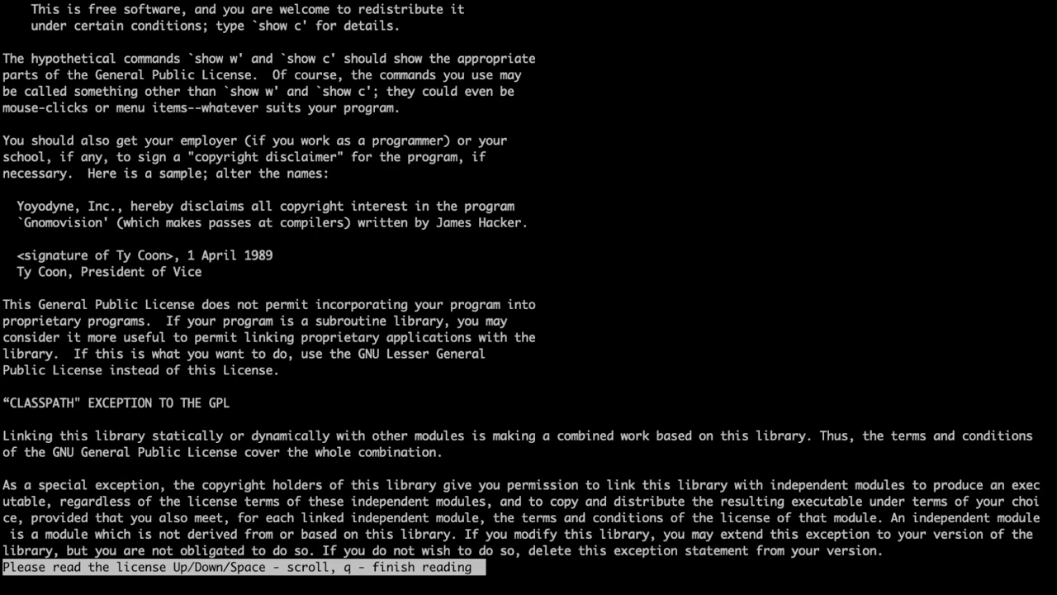
{"action": "key", "text": "q"}
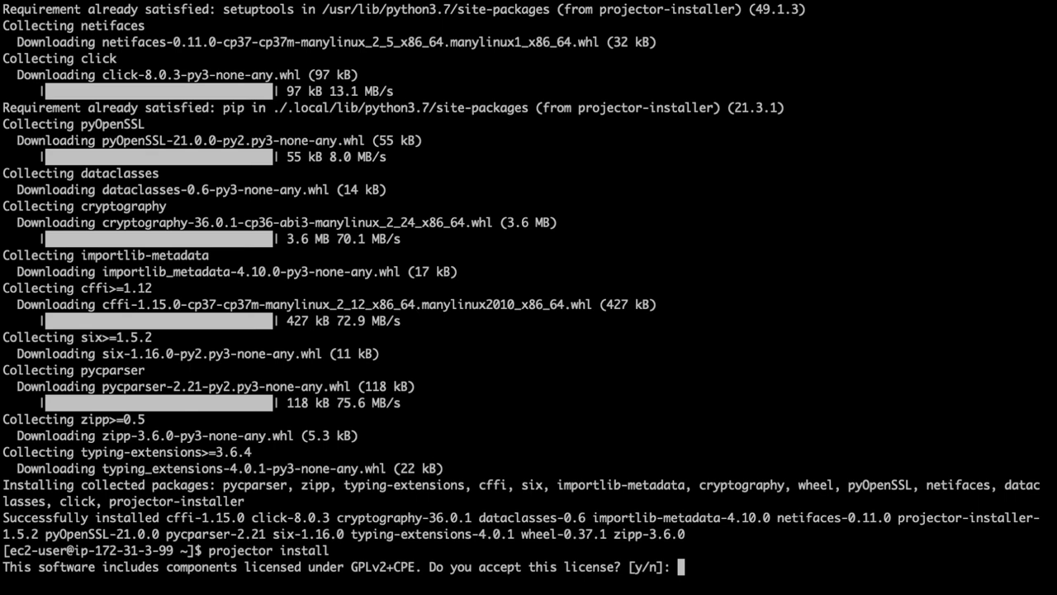
Answer y to the license, 1 for Idea_Community, y for Projector-tested only, and 5 for version 2021.2.
{"action": "type", "text": "y"}
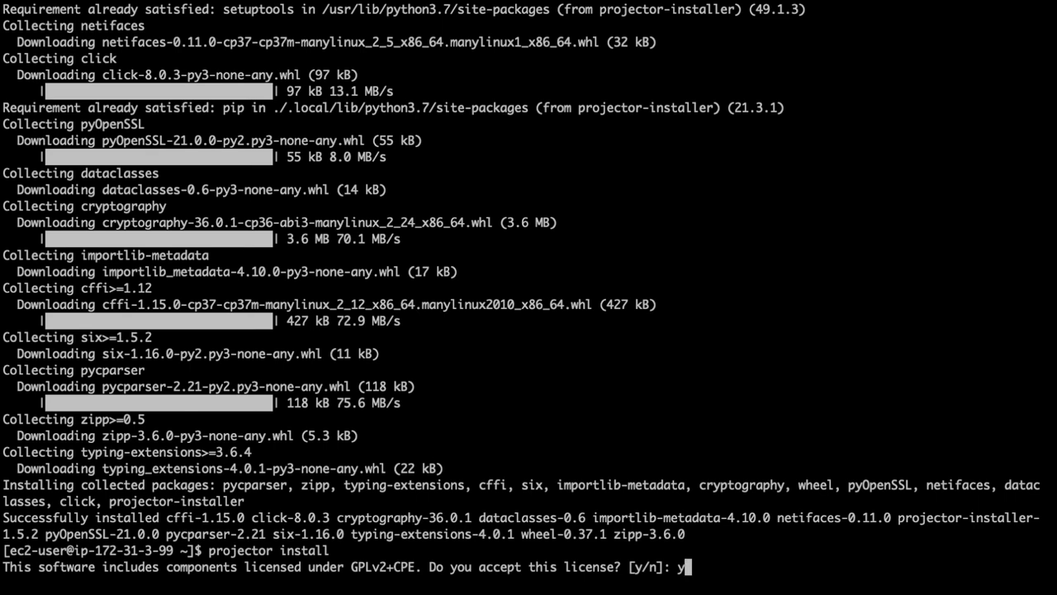
{"action": "key", "text": "Return"}
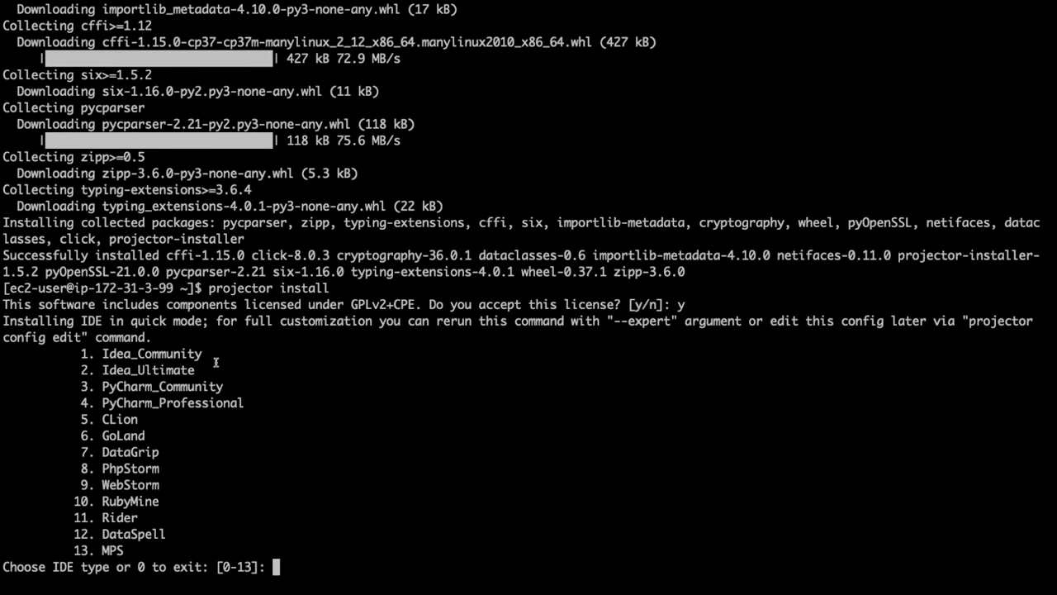
{"action": "mouse_move", "coordinate": [293, 393]}
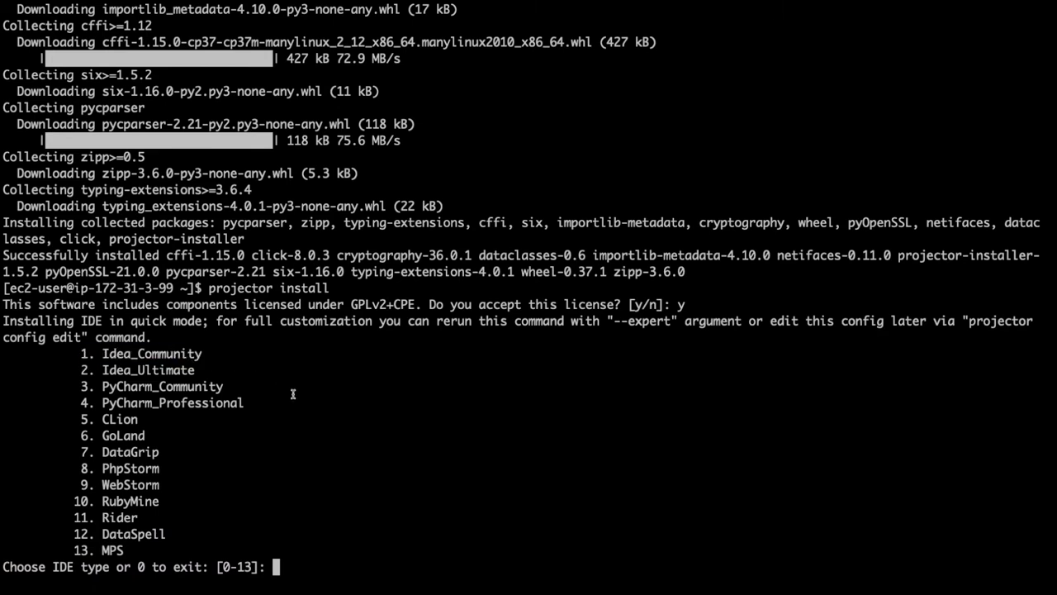
{"action": "type", "text": "1"}
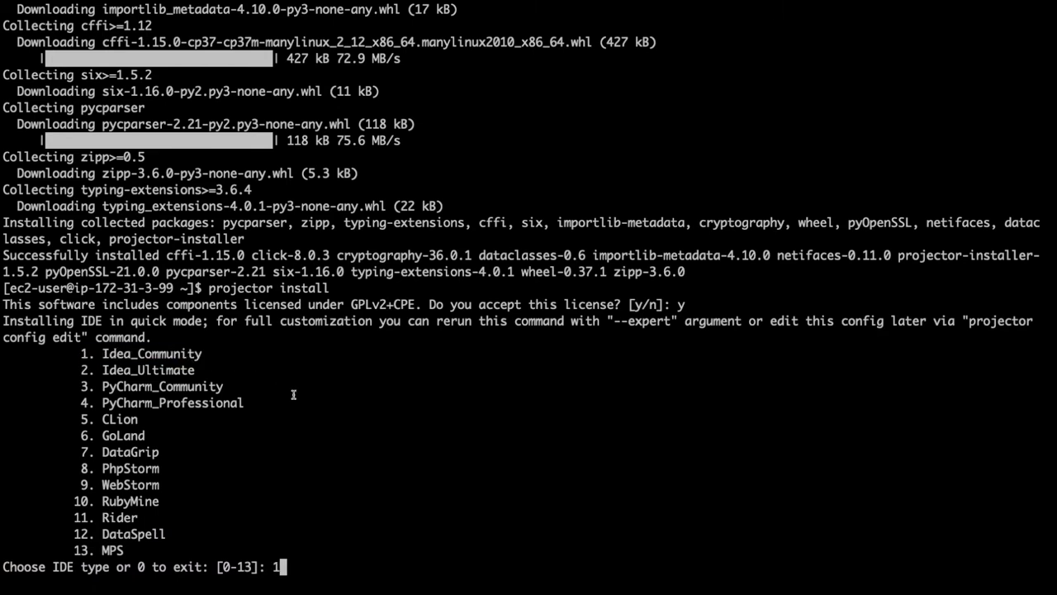
{"action": "key", "text": "Return"}
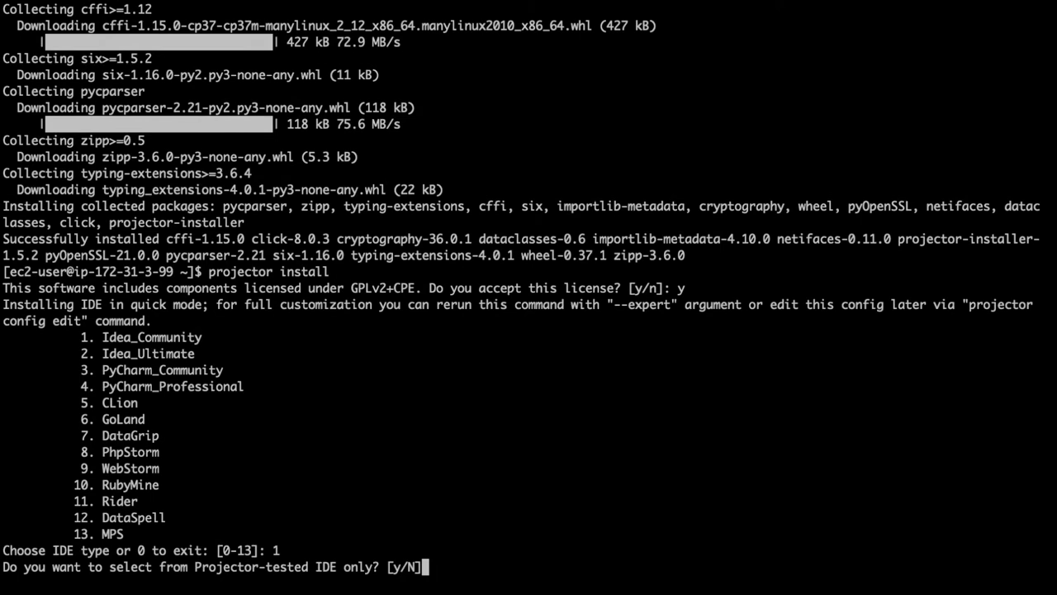
{"action": "type", "text": "y"}
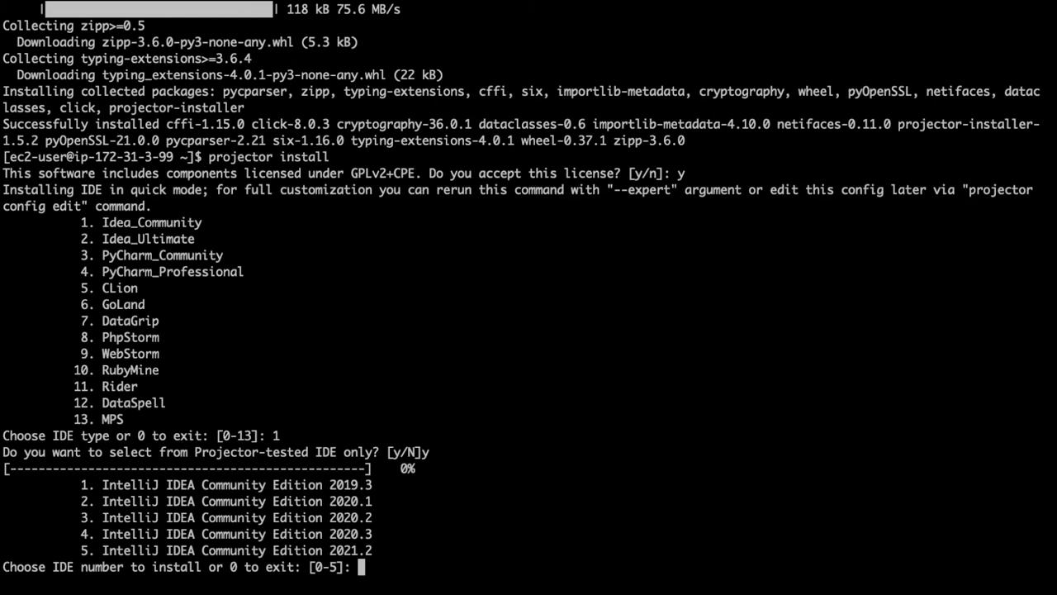
{"action": "type", "text": "5"}
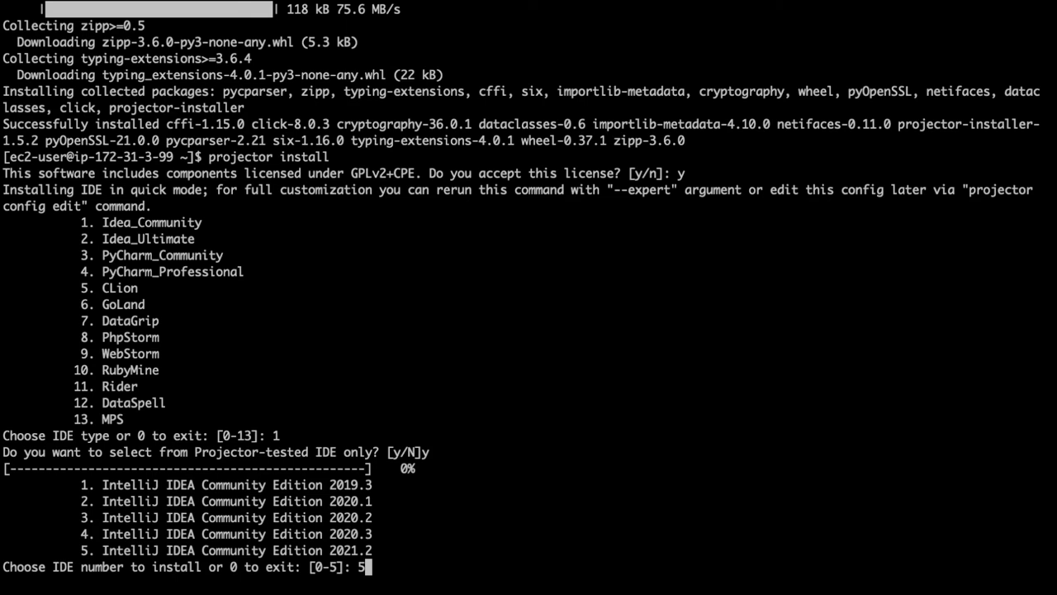
{"action": "key", "text": "Return"}
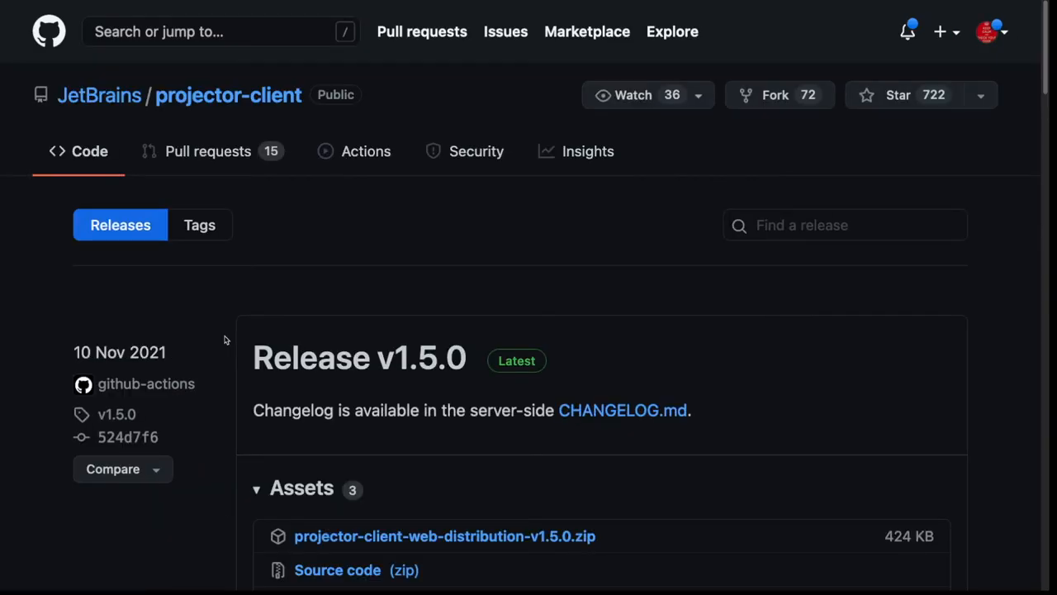
Scroll the projector-client Releases page to the v1.5.0 Assets list.
{"action": "scroll", "scroll_direction": "down", "scroll_amount": 3}
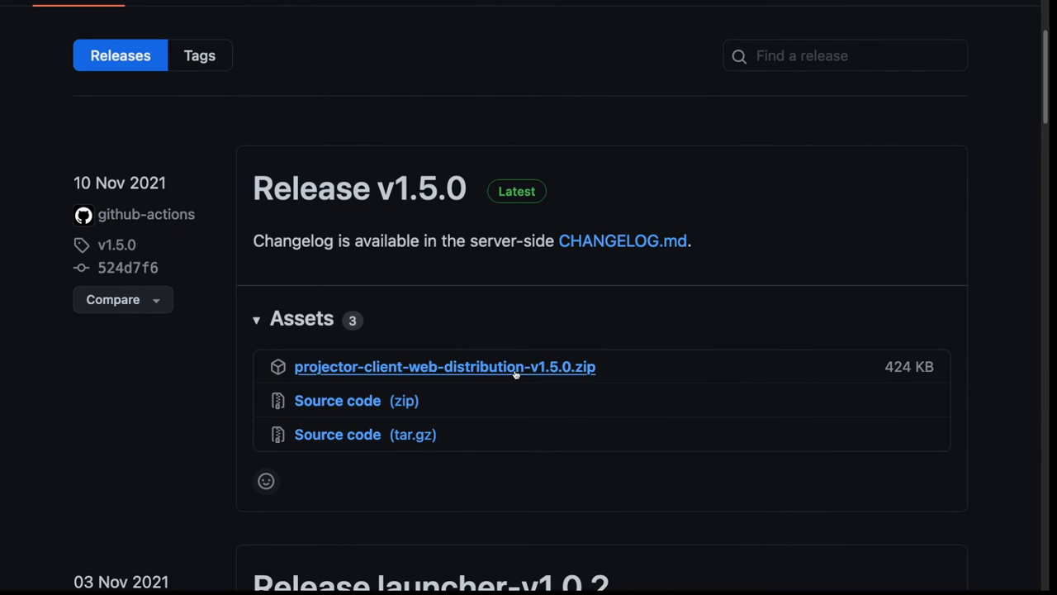
{"action": "scroll", "scroll_direction": "down", "scroll_amount": 3}
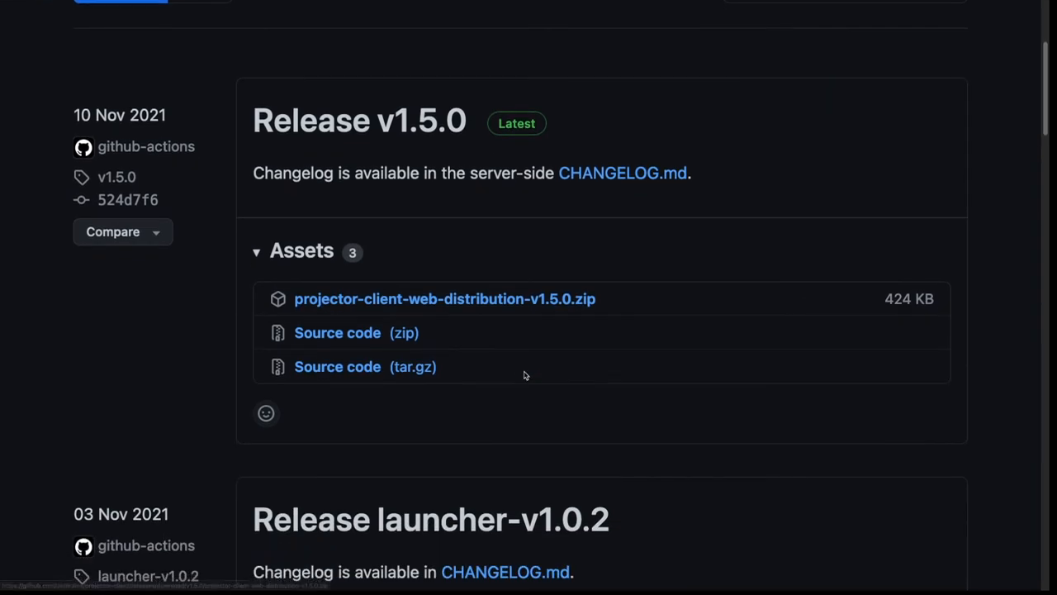
{"action": "mouse_move", "coordinate": [453, 436]}
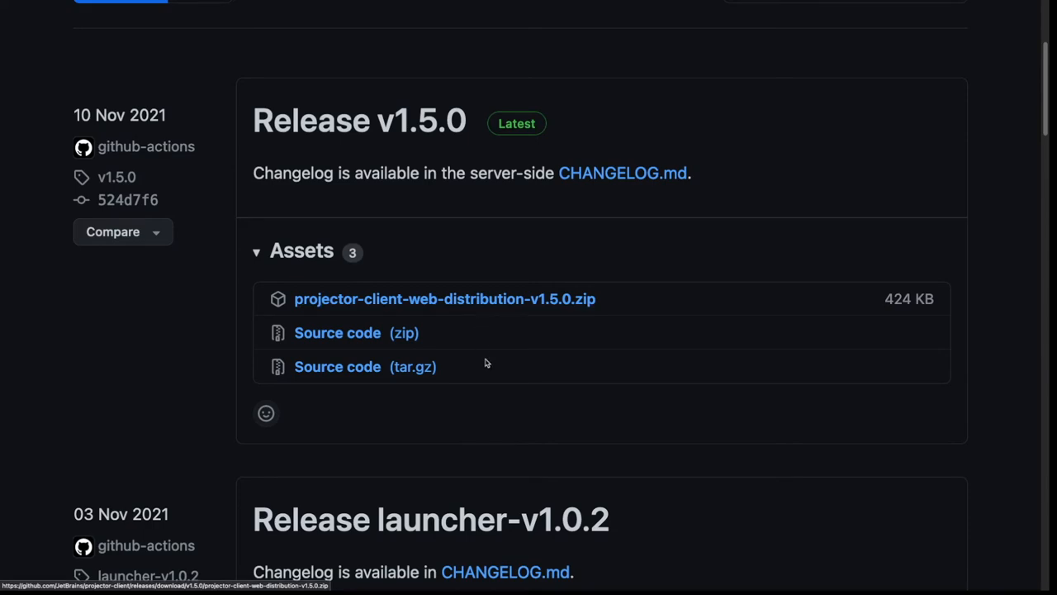
{"action": "scroll", "scroll_direction": "up", "scroll_amount": 3}
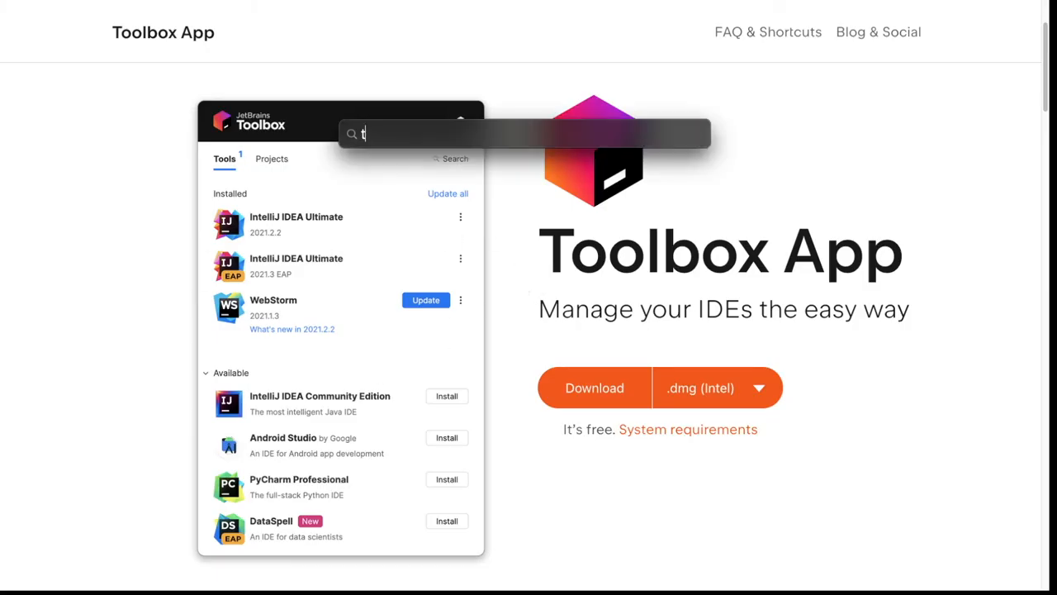
Launch JetBrains Toolbox via Spotlight and browse the Tools tab from Installed to Available.
{"action": "type", "text": "ool"}
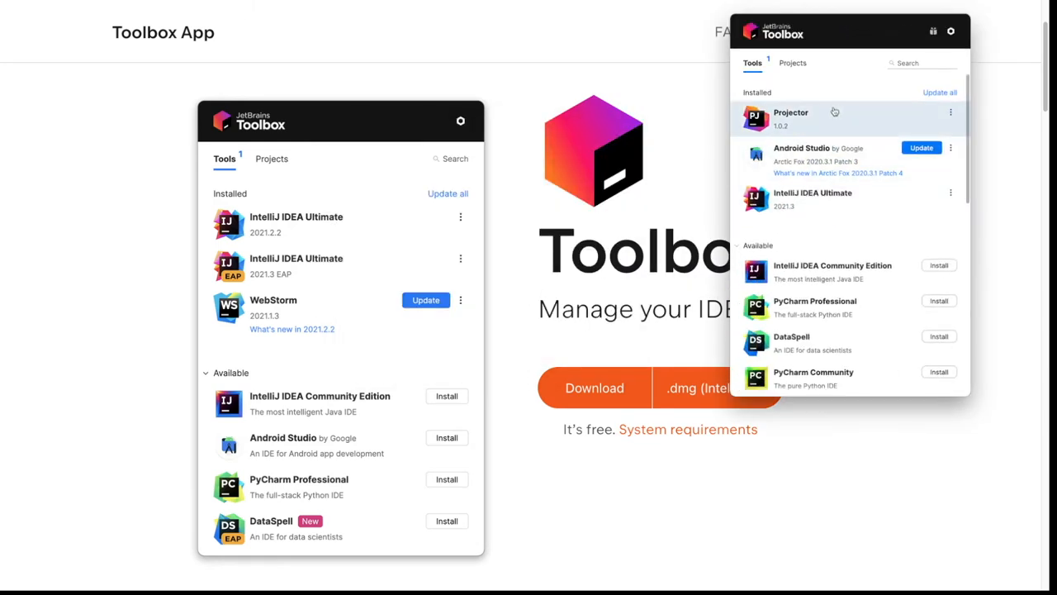
{"action": "scroll", "scroll_direction": "down", "scroll_amount": 3}
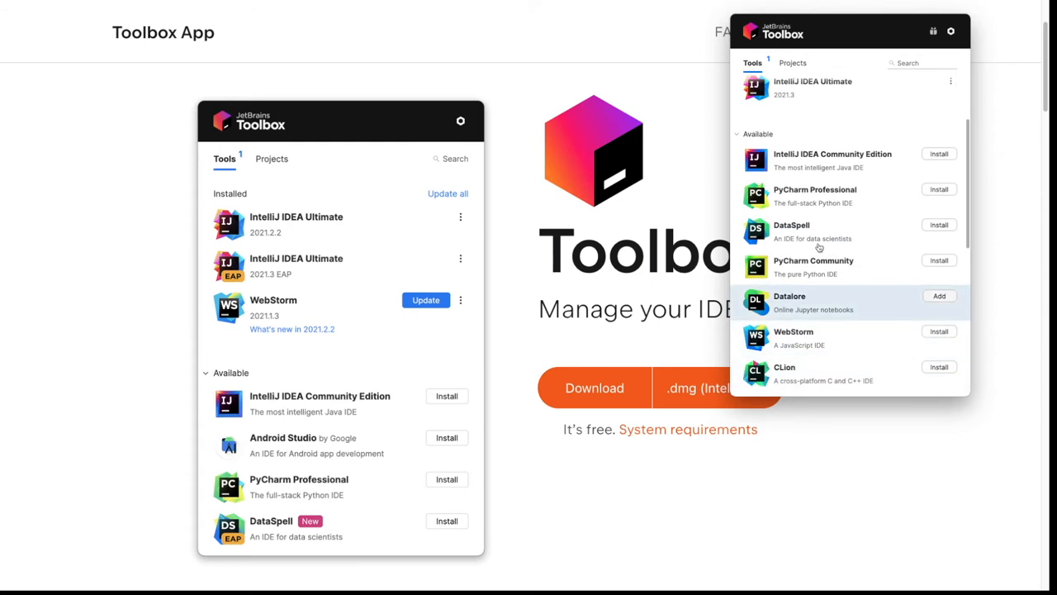
{"action": "scroll", "scroll_direction": "up", "scroll_amount": 3}
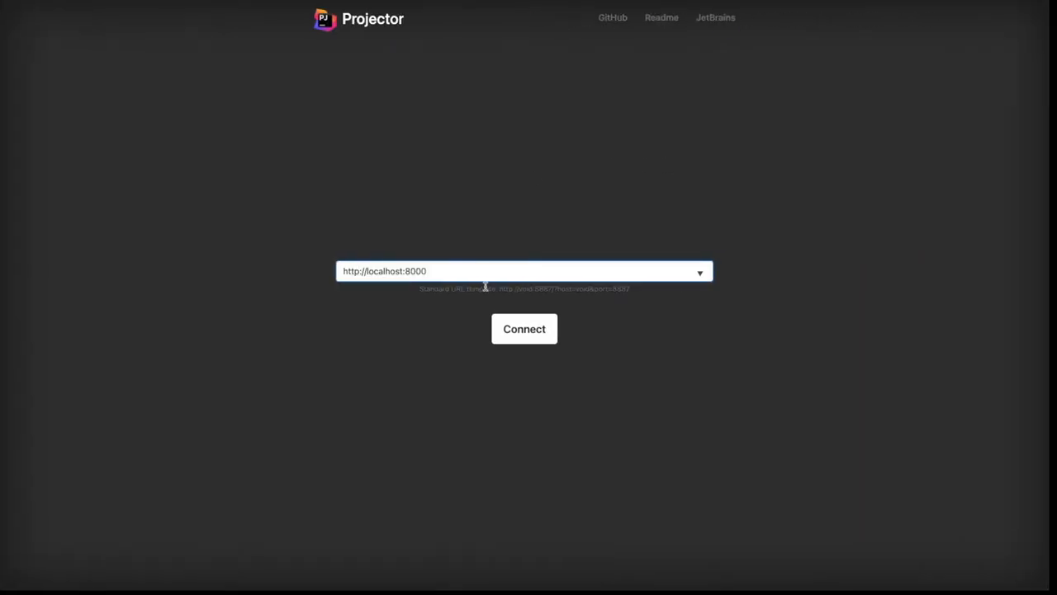
{"action": "mouse_move", "coordinate": [452, 370]}
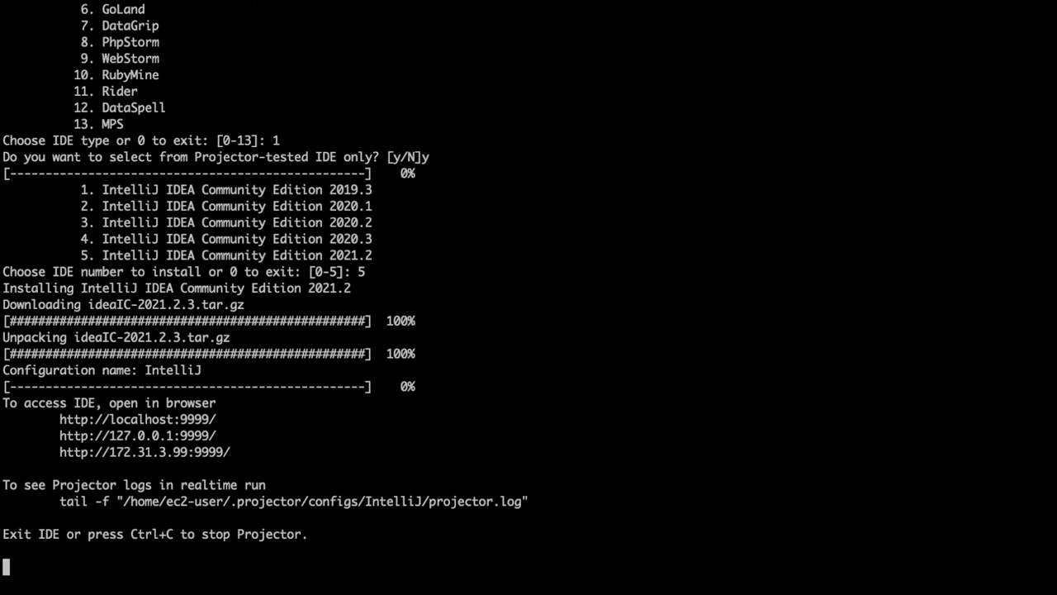
{"action": "mouse_move", "coordinate": [185, 297]}
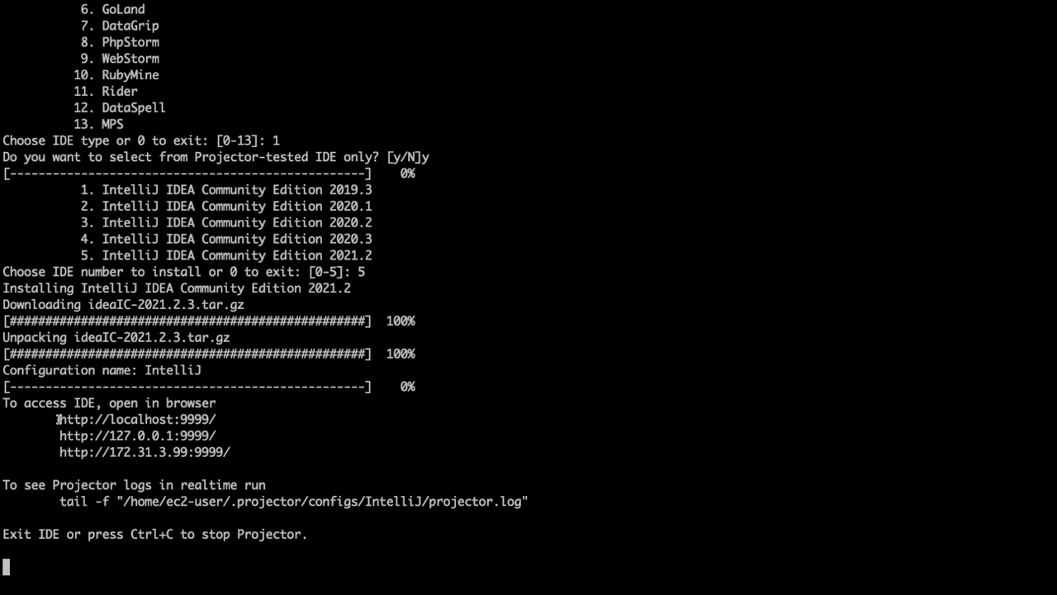
{"action": "double_click", "coordinate": [138, 419]}
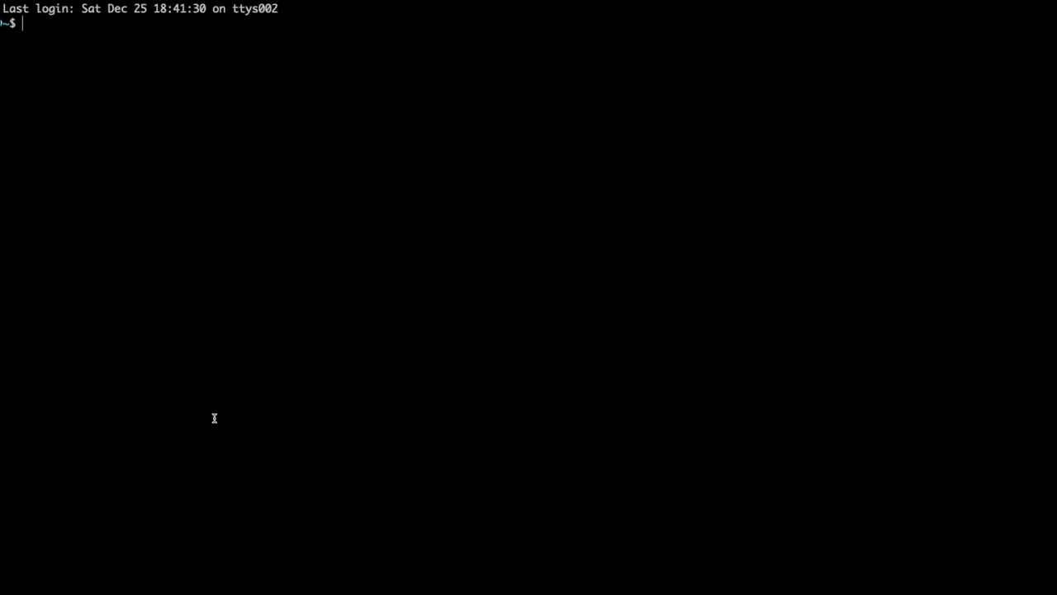
{"action": "type", "text": "ssh"}
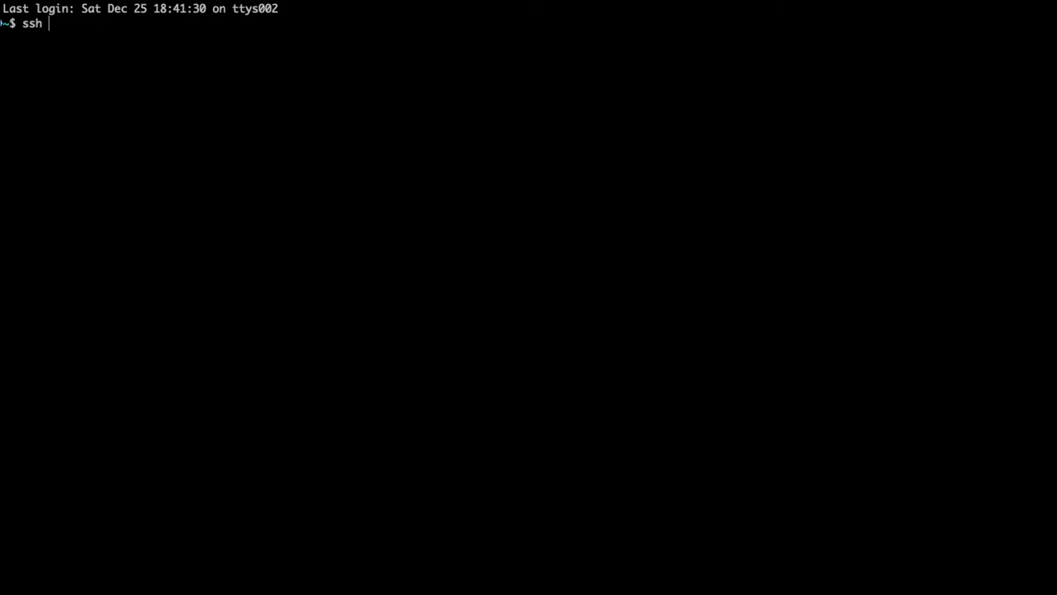
{"action": "type", "text": "-"}
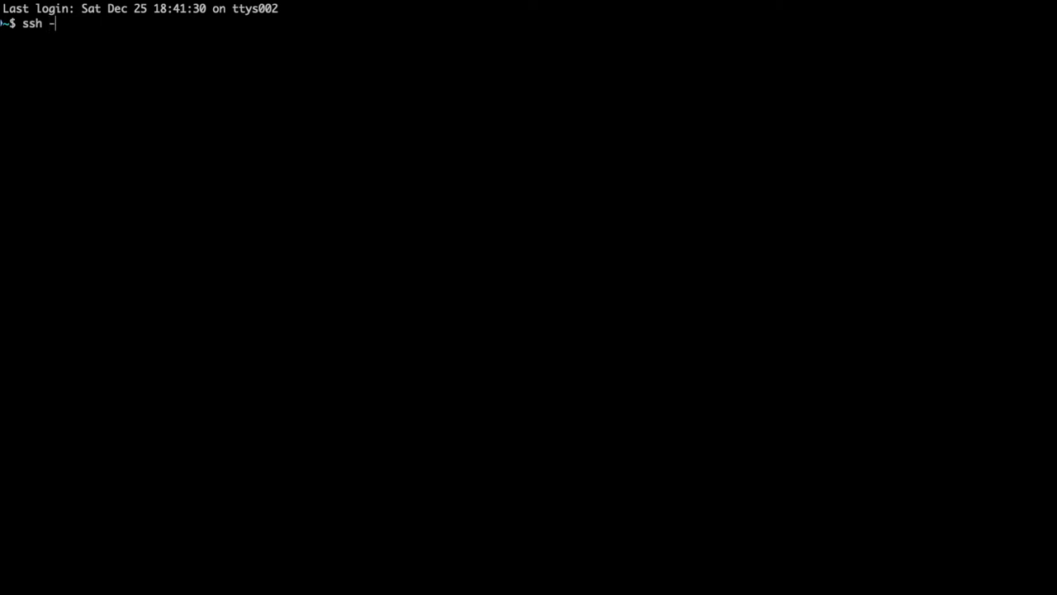
{"action": "type", "text": "T"}
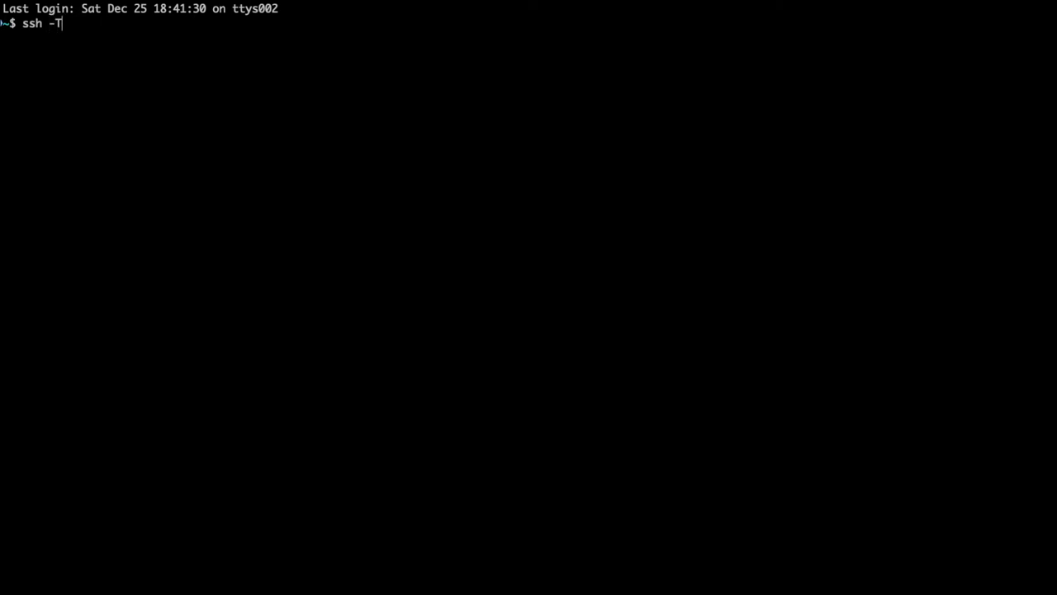
{"action": "type", "text": "NL"}
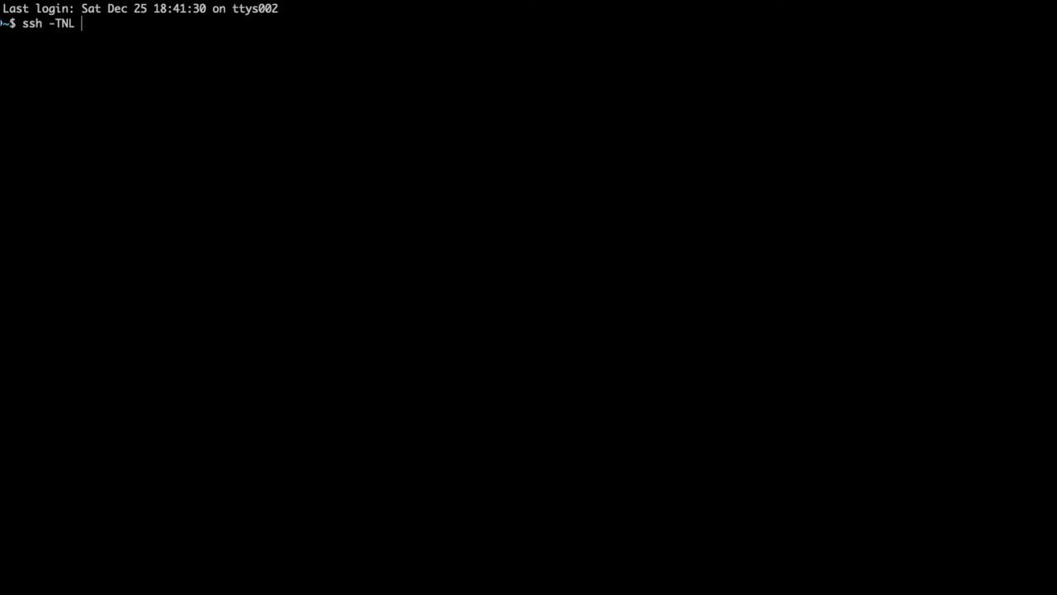
{"action": "type", "text": "8000"}
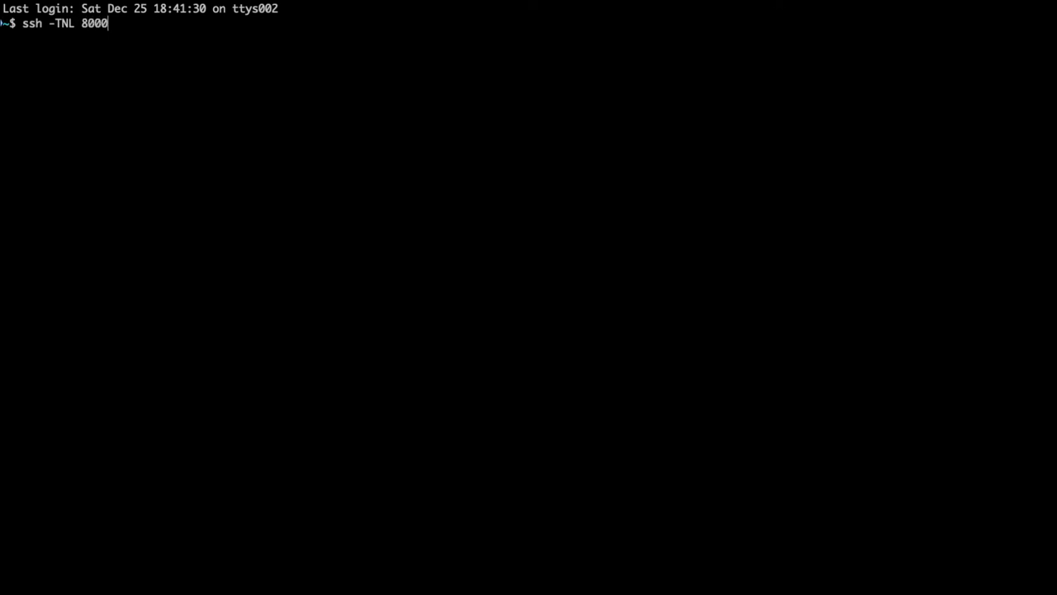
{"action": "type", "text": ":1"}
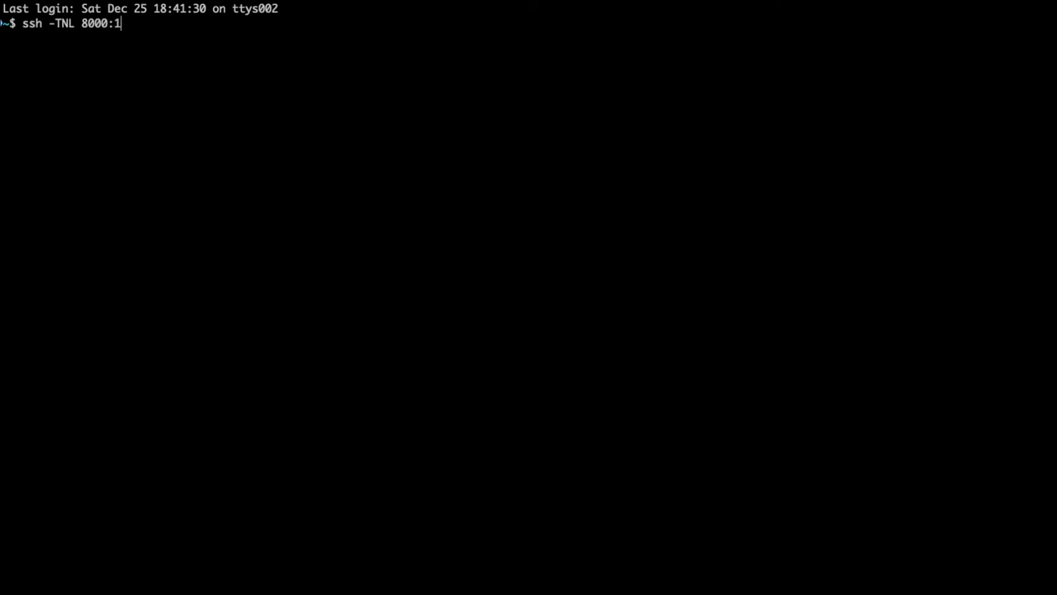
{"action": "type", "text": "27"}
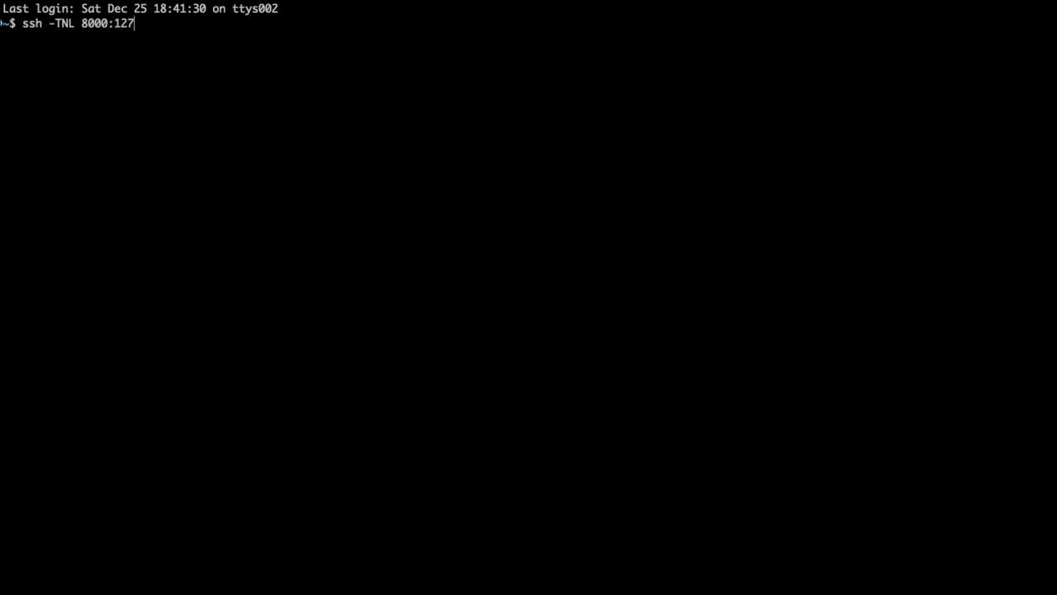
{"action": "type", "text": ".0.0."}
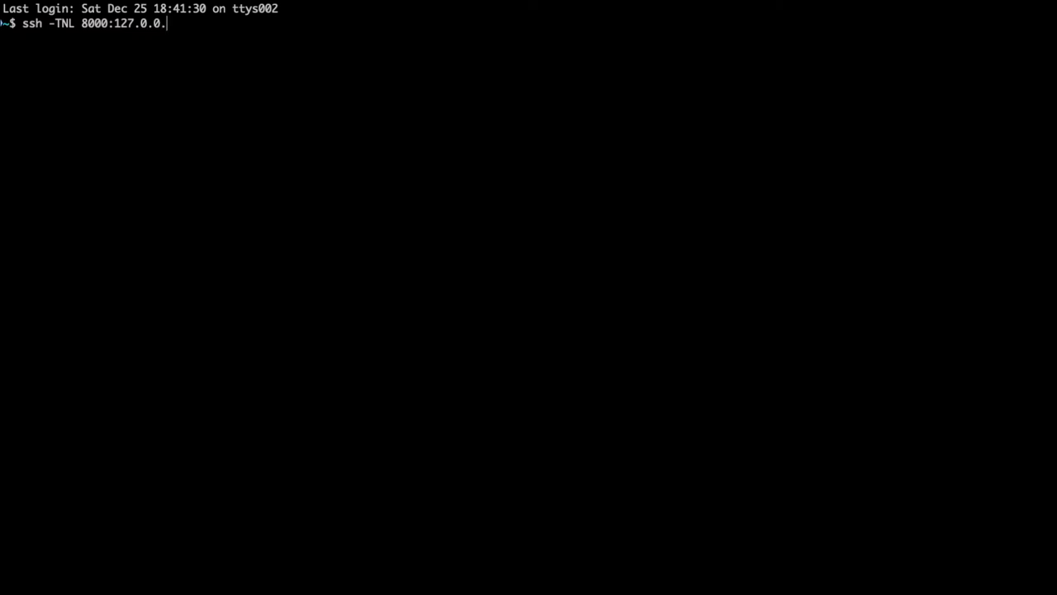
{"action": "type", "text": "1"}
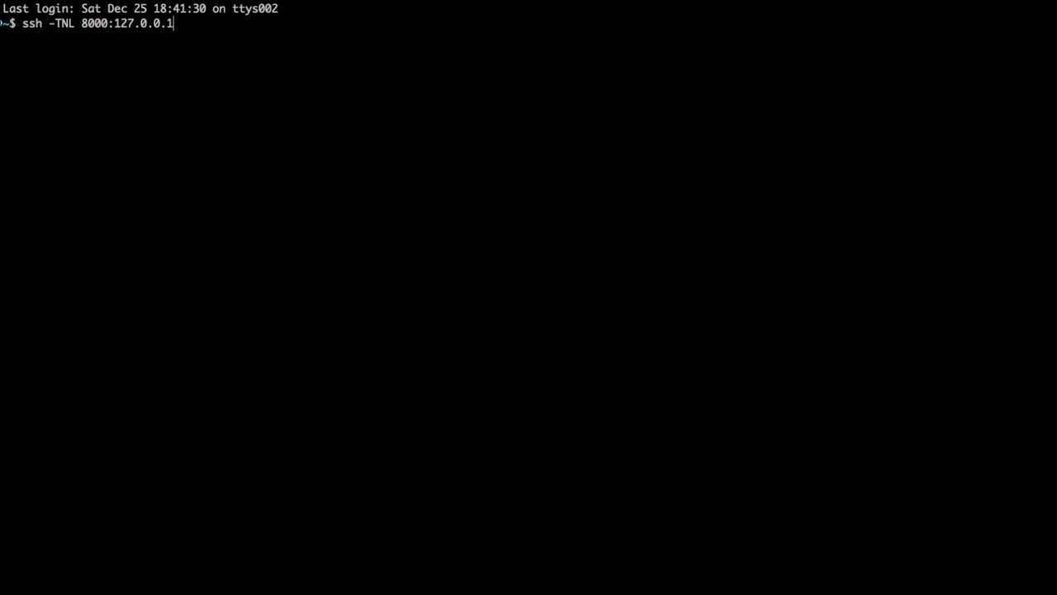
{"action": "type", "text": ":"}
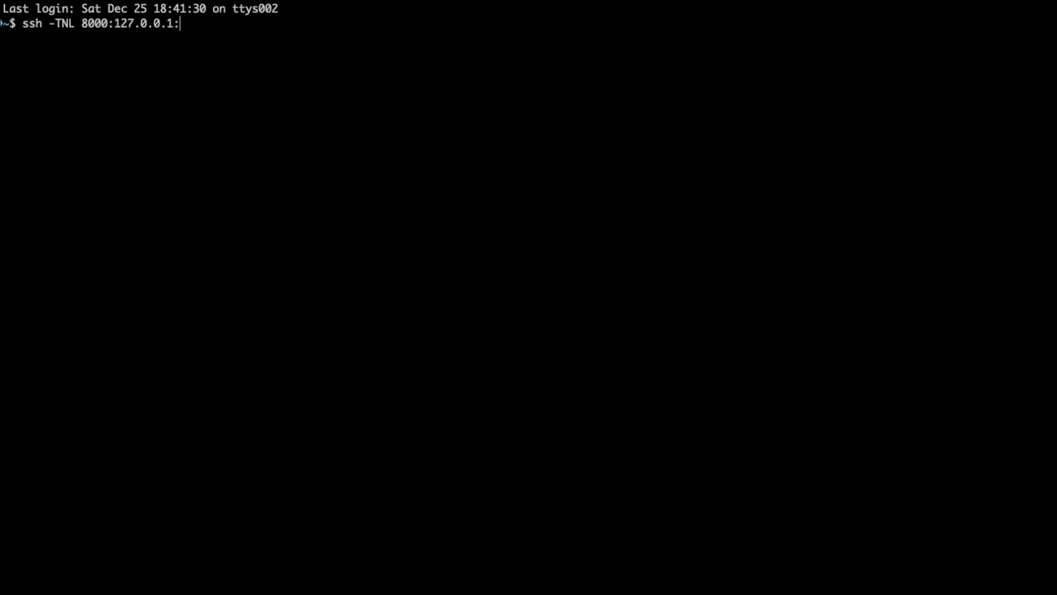
{"action": "type", "text": "9999"}
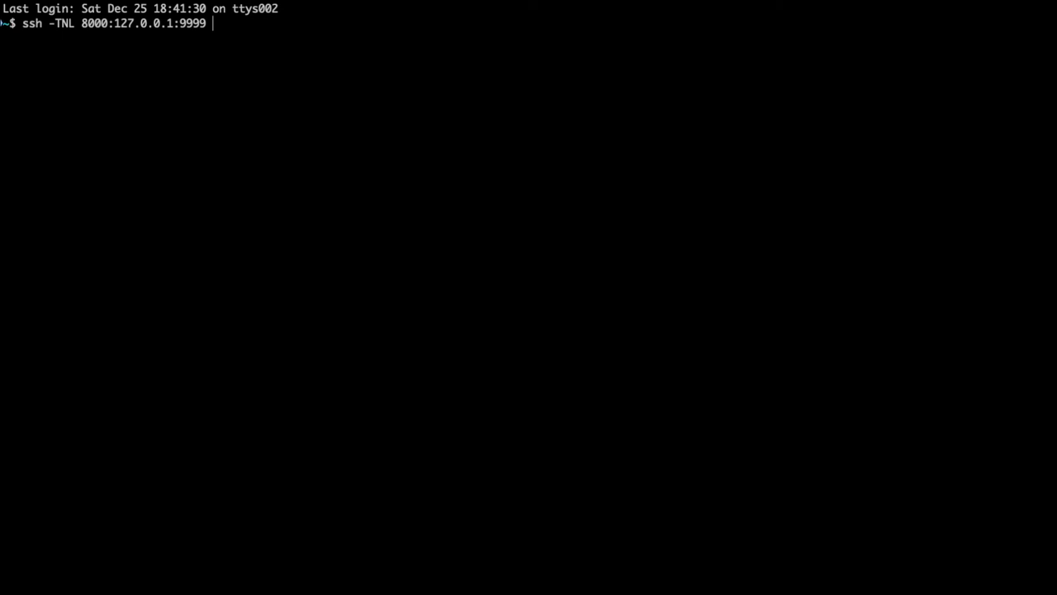
{"action": "type", "text": "-i"}
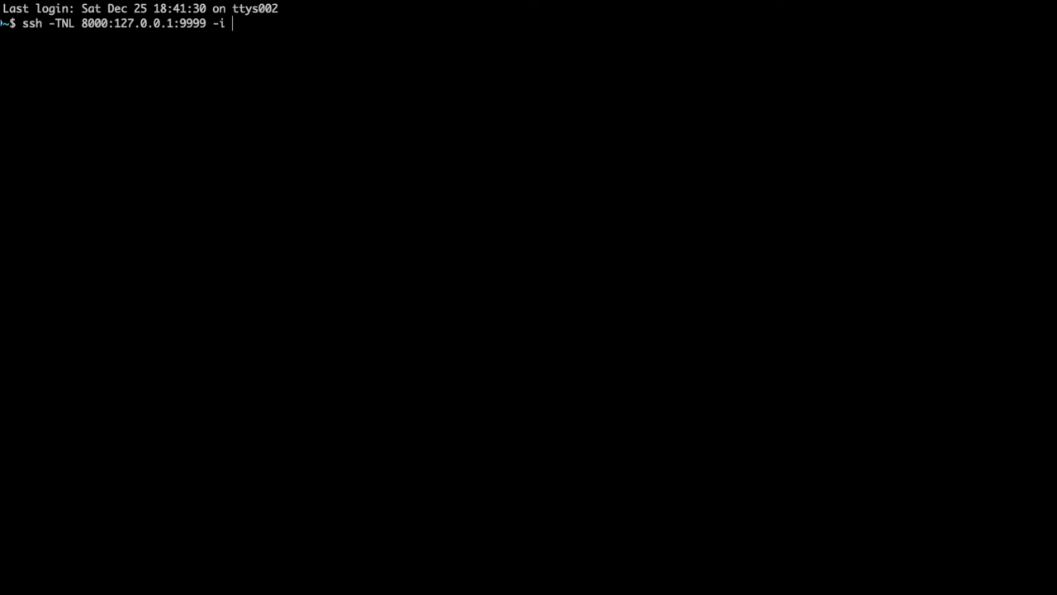
{"action": "type", "text": "ec2"}
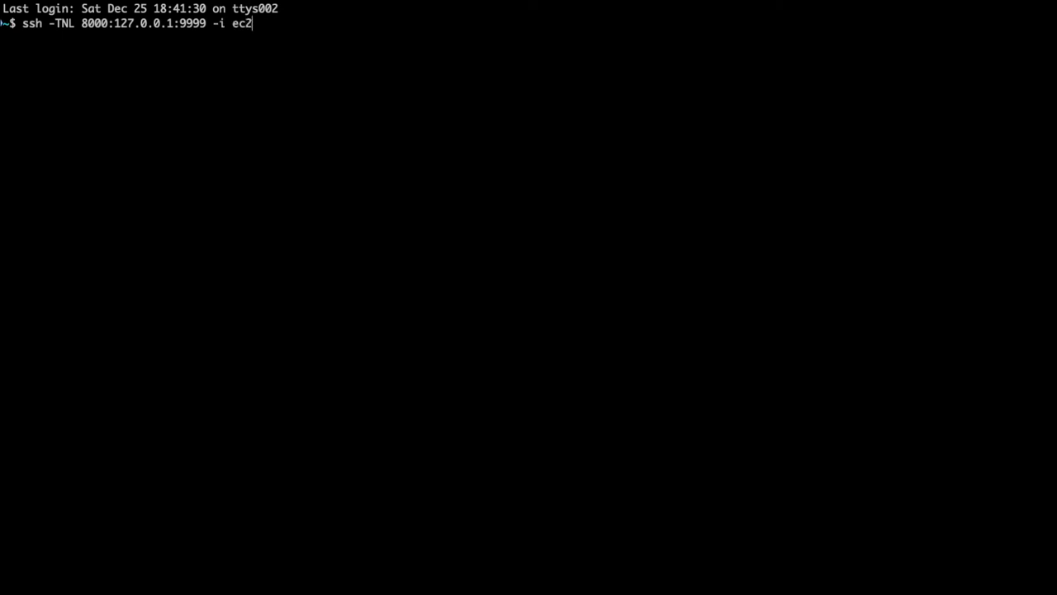
{"action": "type", "text": "-user@"}
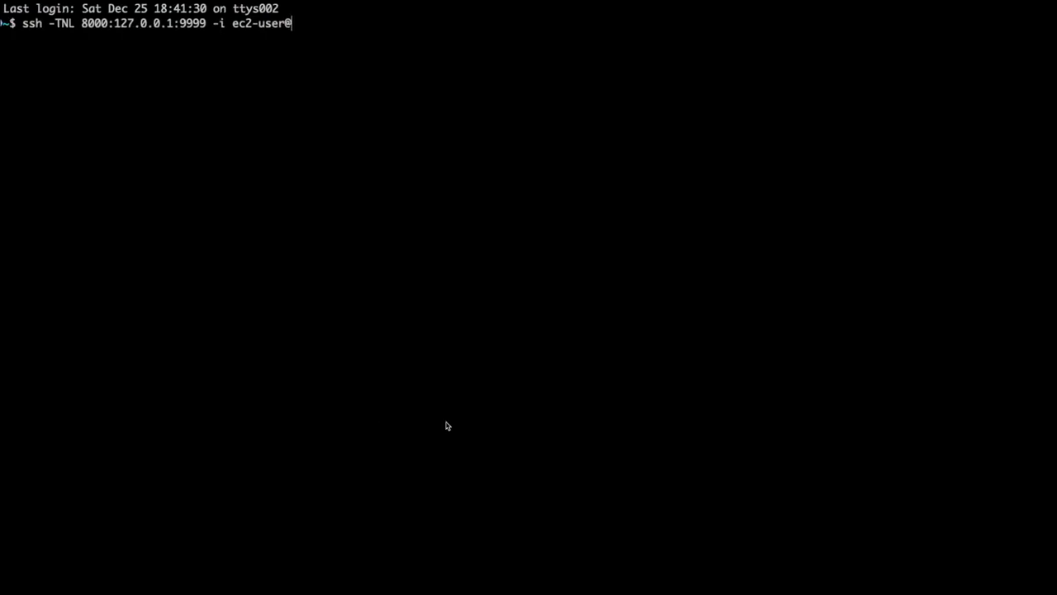
{"action": "type", "text": "34.244.134.205"}
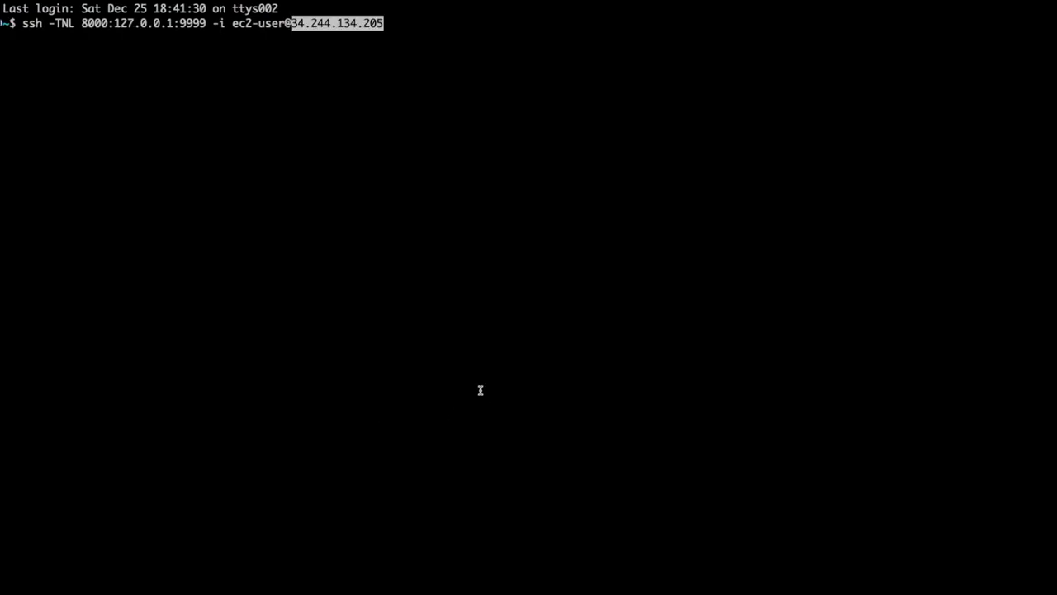
{"action": "key", "text": "Return"}
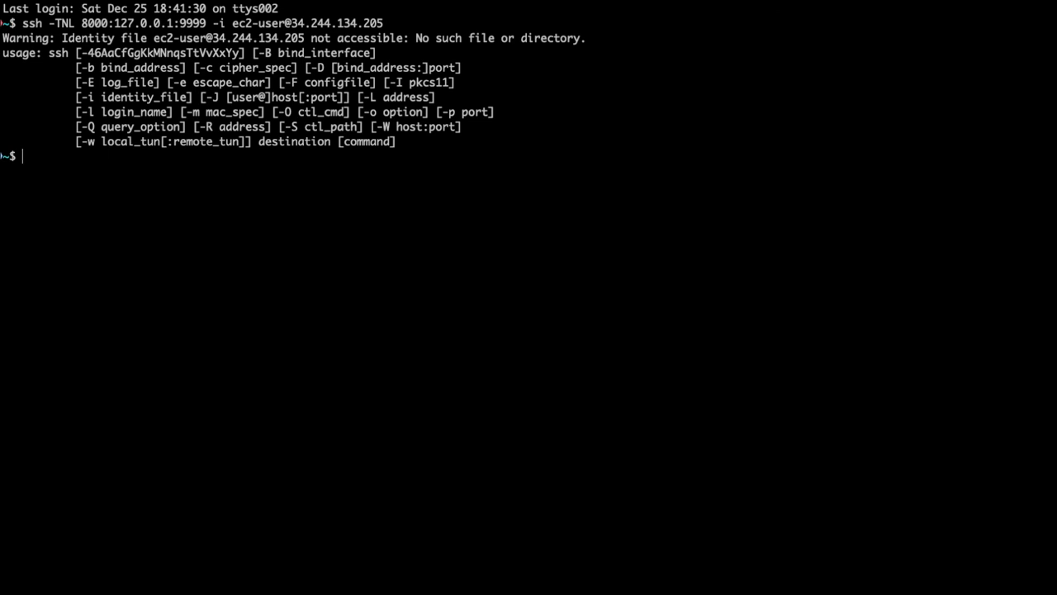
{"action": "key", "text": "Up"}
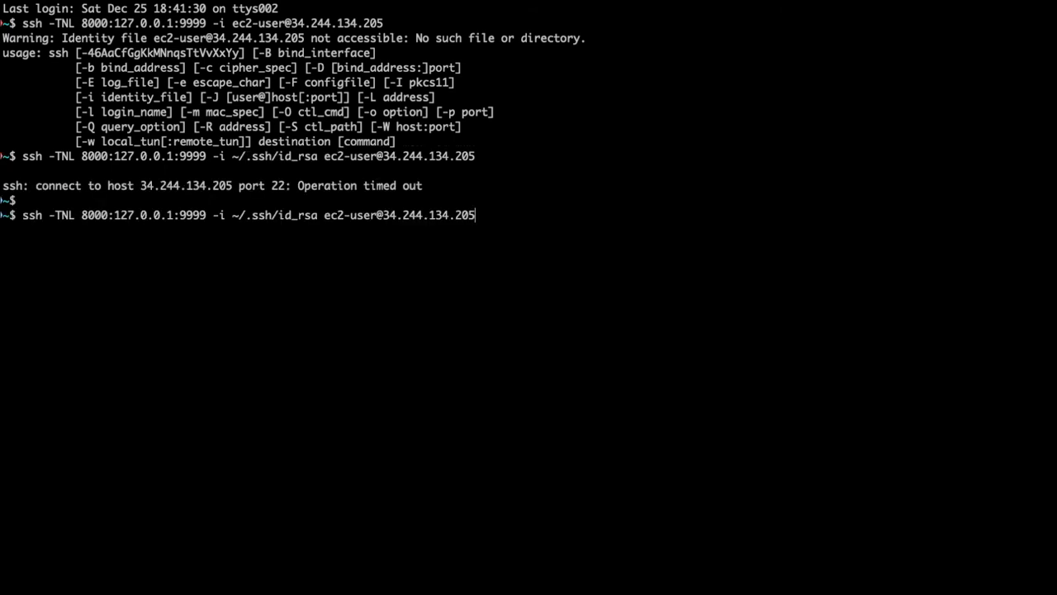
{"action": "key", "text": "Return"}
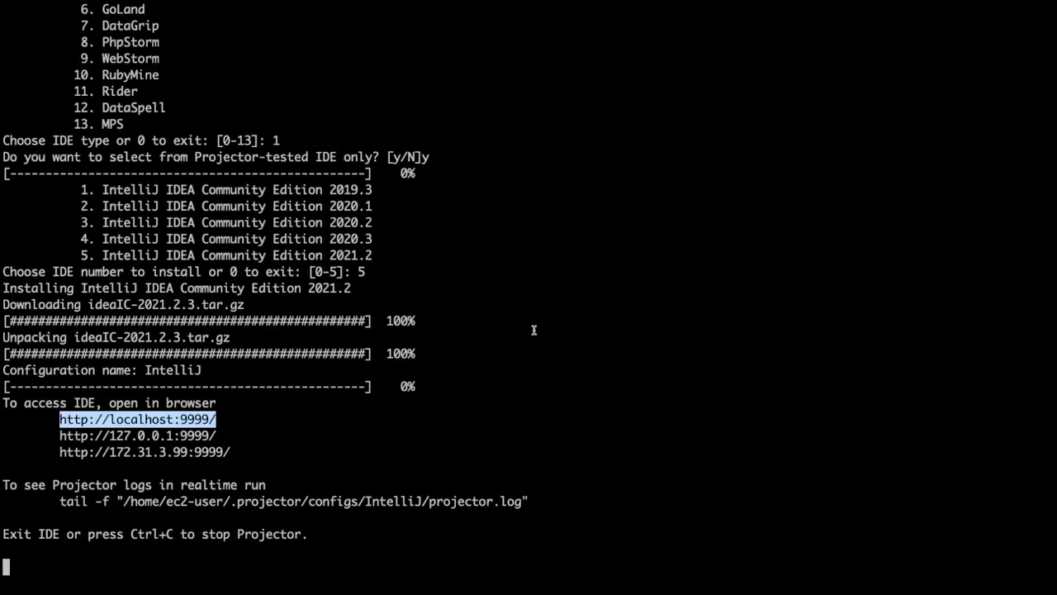
{"action": "mouse_move", "coordinate": [535, 334]}
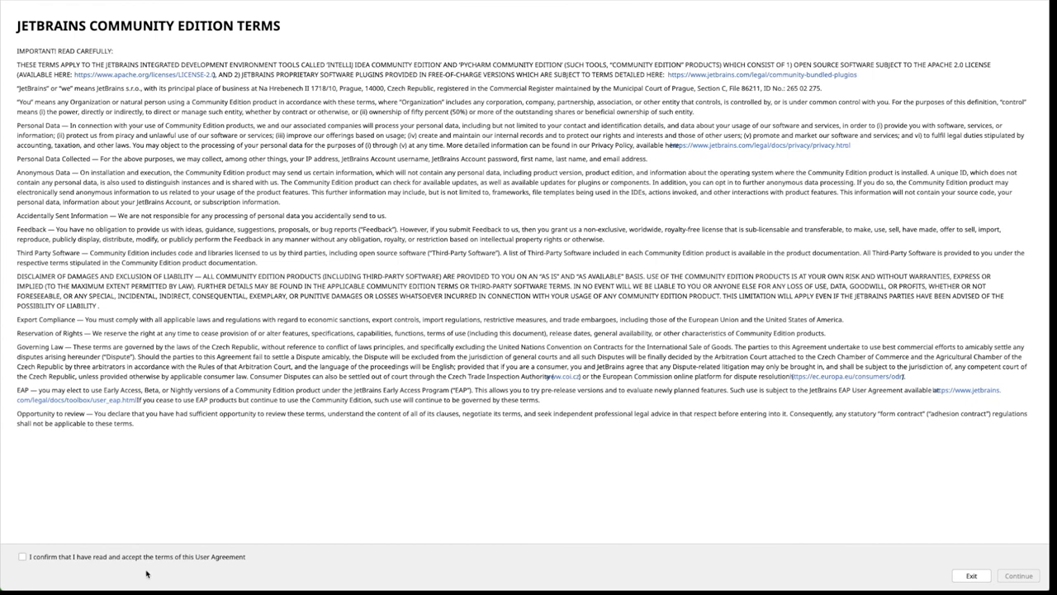
Accept the Community Edition terms and agree to send anonymous usage statistics.
{"action": "left_click", "coordinate": [23, 555]}
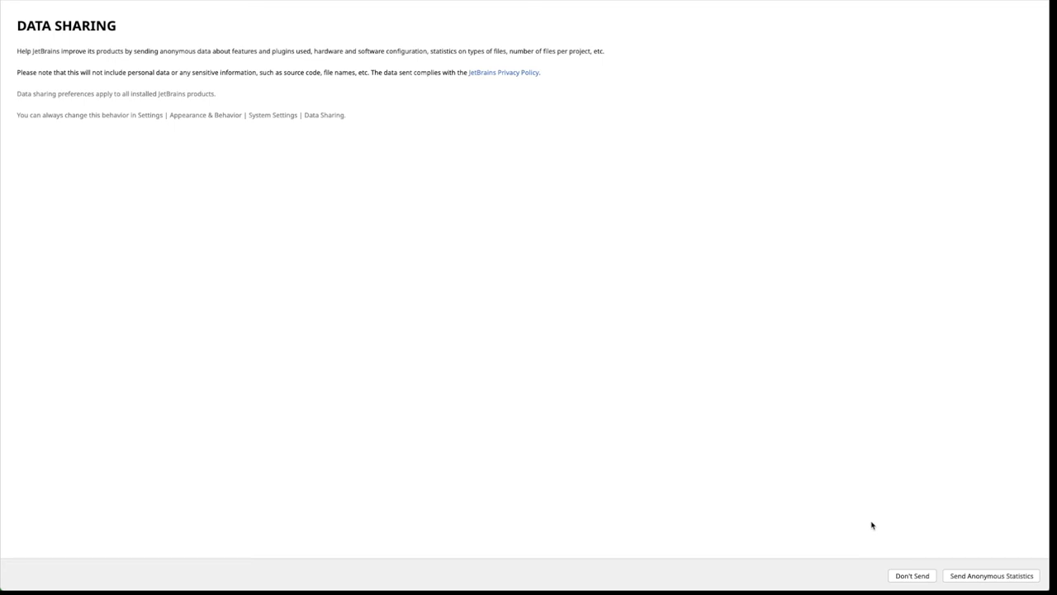
{"action": "mouse_move", "coordinate": [977, 575]}
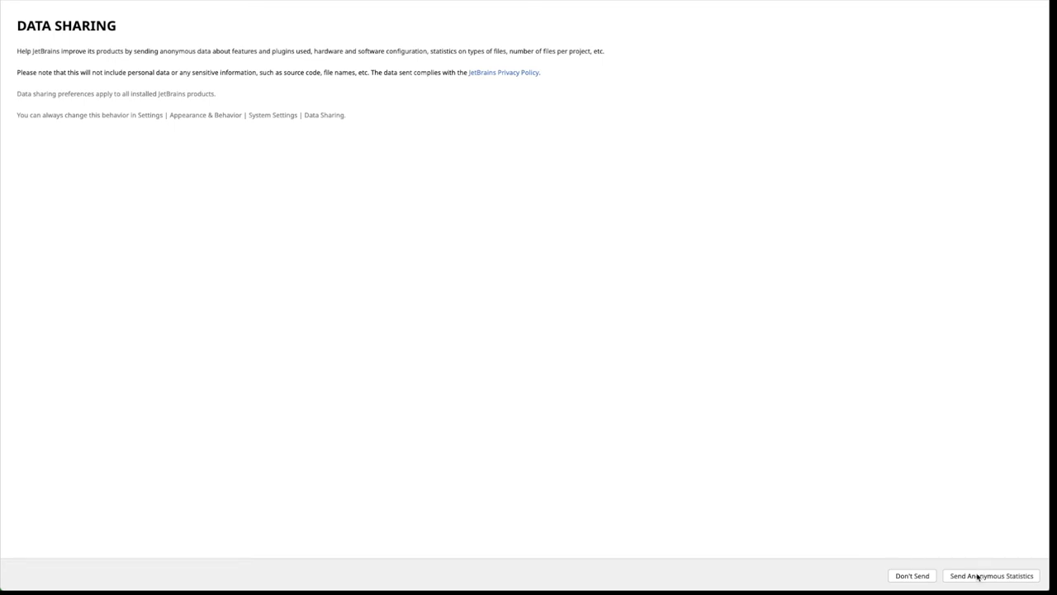
{"action": "left_click", "coordinate": [991, 574]}
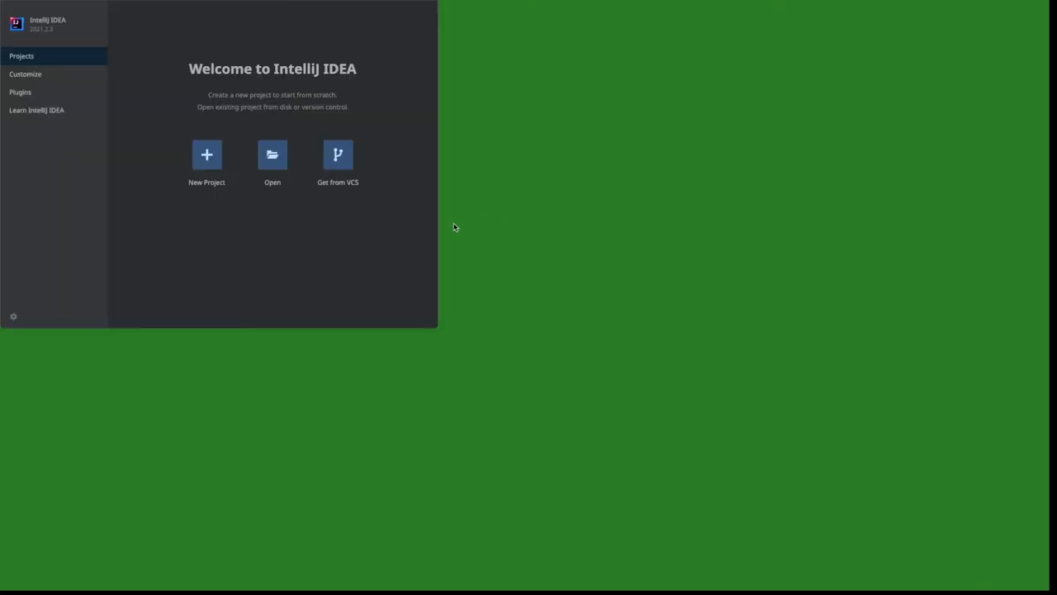
{"action": "mouse_move", "coordinate": [294, 188]}
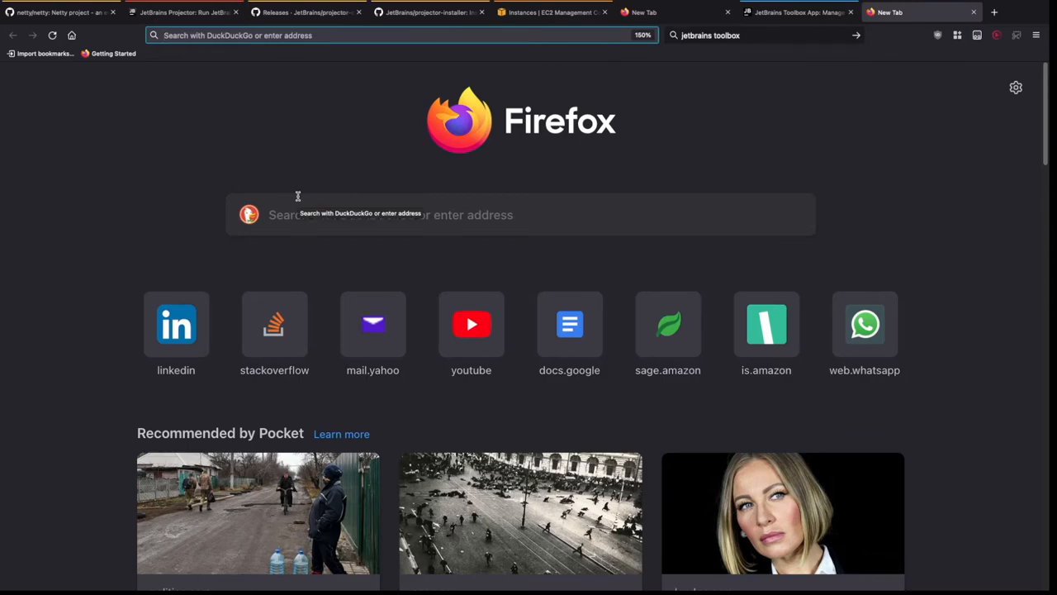
Begin entering 'ht' in the Firefox address bar before returning to Terminal.
{"action": "type", "text": "ht"}
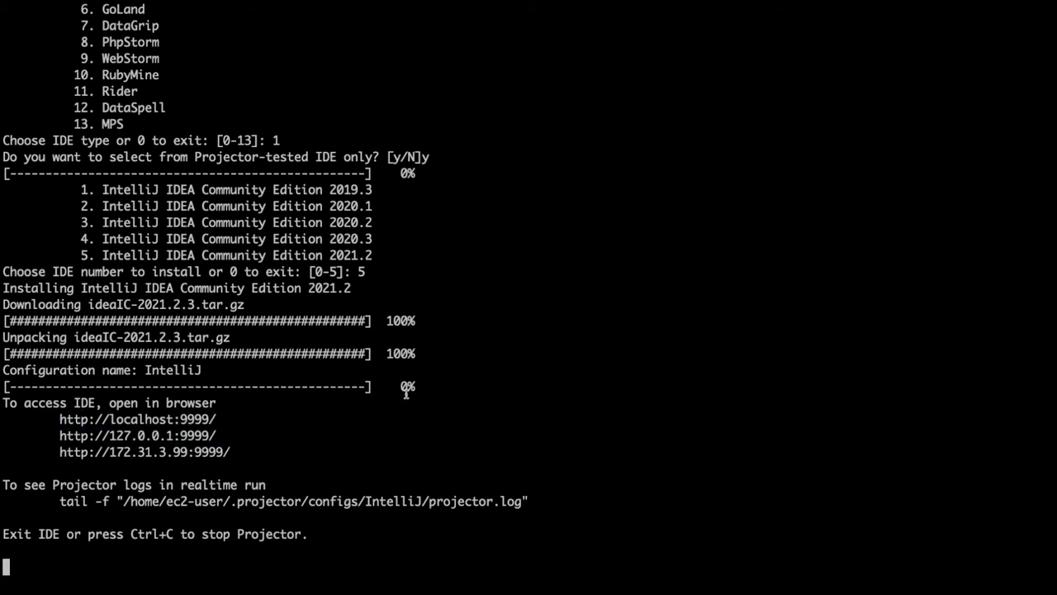
Stop Projector, then find and select 'projector config edit' in the README's troubleshooting section.
{"action": "key", "text": "ctrl+c"}
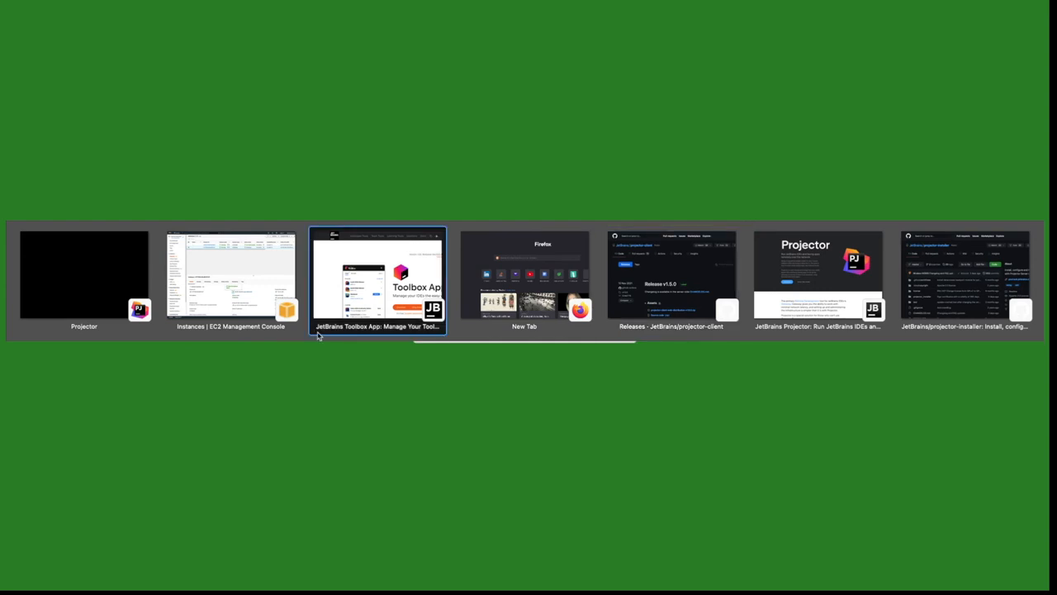
{"action": "left_click", "coordinate": [964, 277]}
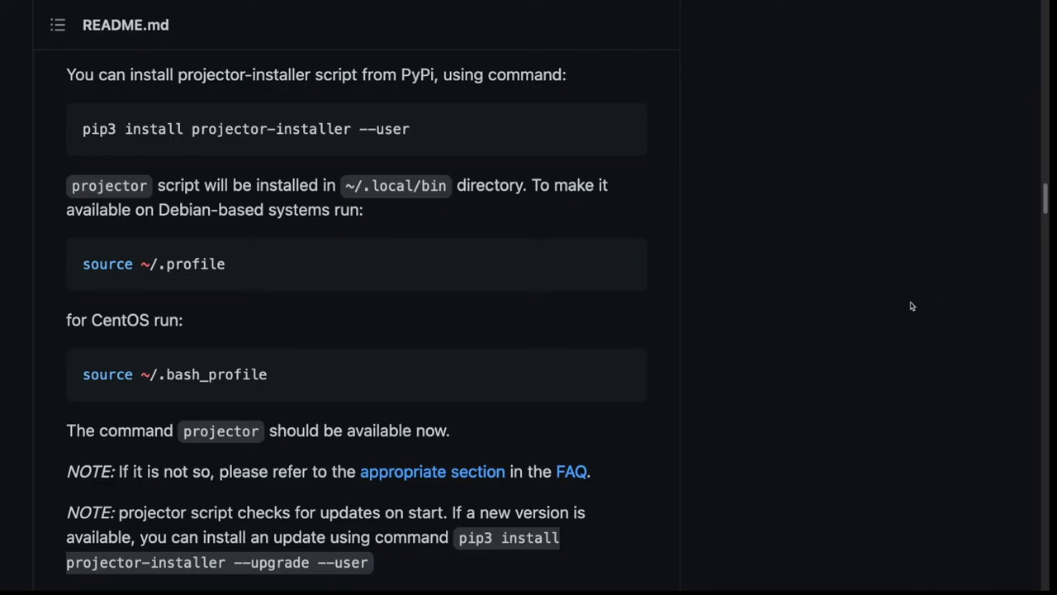
{"action": "scroll", "scroll_direction": "down", "scroll_amount": 3}
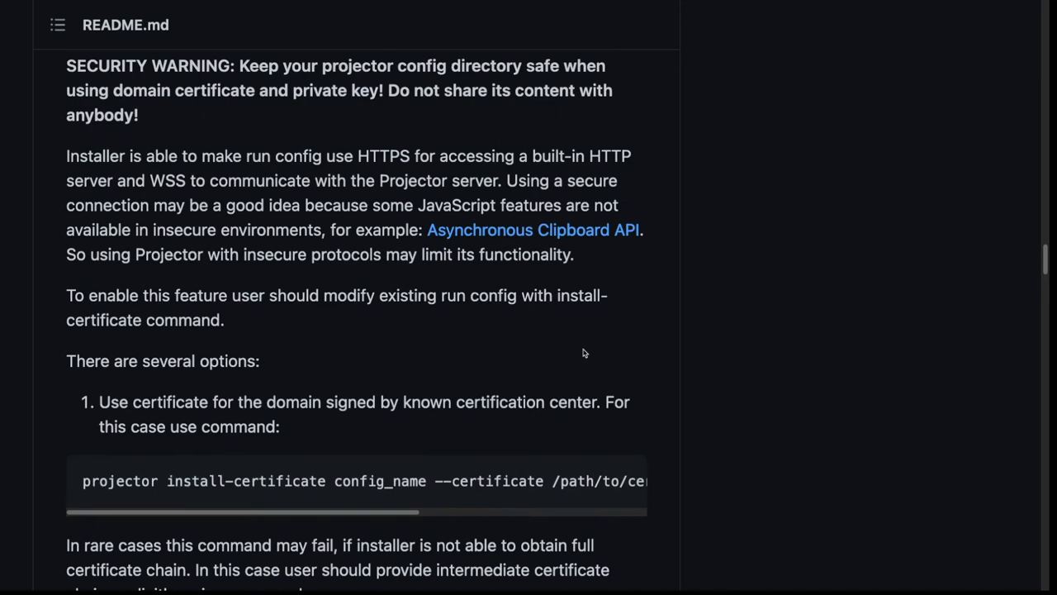
{"action": "scroll", "scroll_direction": "down", "scroll_amount": 3}
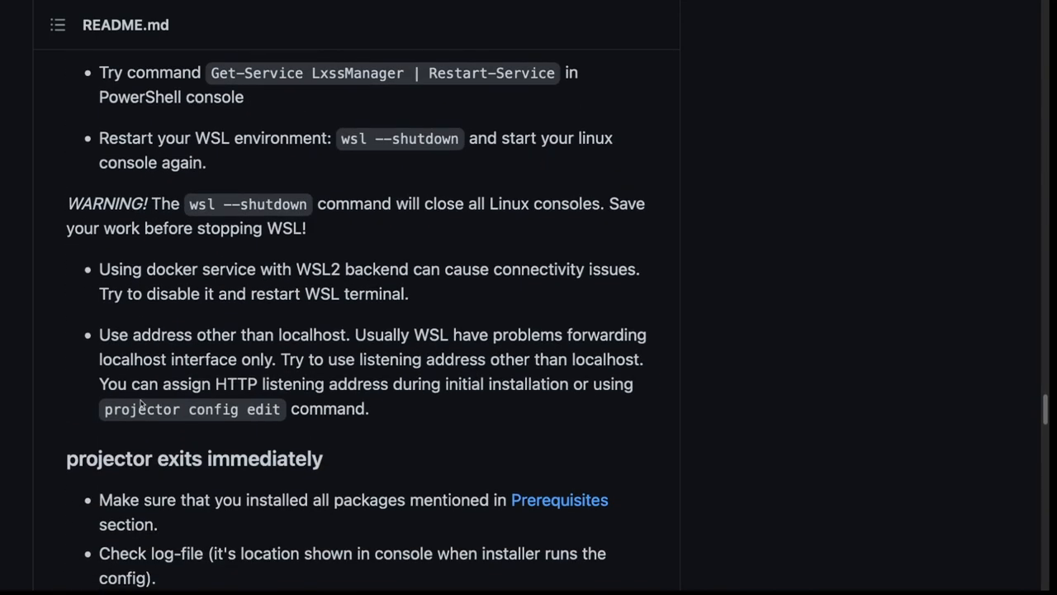
{"action": "double_click", "coordinate": [191, 410]}
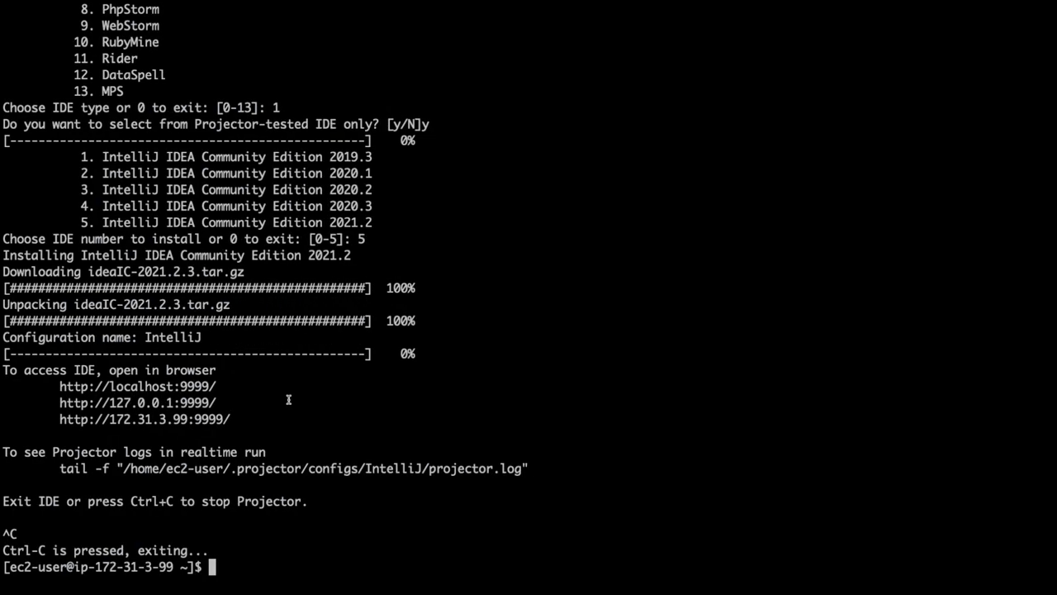
Run projector config edit keeping the default address, answer y for secure connection, then begin typing projector run.
{"action": "type", "text": "projector config edit"}
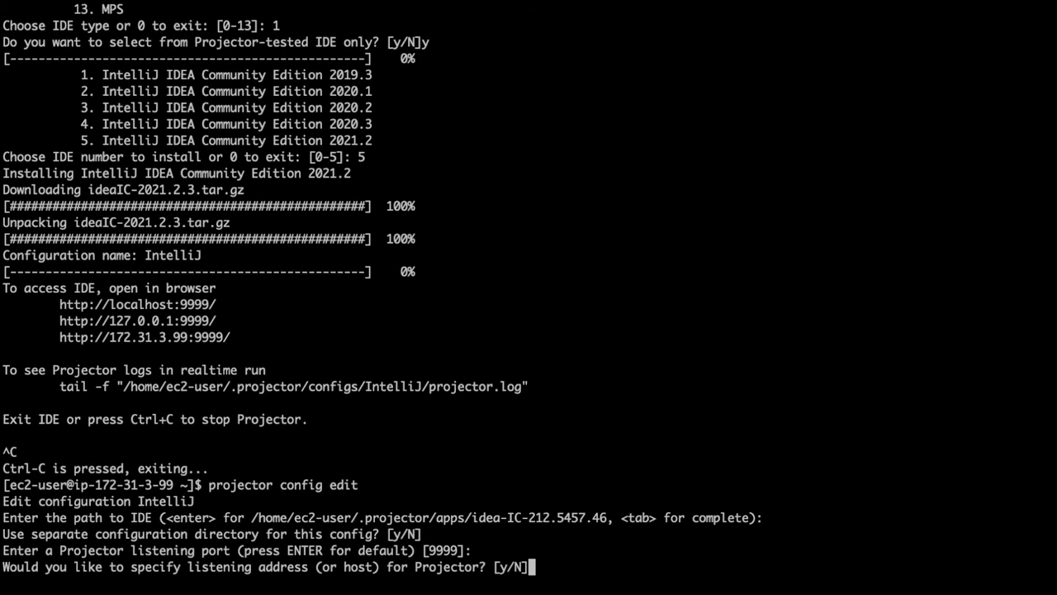
{"action": "key", "text": "Return"}
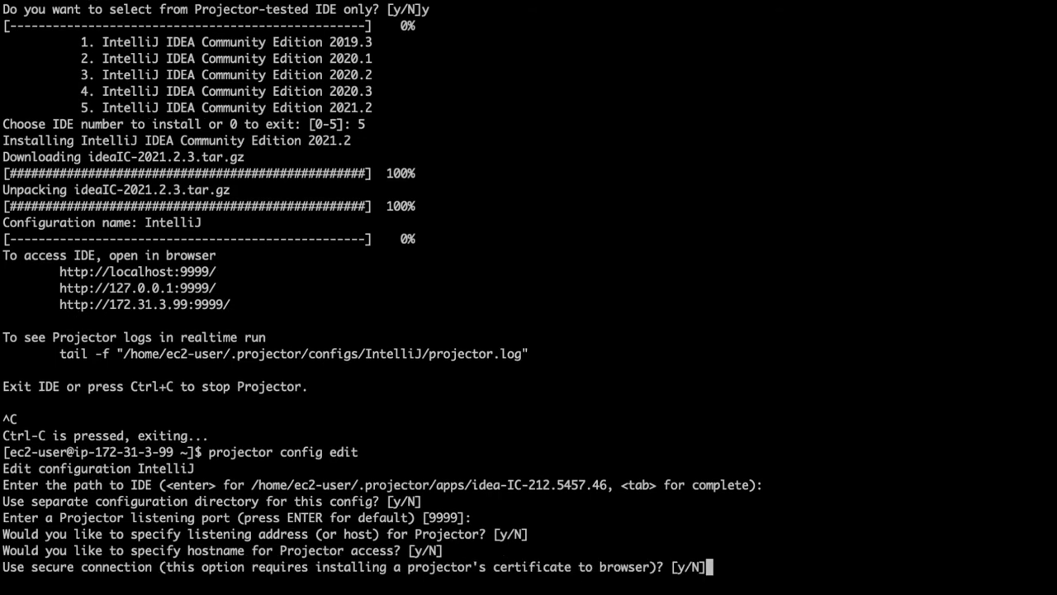
{"action": "type", "text": "y"}
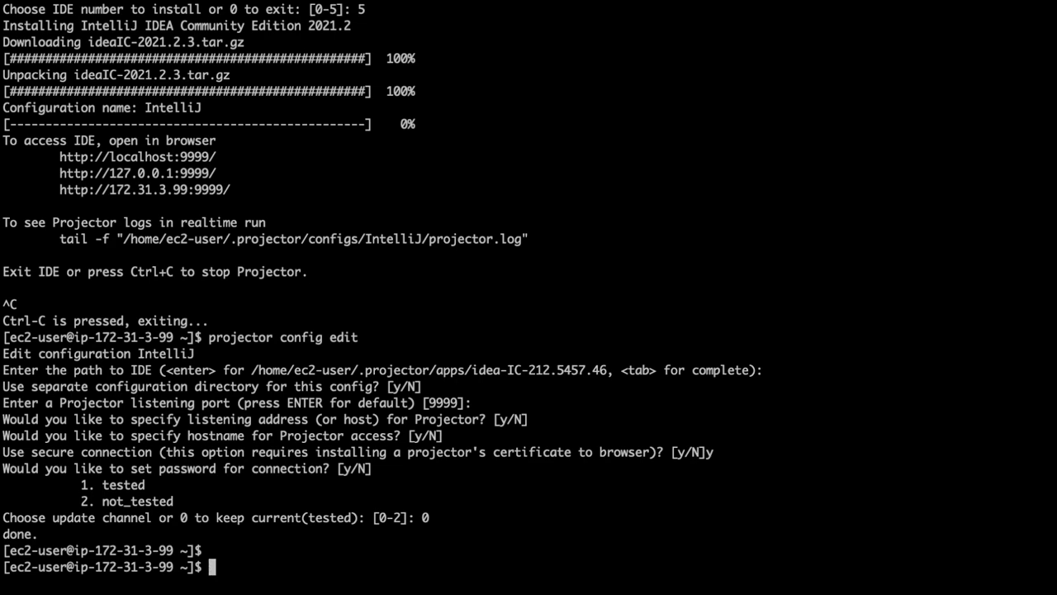
{"action": "type", "text": "projector run"}
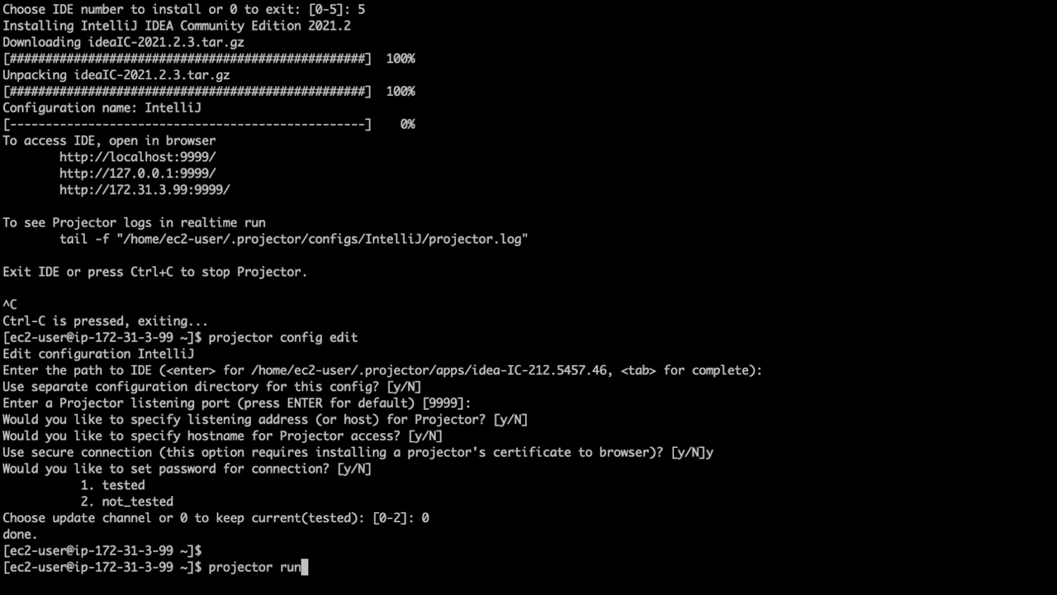
Start Projector with the updated secure configuration.
{"action": "key", "text": "Return"}
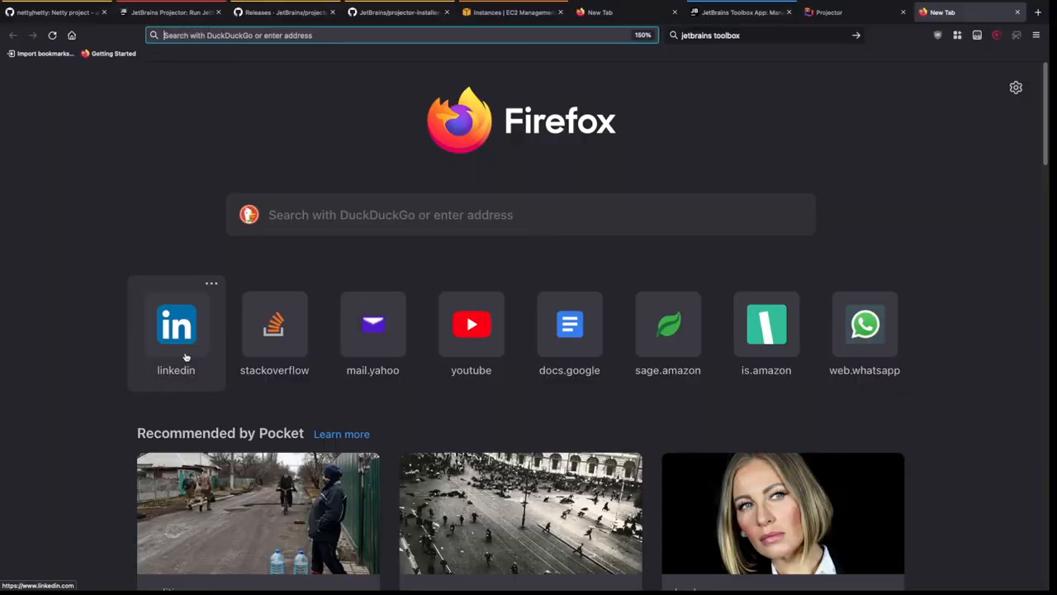
{"action": "type", "text": "https://localhost:"}
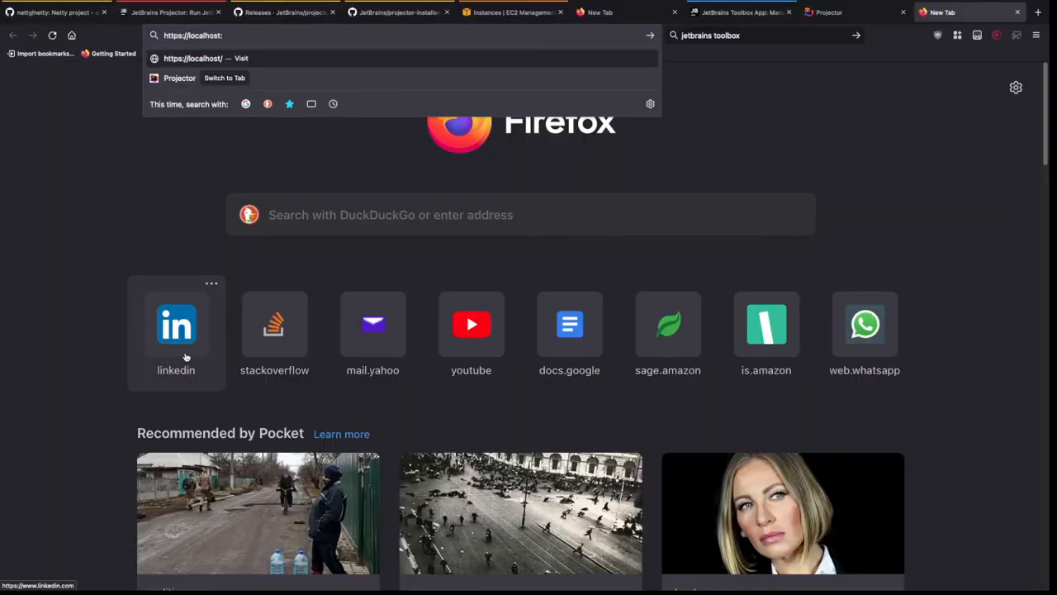
{"action": "type", "text": "8000"}
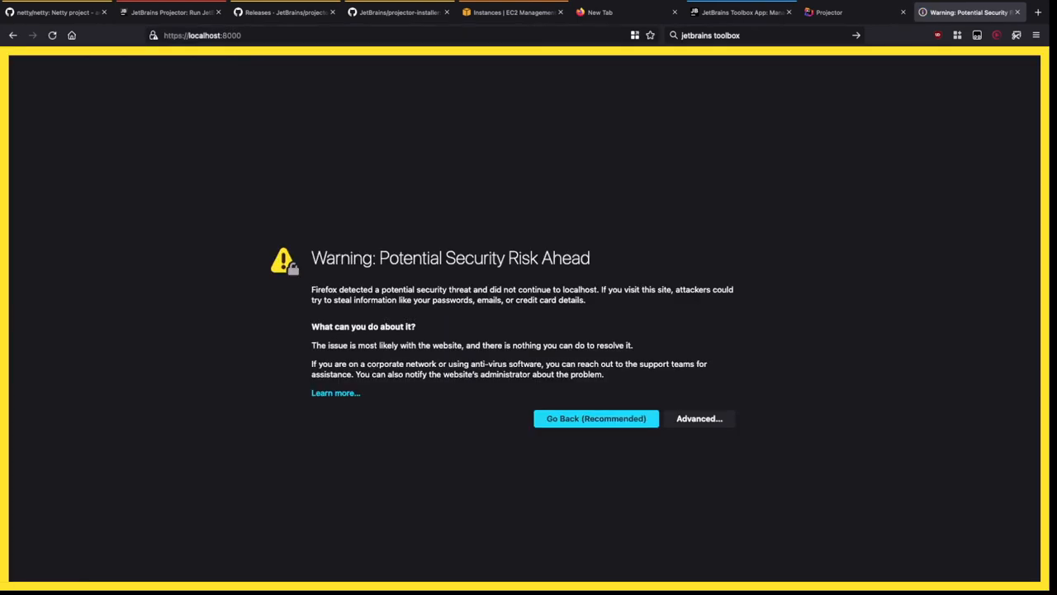
{"action": "mouse_move", "coordinate": [531, 388]}
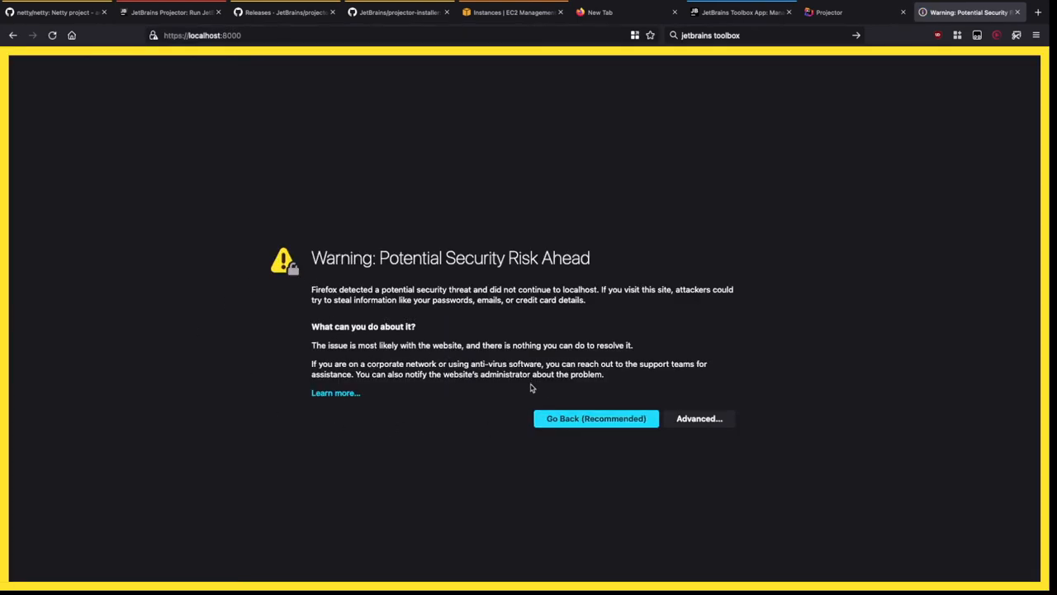
{"action": "mouse_move", "coordinate": [335, 393]}
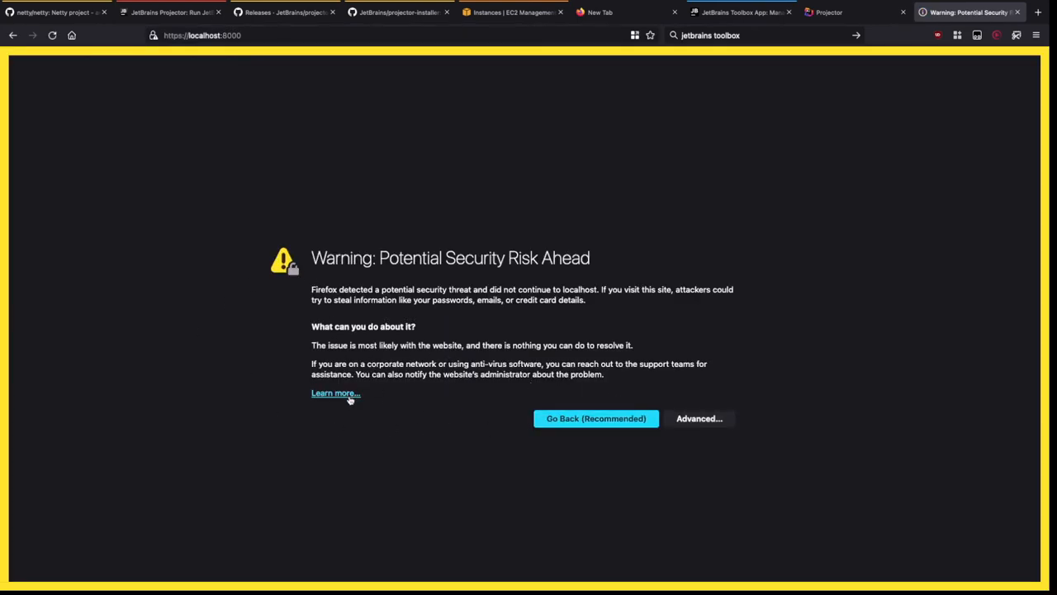
{"action": "left_click", "coordinate": [699, 418]}
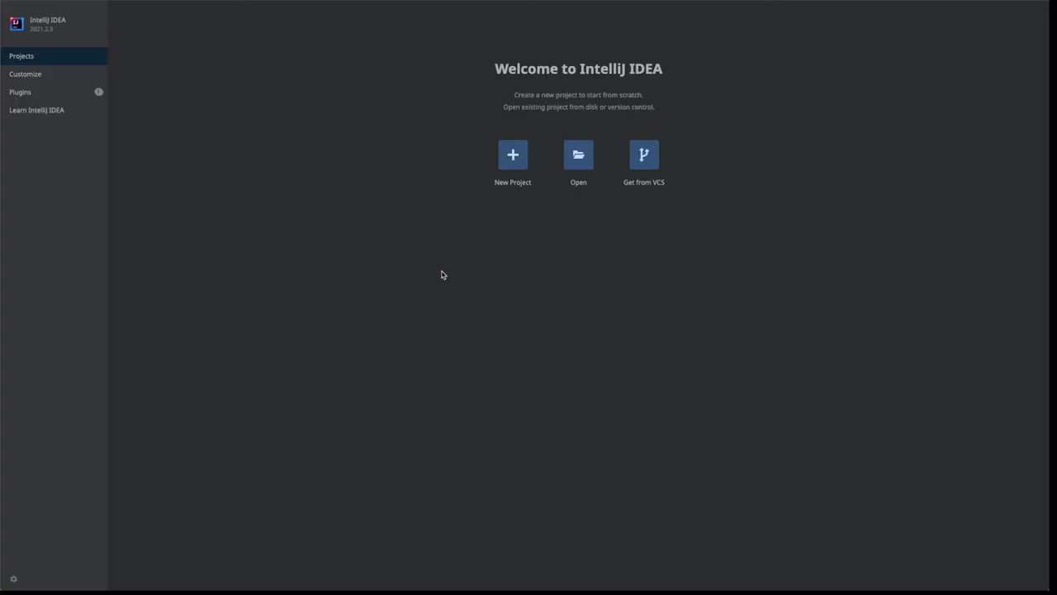
{"action": "mouse_move", "coordinate": [459, 180]}
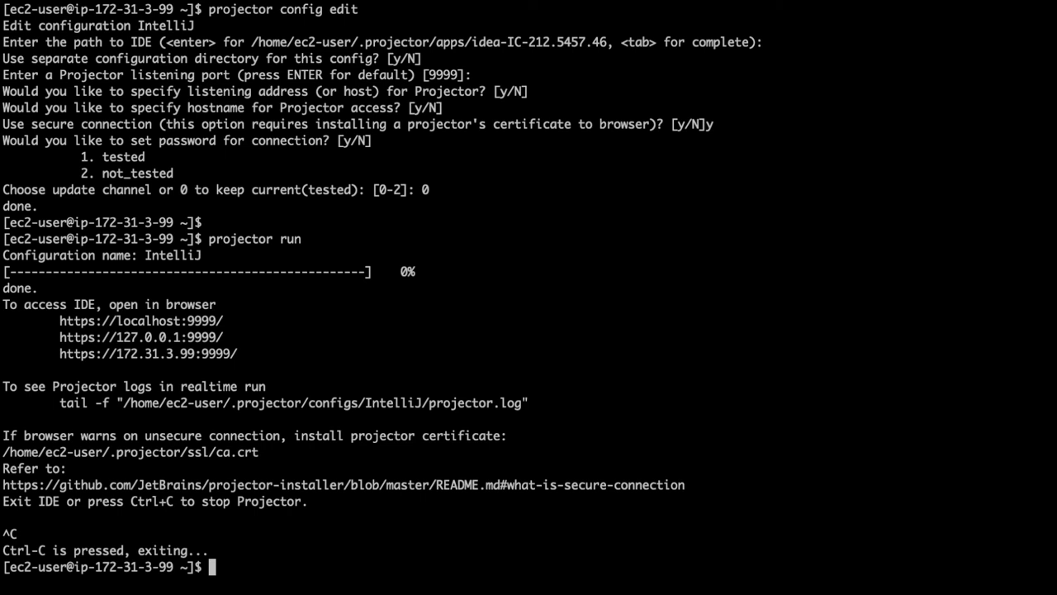
Install tmux with sudo yum install tmux, confirming with y.
{"action": "type", "text": "s"}
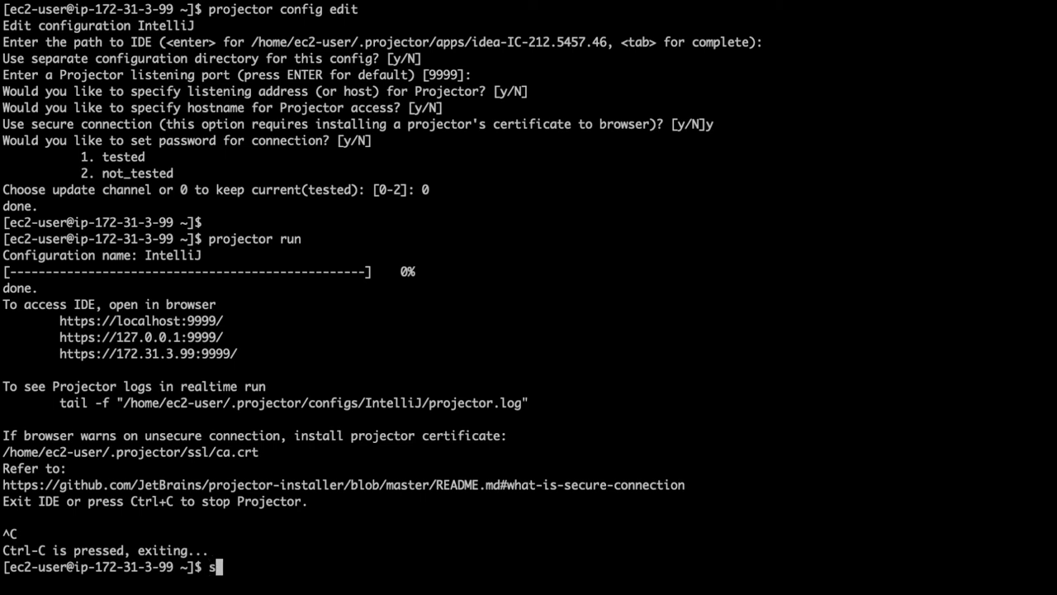
{"action": "type", "text": "udo yum"}
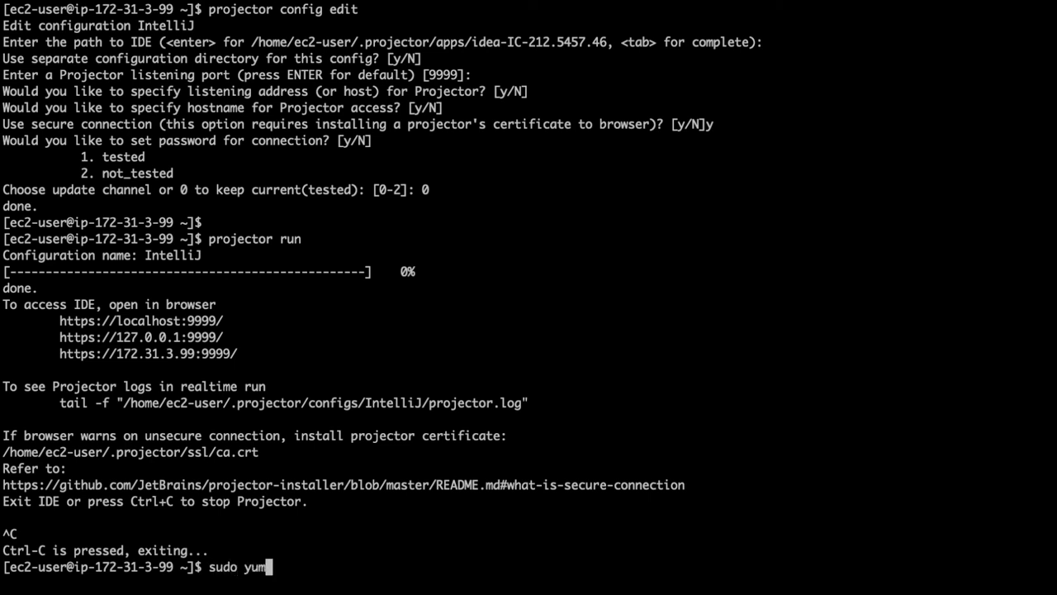
{"action": "type", "text": "install"}
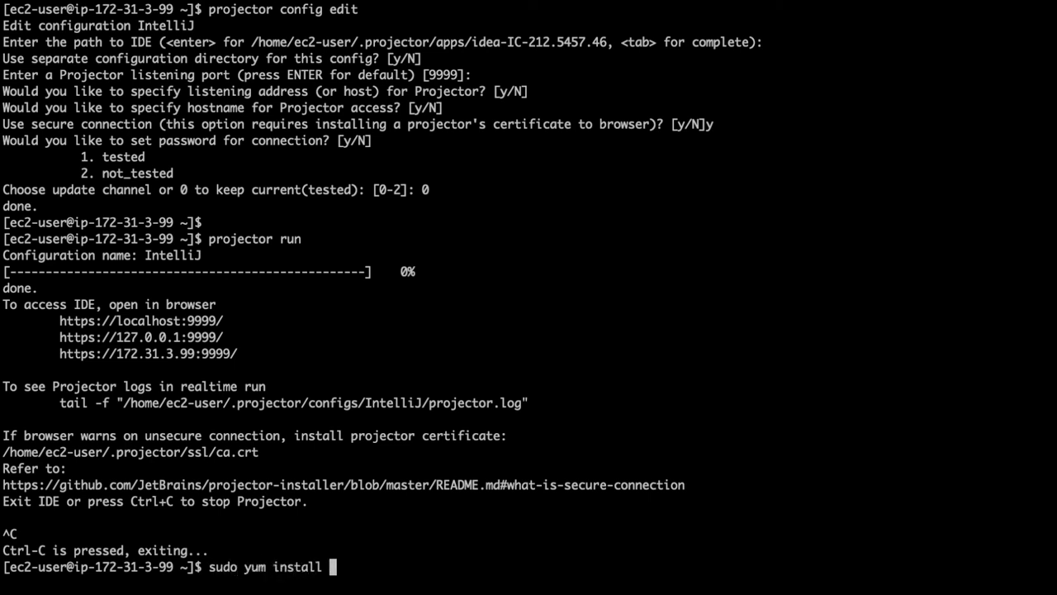
{"action": "type", "text": "tm"}
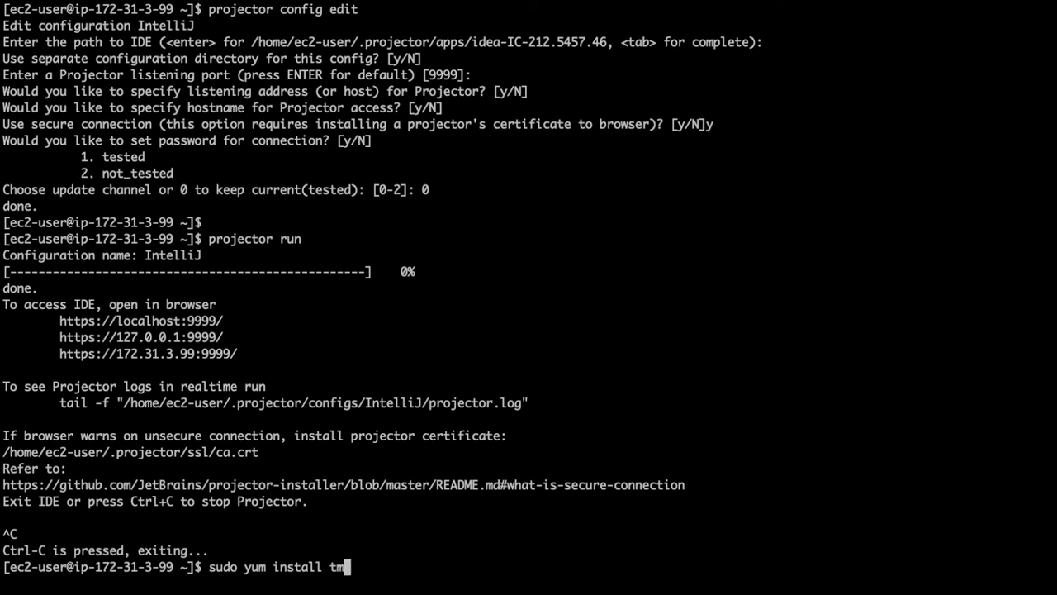
{"action": "key", "text": "Return"}
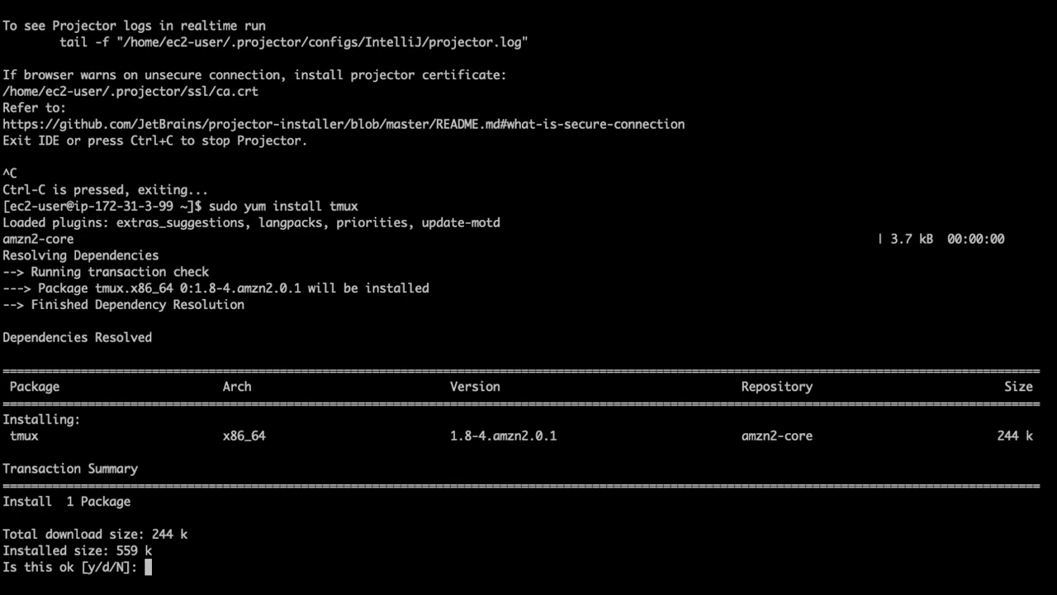
{"action": "type", "text": "y"}
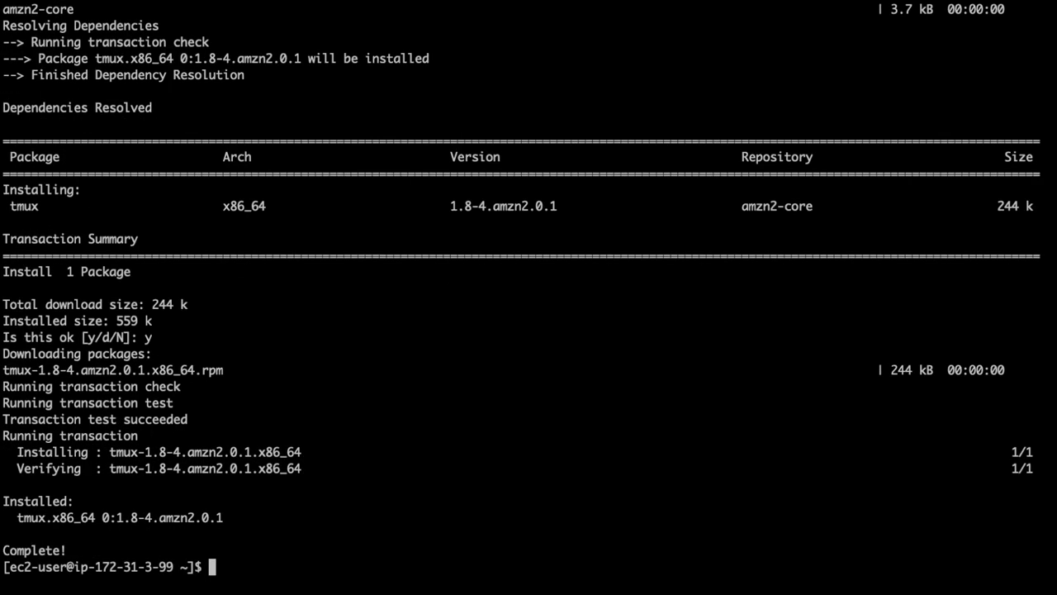
Start Projector inside a new tmux session named ide and detach with Ctrl+B D.
{"action": "type", "text": "tmux"}
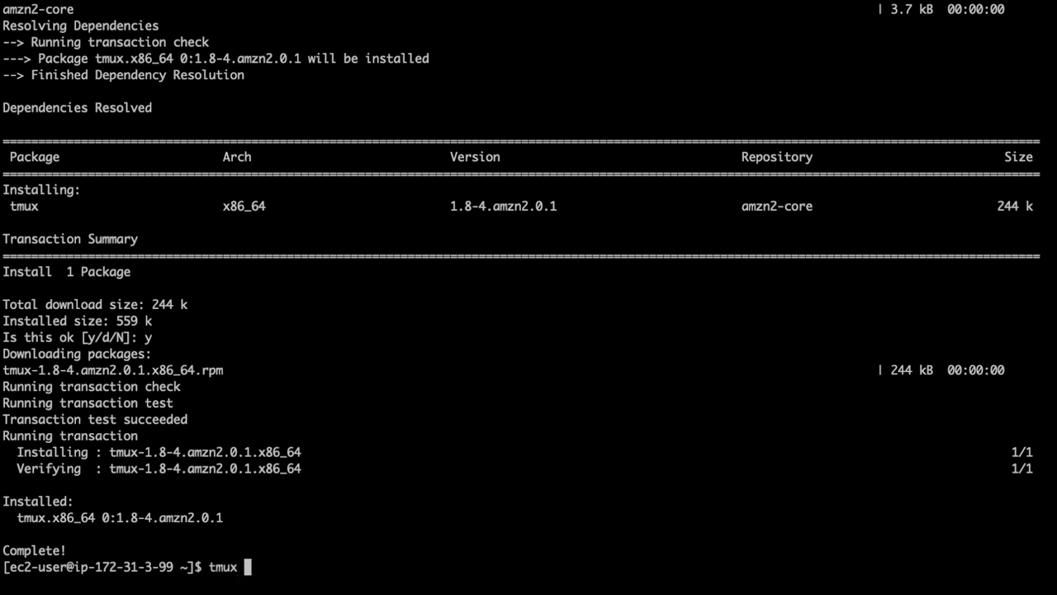
{"action": "type", "text": "new -s"}
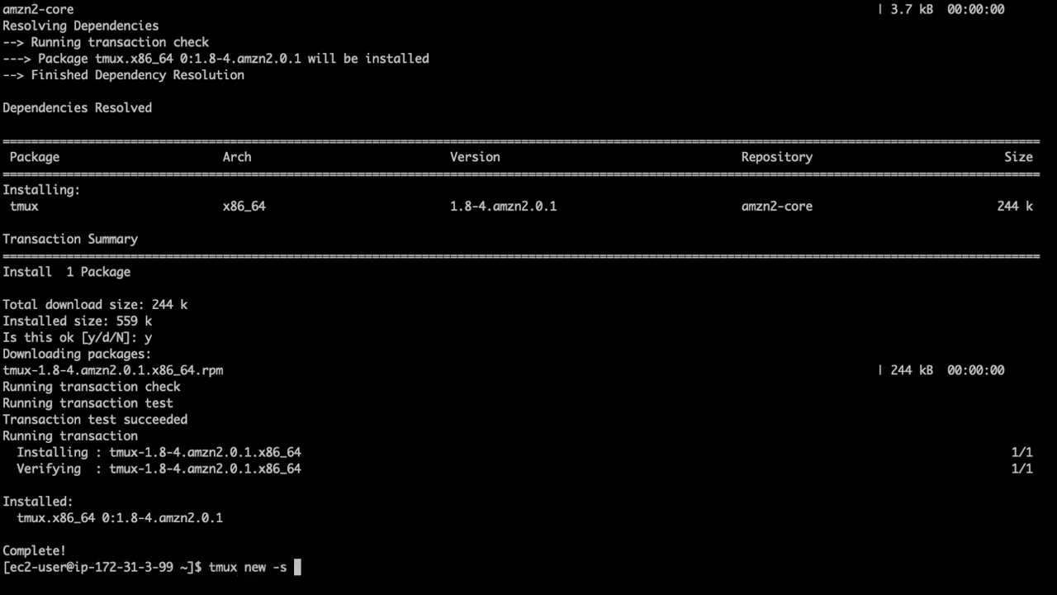
{"action": "type", "text": "ide"}
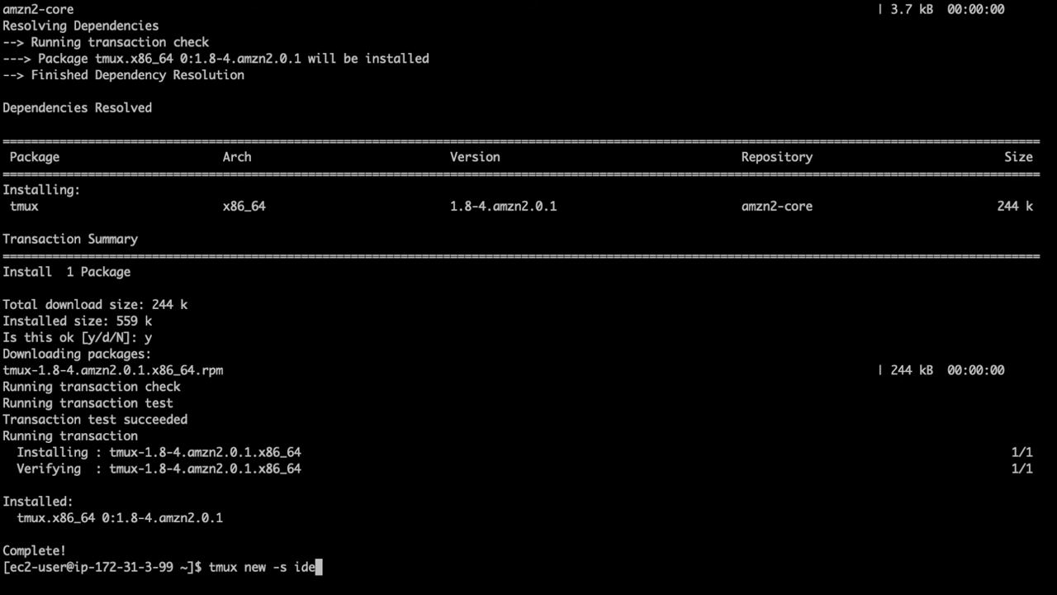
{"action": "key", "text": "Return"}
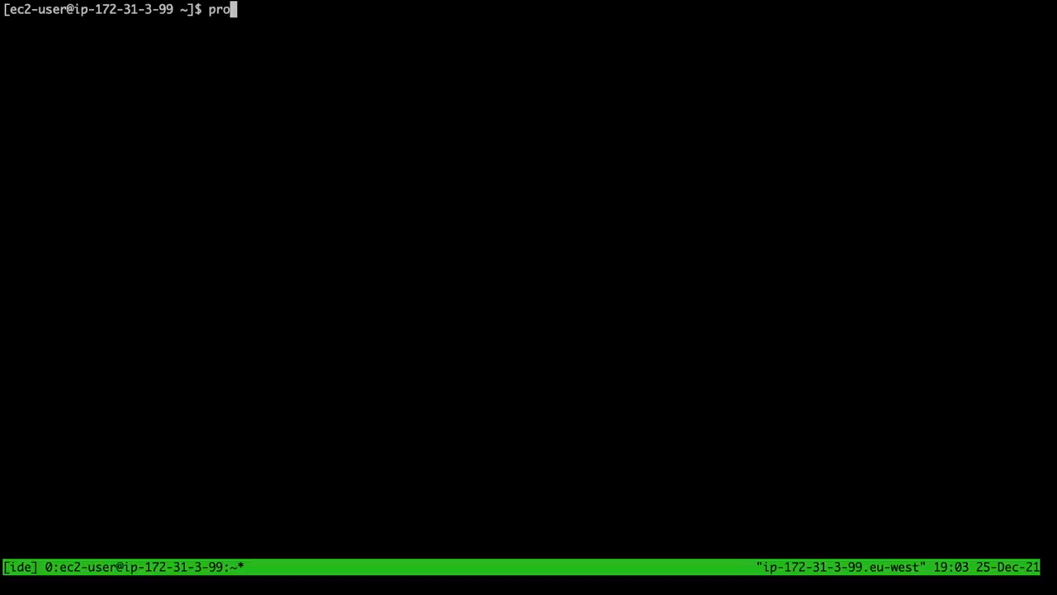
{"action": "type", "text": "jector run"}
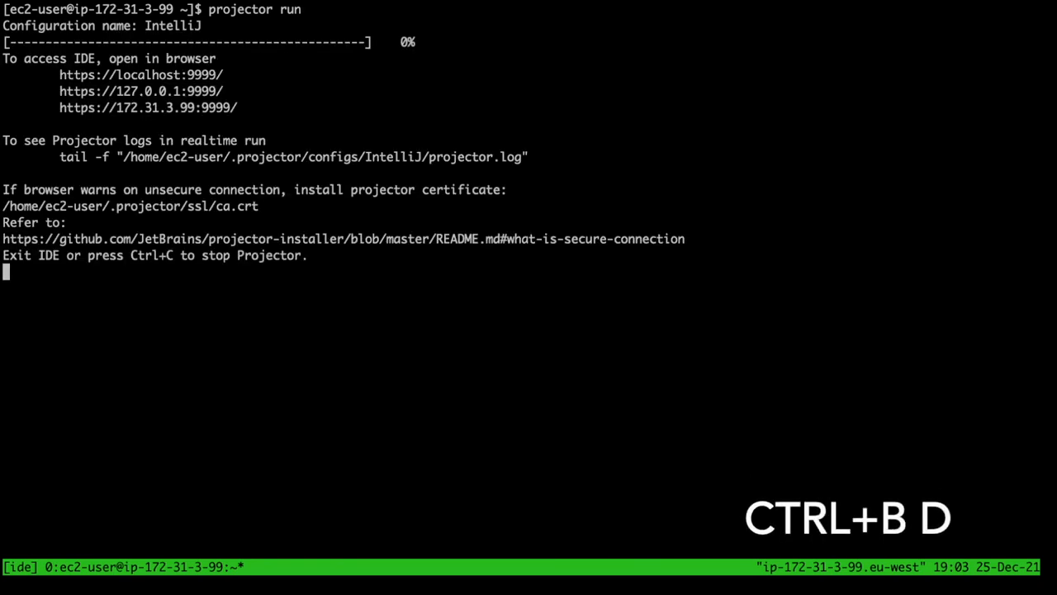
{"action": "key", "text": "ctrl+b d"}
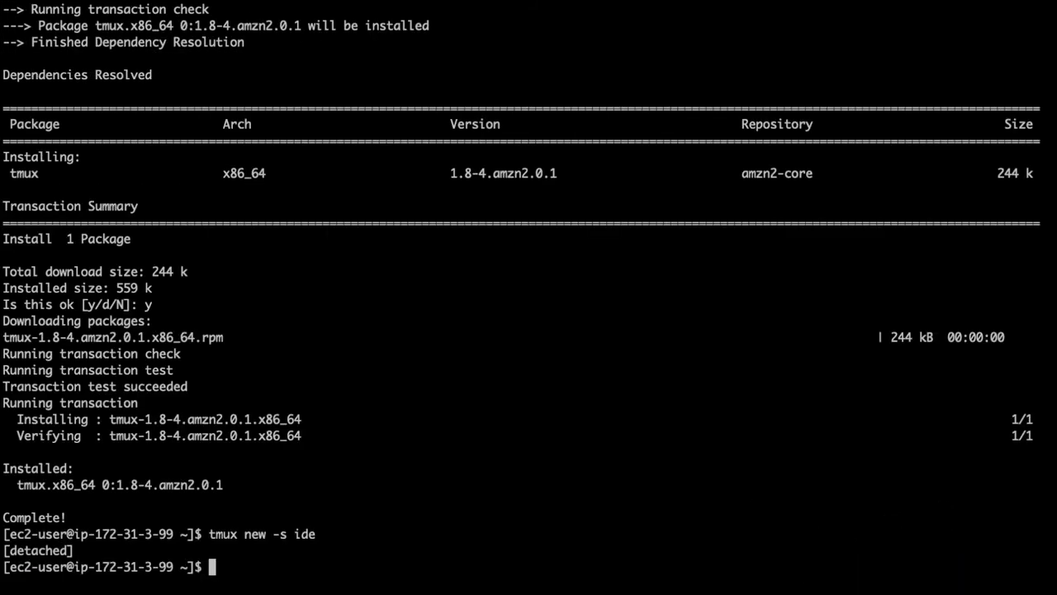
{"action": "type", "text": "t"}
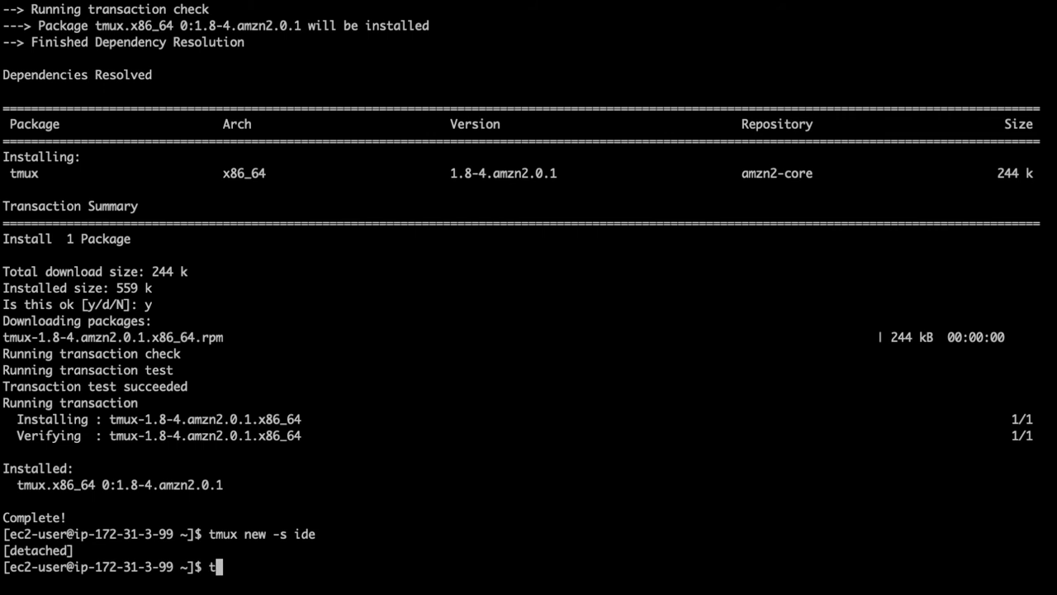
Reattach to the ide session with tmux attach-session -t ide and split it to show Projector logs beneath.
{"action": "type", "text": "mux attach-sess"}
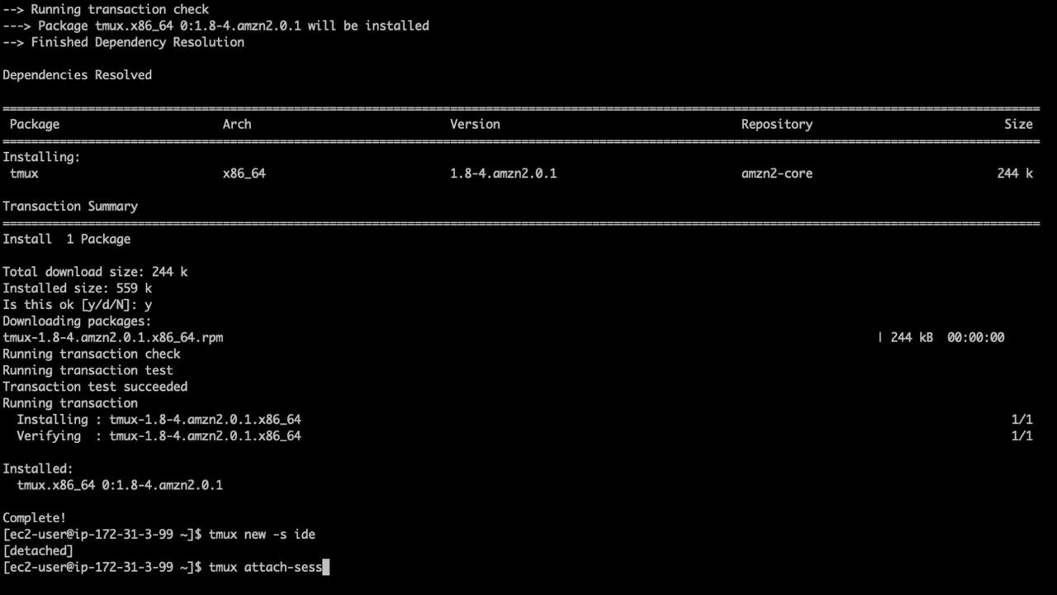
{"action": "type", "text": "ion"}
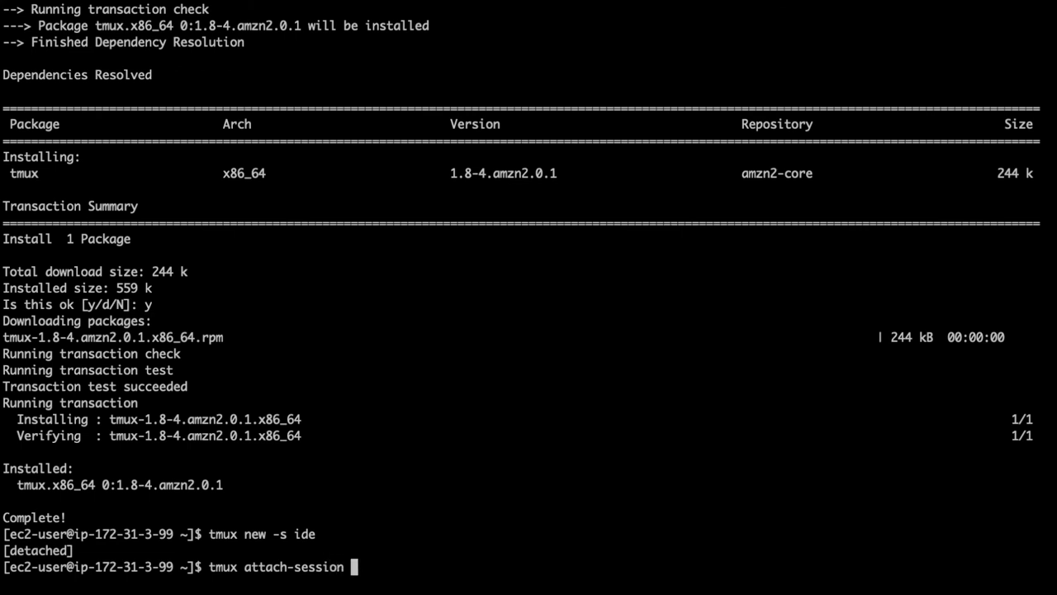
{"action": "type", "text": "-t ide"}
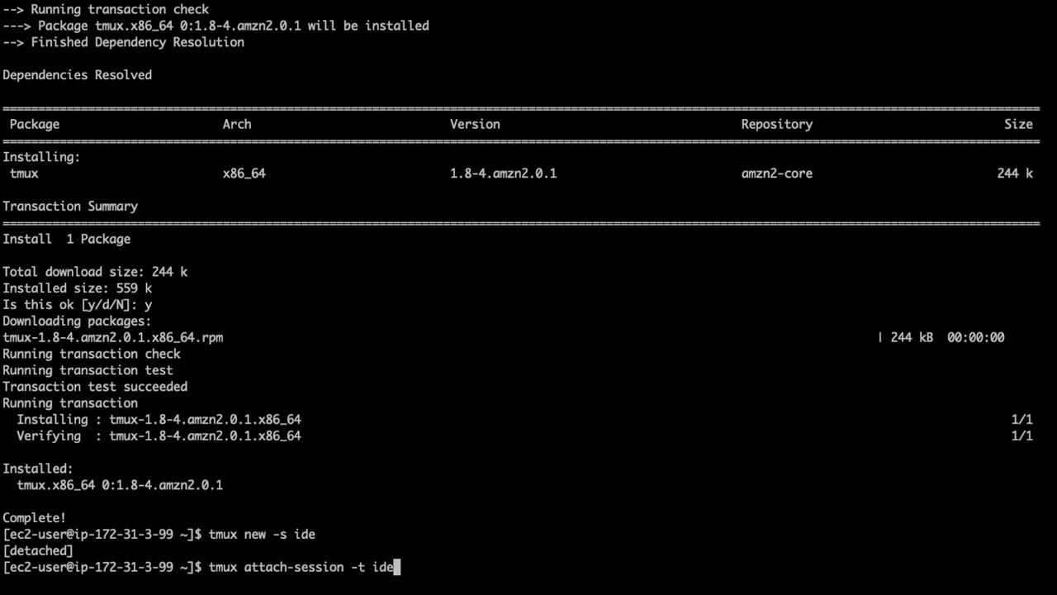
{"action": "key", "text": "Return"}
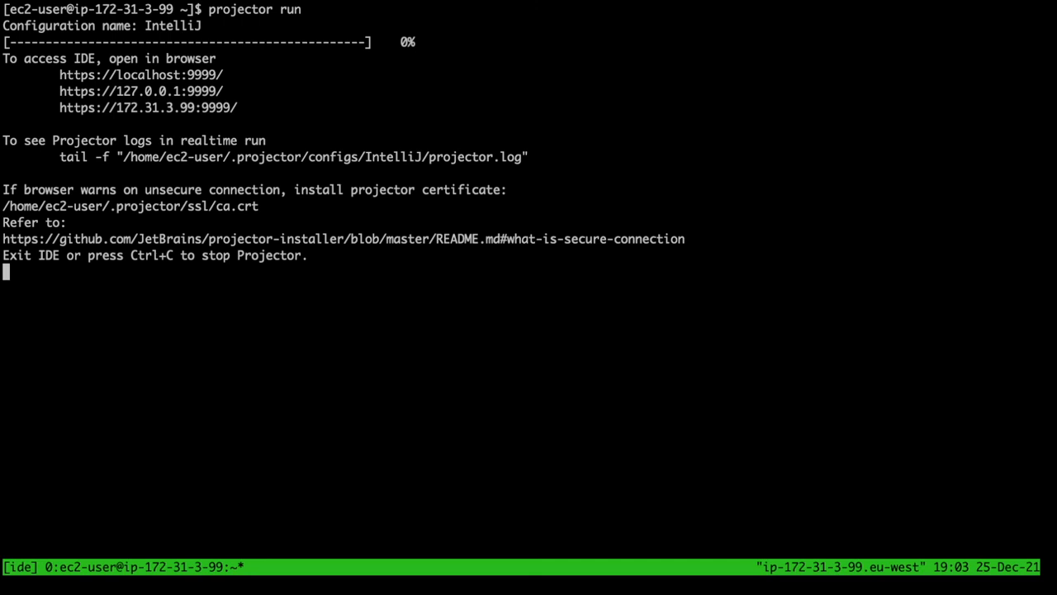
{"action": "key", "text": "ctrl+b"}
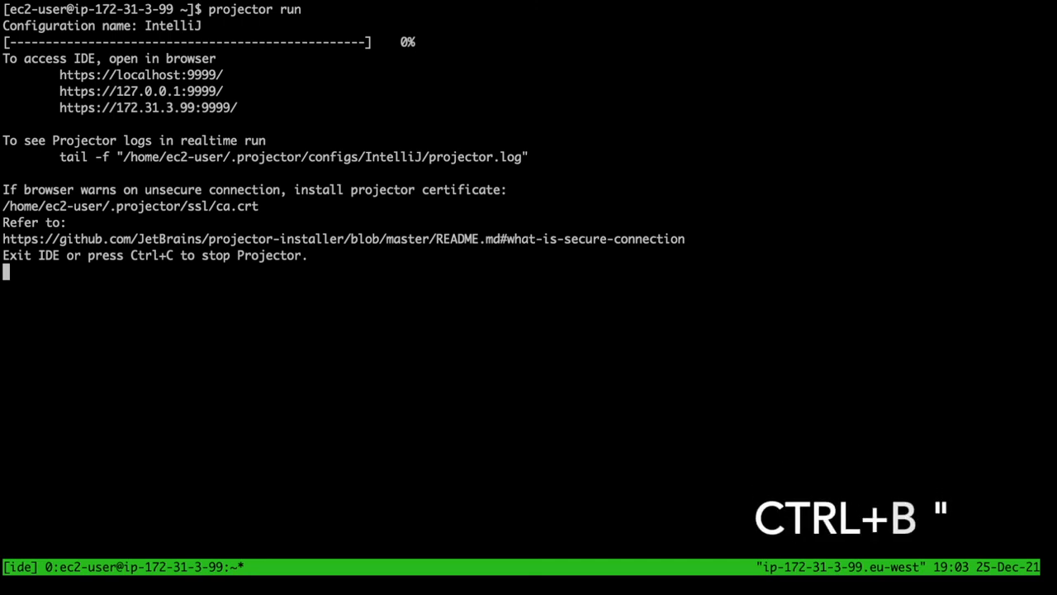
{"action": "key", "text": "ctrl+b \""}
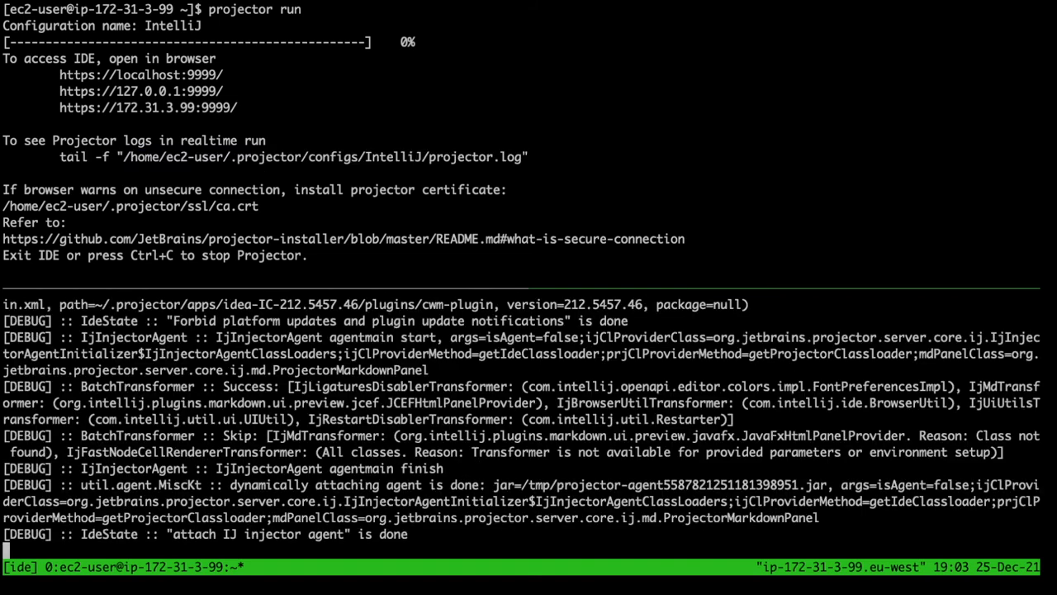
{"action": "scroll", "scroll_direction": "down", "scroll_amount": 3}
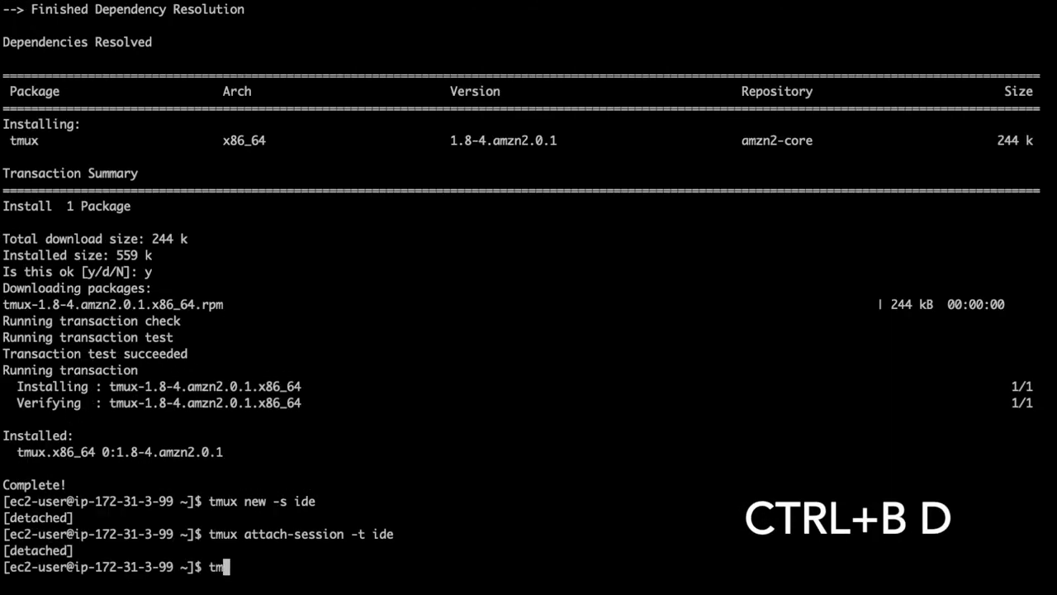
Create a tmux session named dev and install git with sudo yum install git.
{"action": "type", "text": "ux new"}
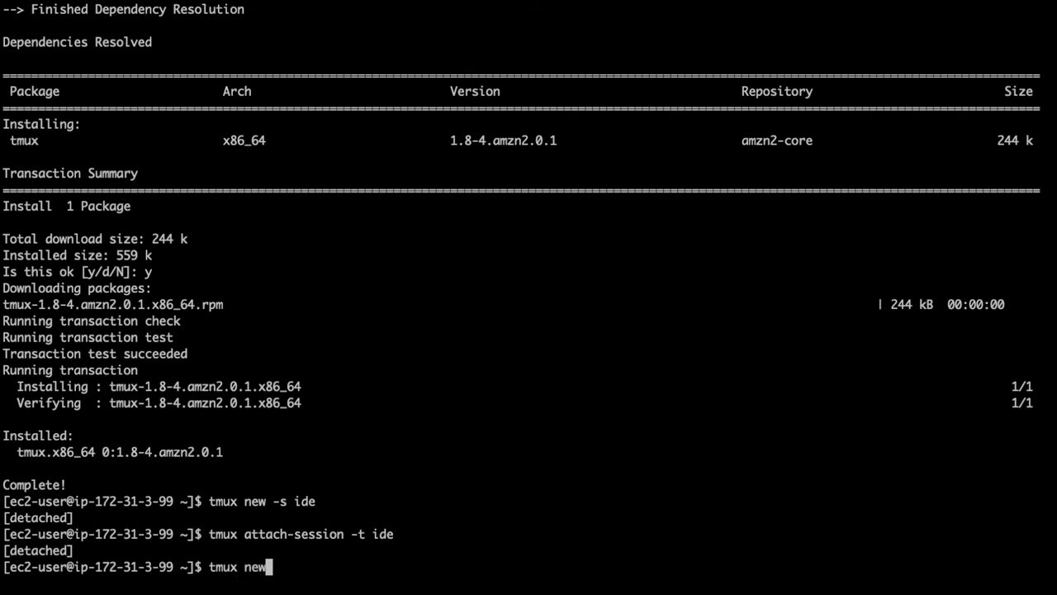
{"action": "type", "text": "-s d"}
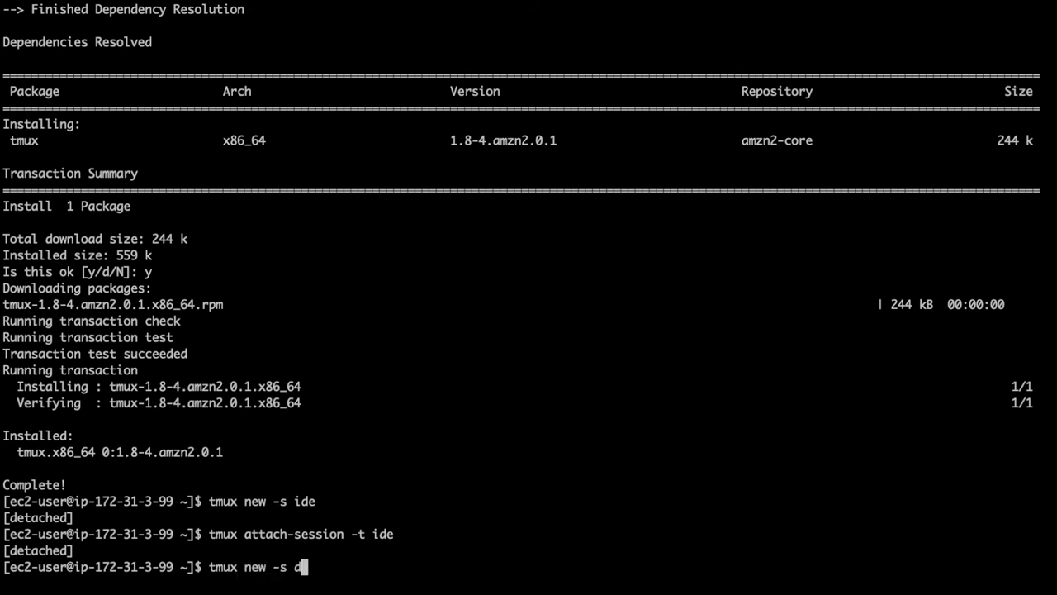
{"action": "key", "text": "Return"}
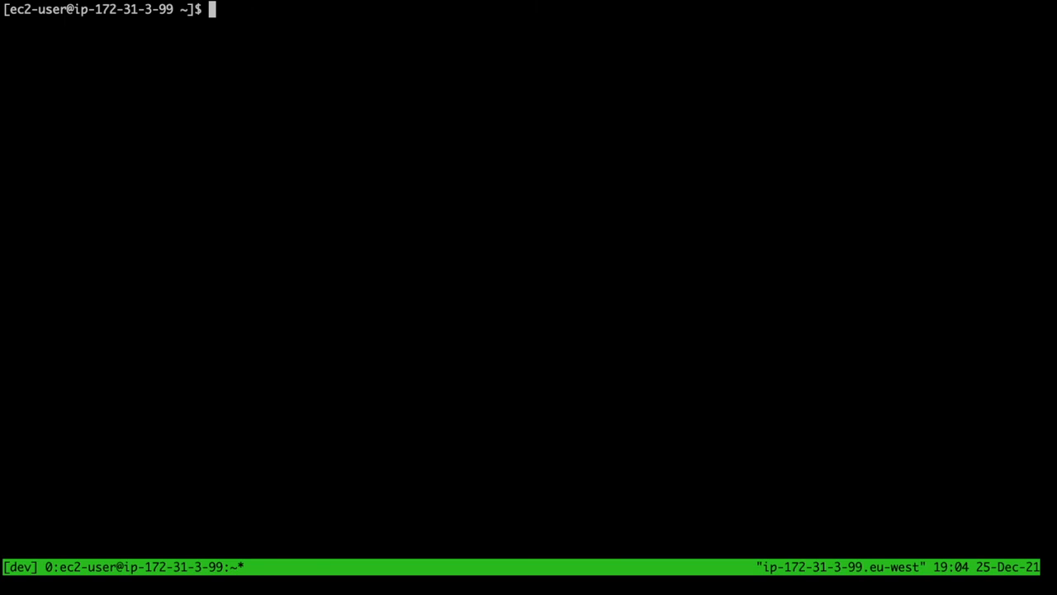
{"action": "type", "text": "y"}
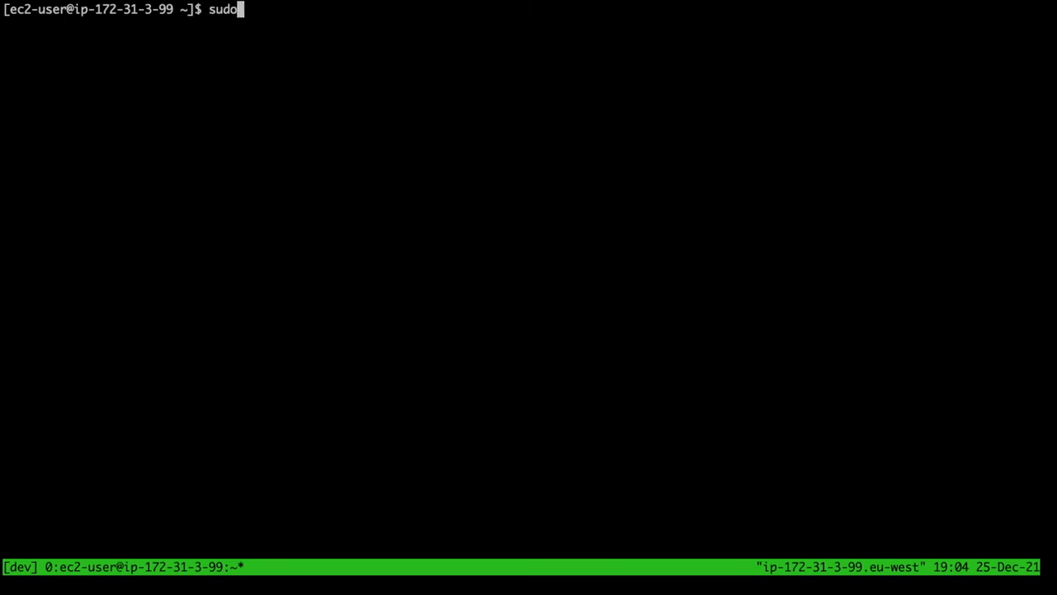
{"action": "type", "text": "yum install git"}
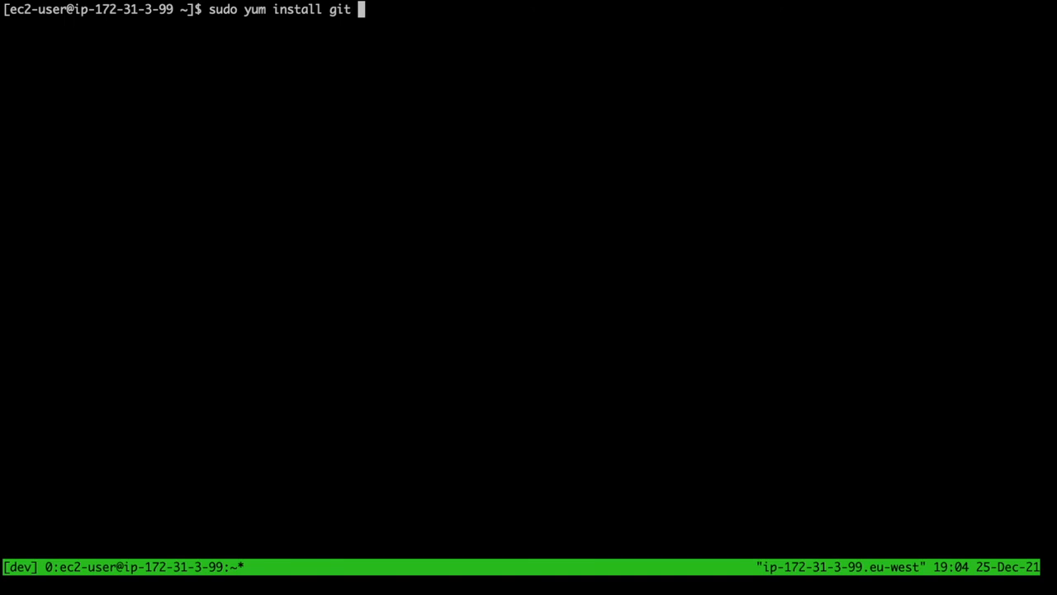
{"action": "key", "text": "Return"}
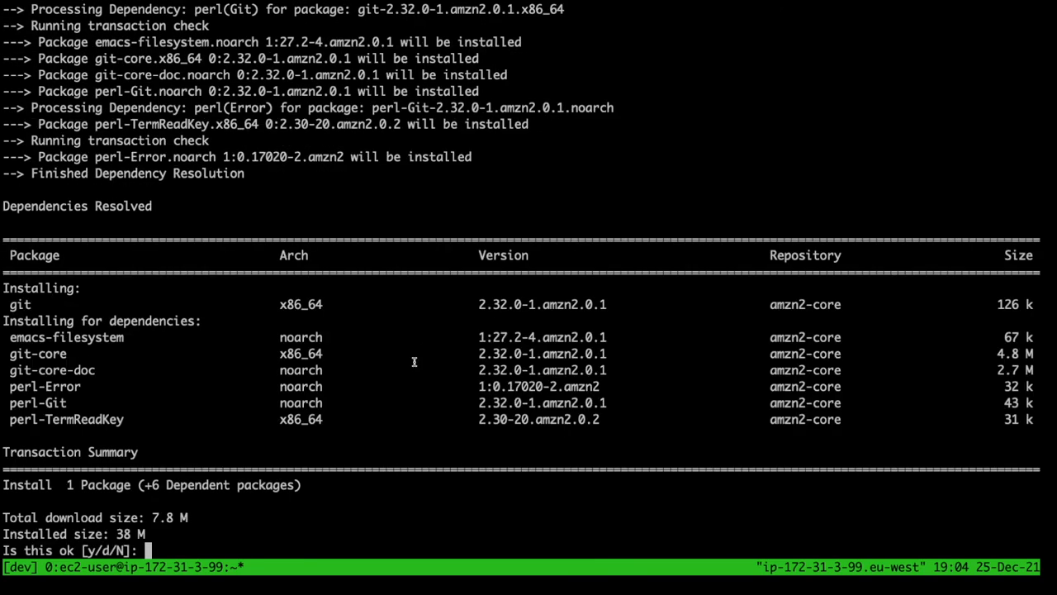
{"action": "type", "text": "y"}
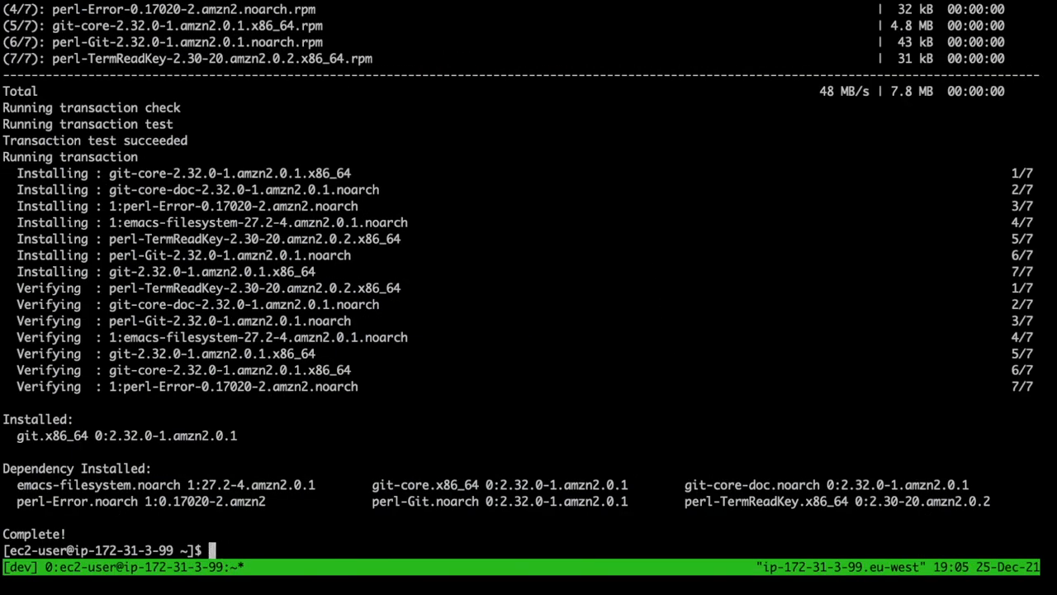
Make a workspace directory and git clone the Netty repository into it.
{"action": "type", "text": "mkdir"}
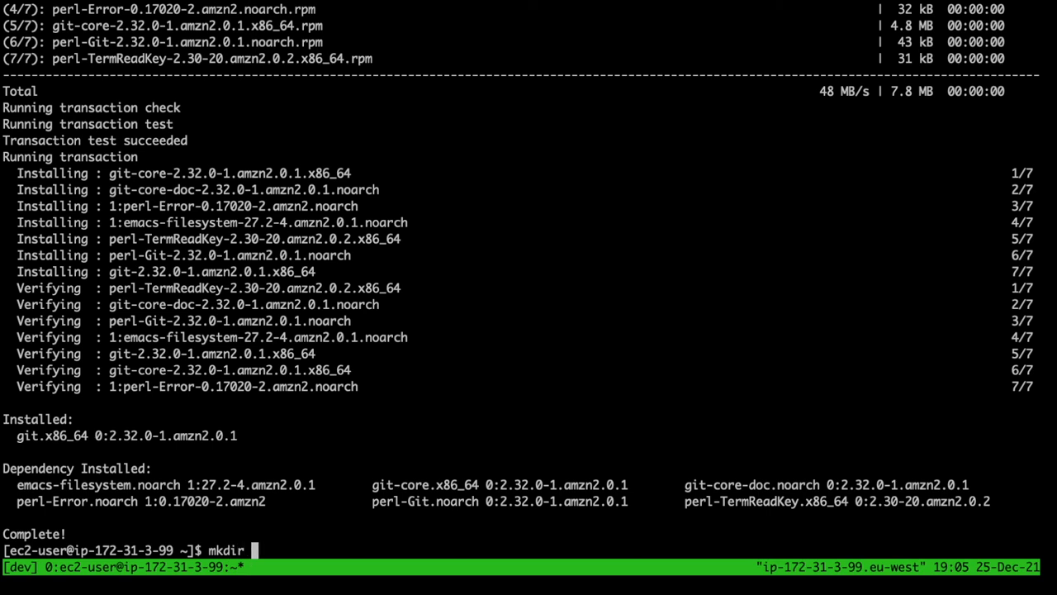
{"action": "type", "text": "workspace"}
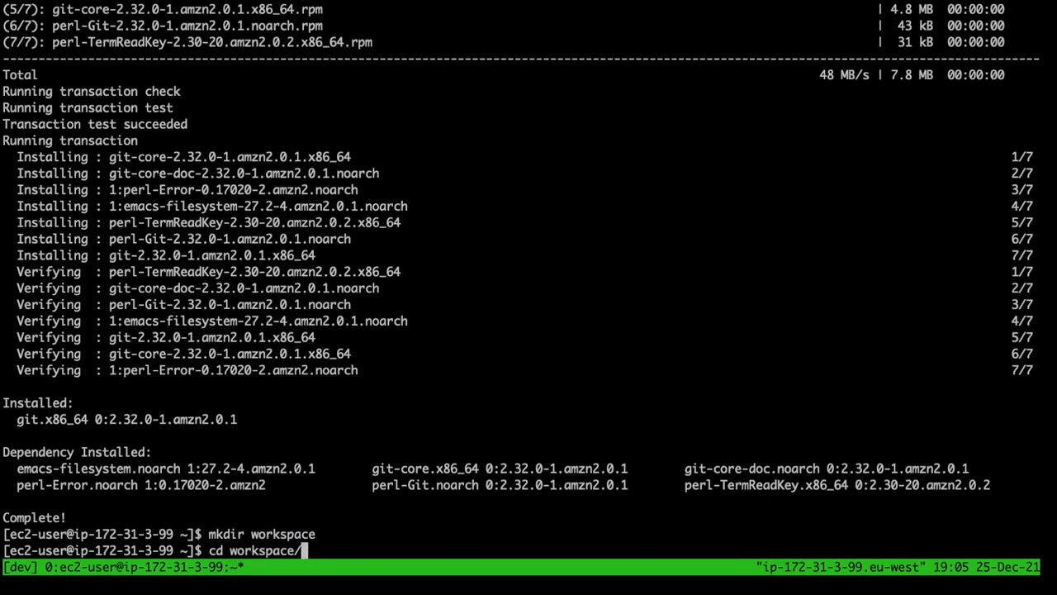
{"action": "type", "text": "git clone https://github.com/netty/netty.git"}
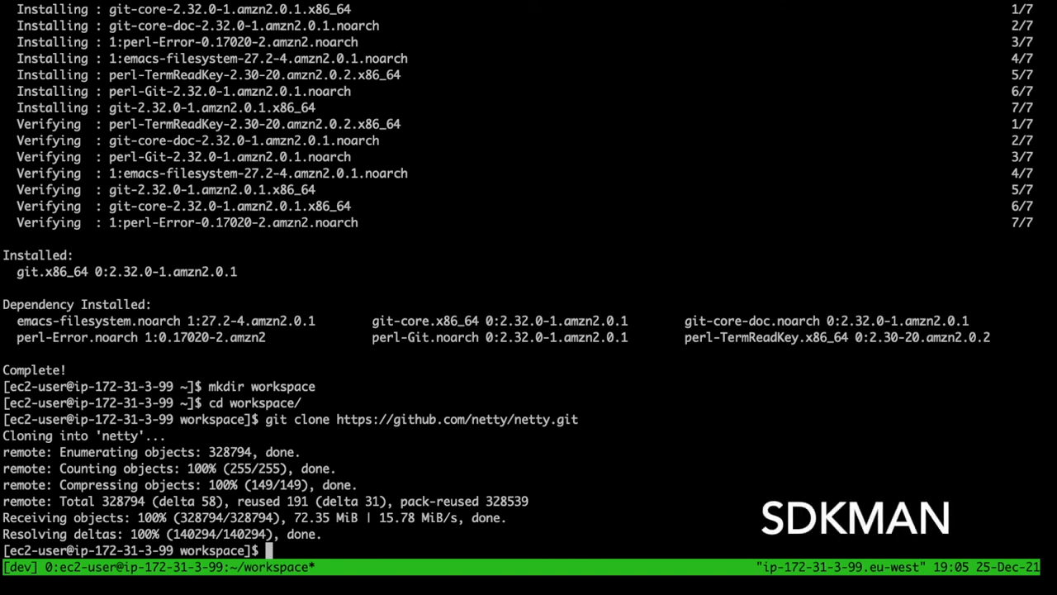
{"action": "mouse_move", "coordinate": [657, 274]}
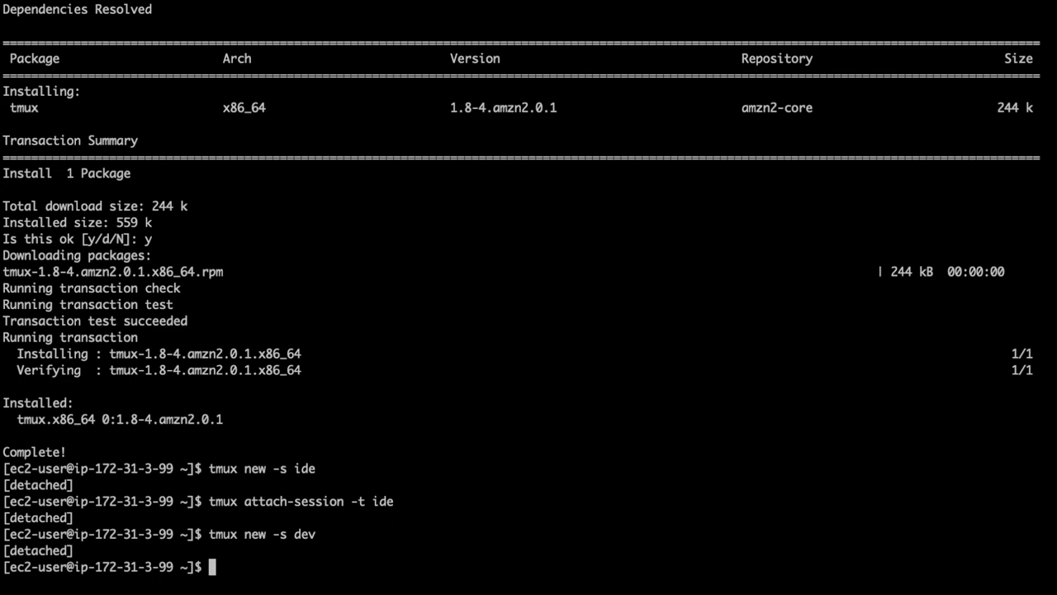
{"action": "type", "text": "tmux new -s ide"}
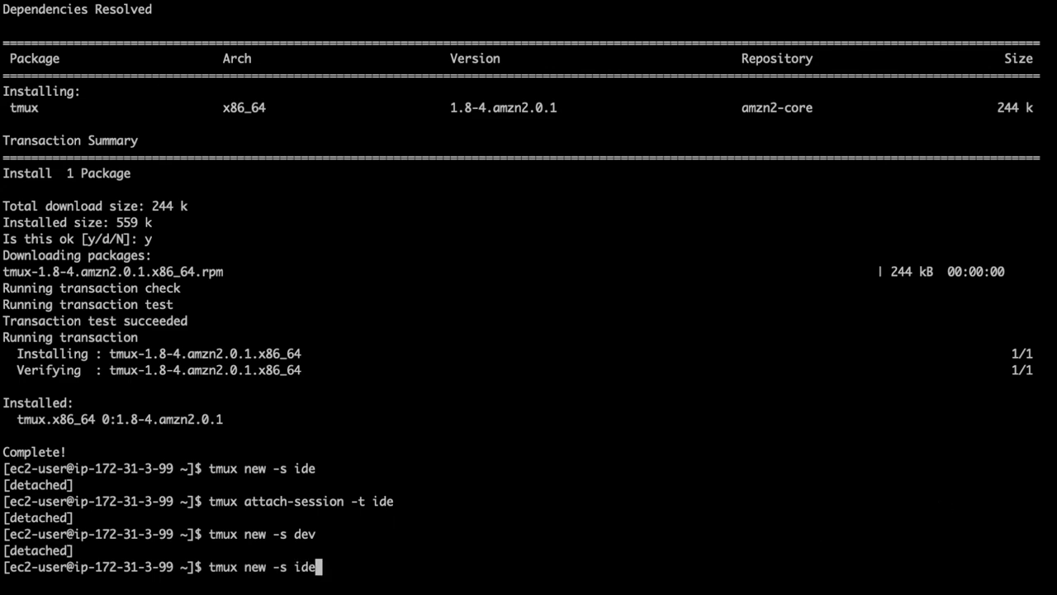
{"action": "key", "text": "Return"}
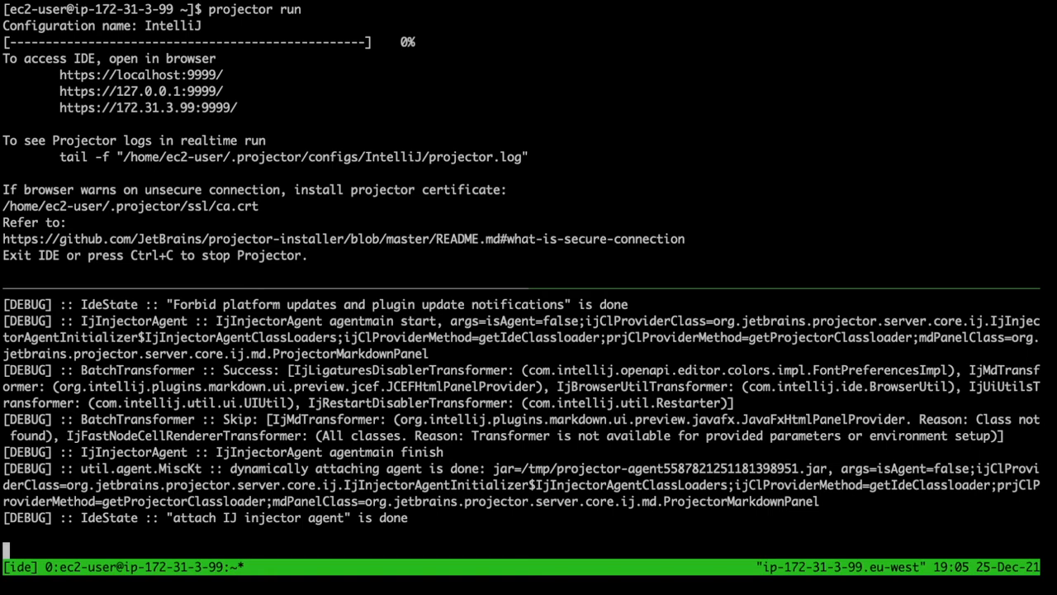
{"action": "mouse_move", "coordinate": [190, 98]}
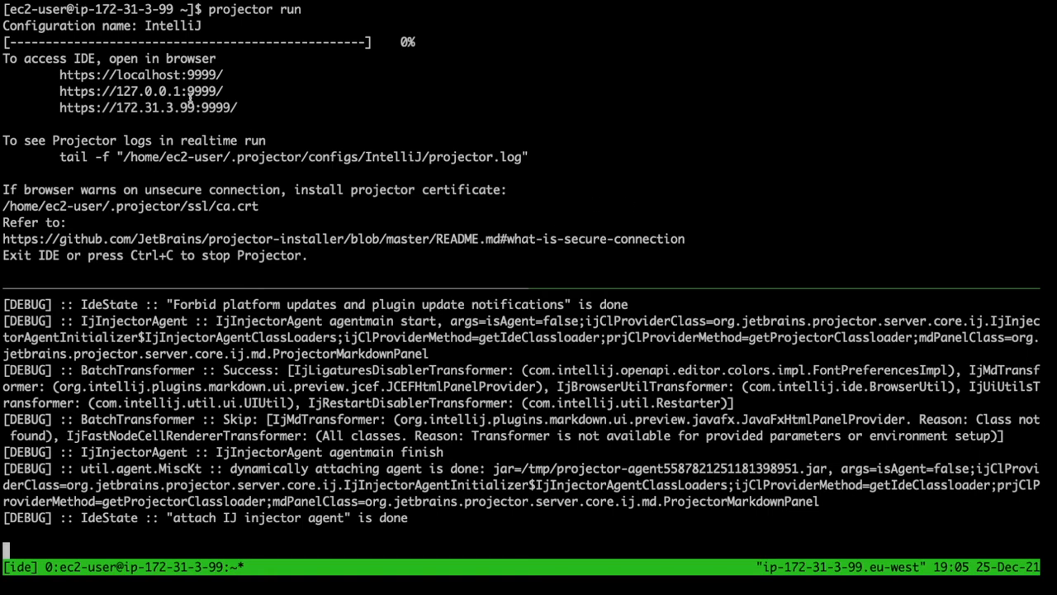
{"action": "mouse_move", "coordinate": [140, 91]}
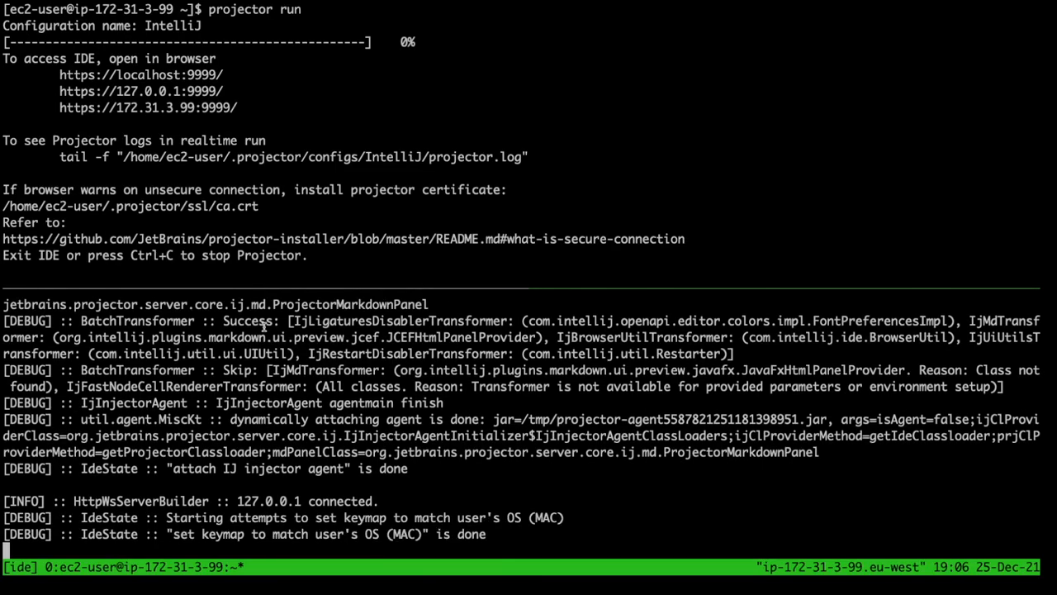
{"action": "mouse_move", "coordinate": [57, 492]}
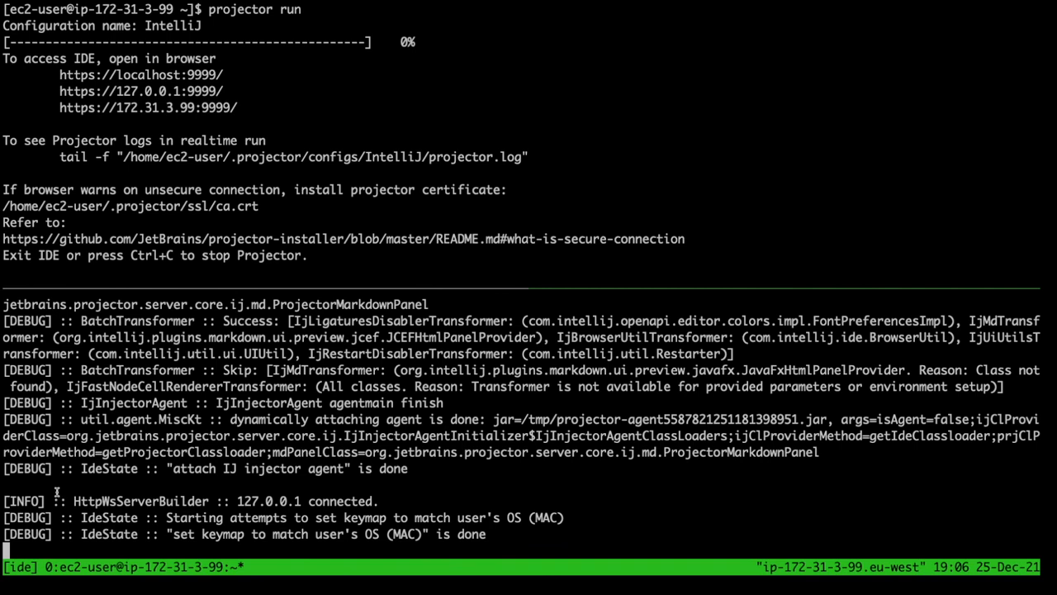
{"action": "mouse_move", "coordinate": [499, 535]}
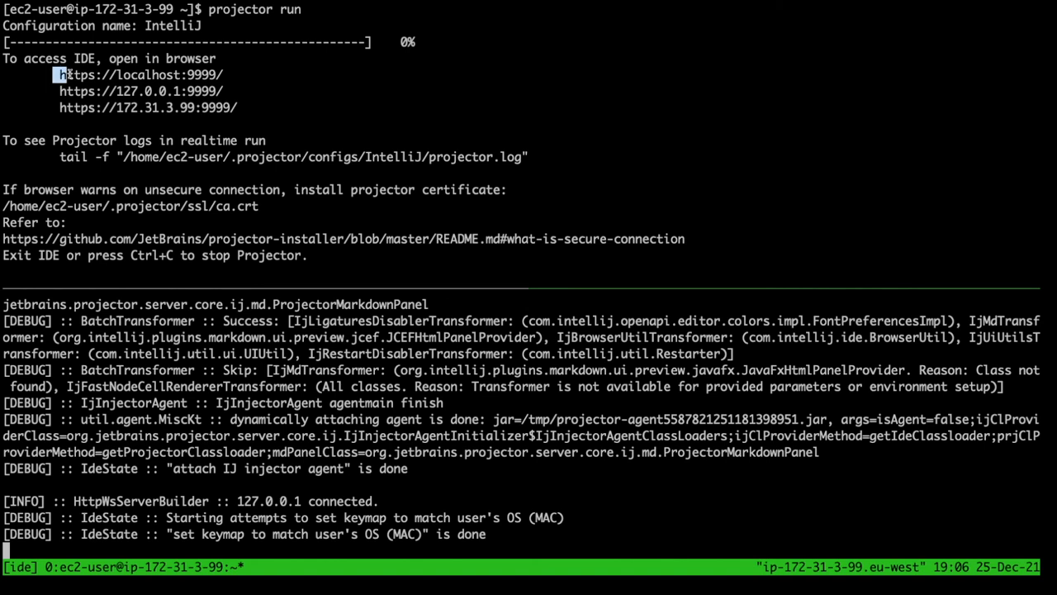
{"action": "double_click", "coordinate": [140, 75]}
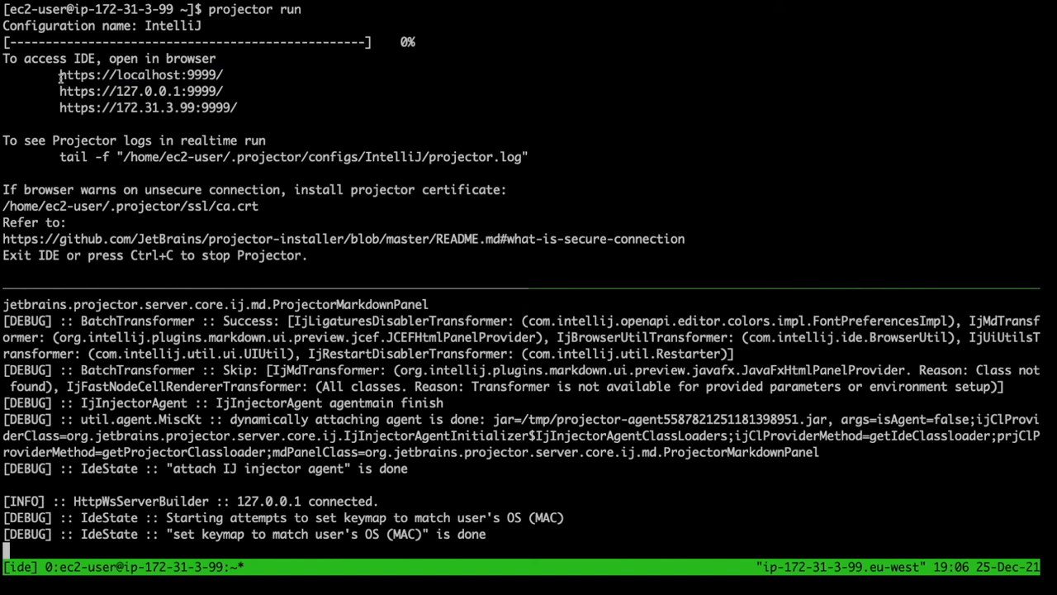
{"action": "mouse_move", "coordinate": [229, 134]}
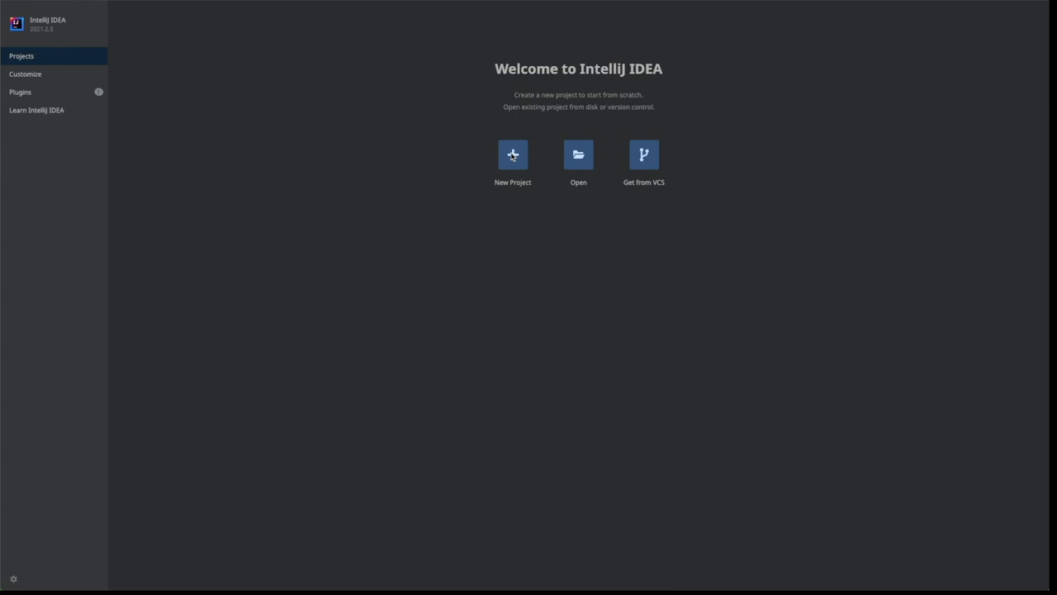
{"action": "mouse_move", "coordinate": [578, 156]}
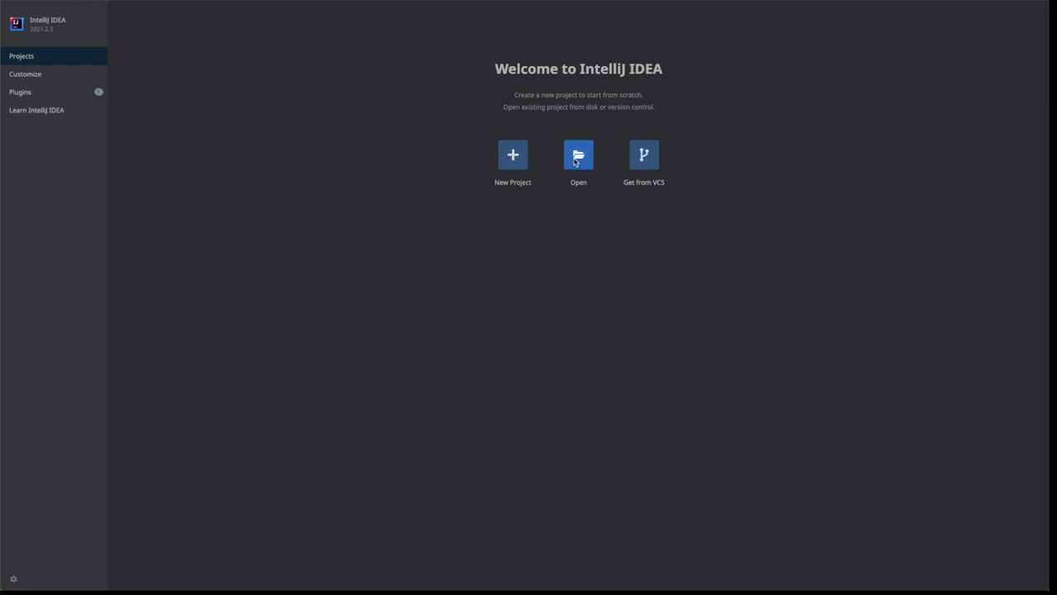
Open workspace/netty from the Welcome screen and trust it as a Maven project.
{"action": "left_click", "coordinate": [578, 155]}
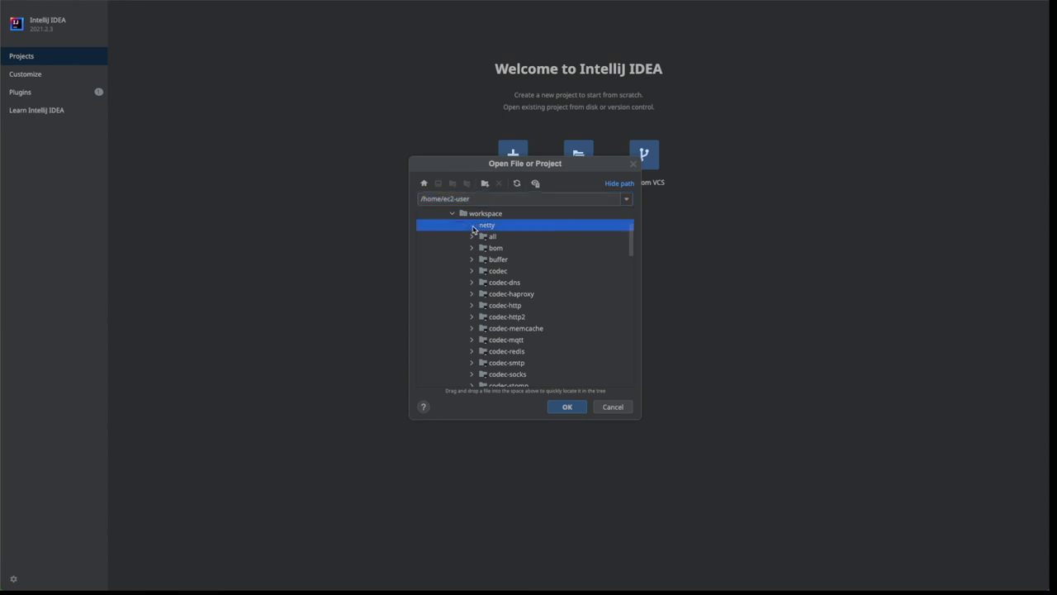
{"action": "left_click", "coordinate": [472, 225]}
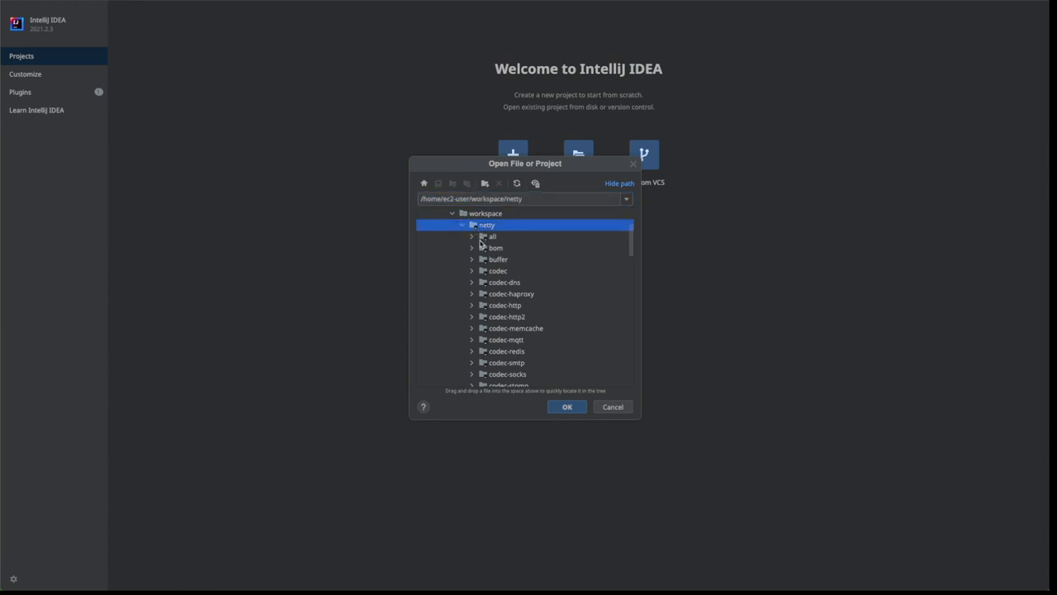
{"action": "left_click", "coordinate": [568, 406]}
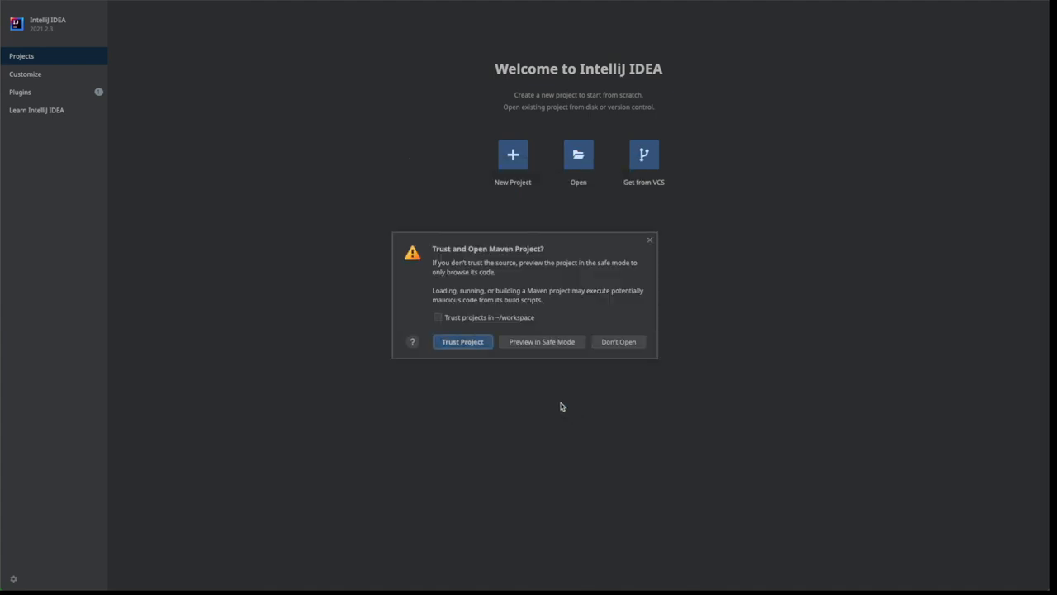
{"action": "left_click", "coordinate": [463, 340]}
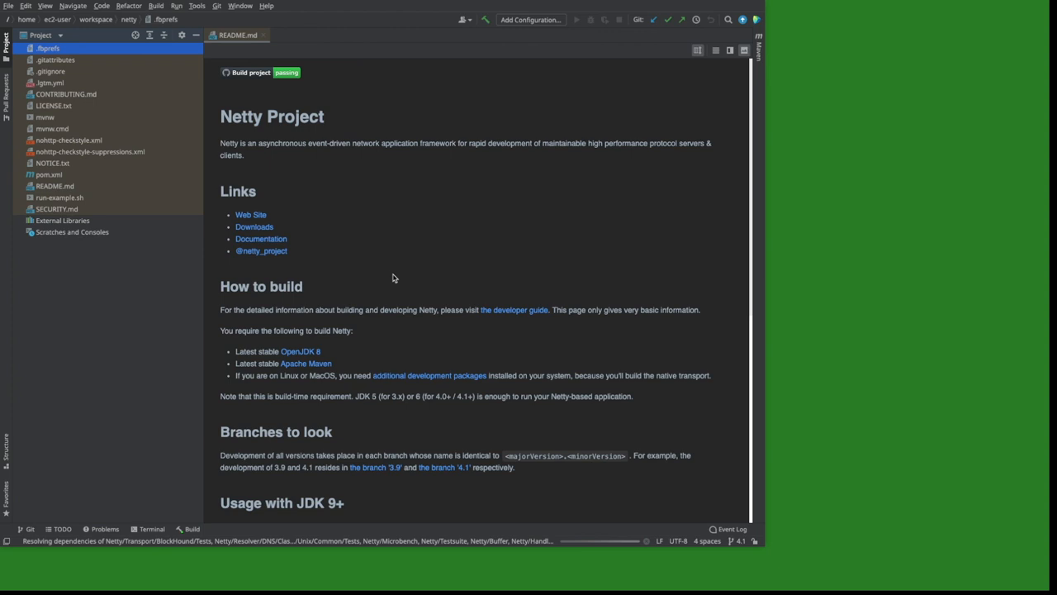
{"action": "mouse_move", "coordinate": [312, 180]}
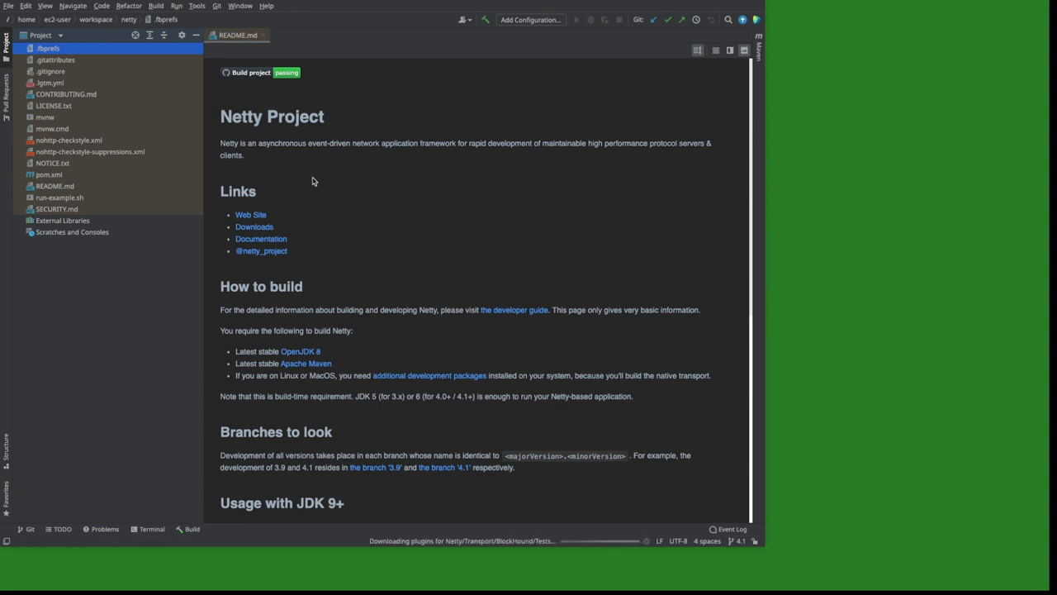
{"action": "left_click", "coordinate": [16, 48]}
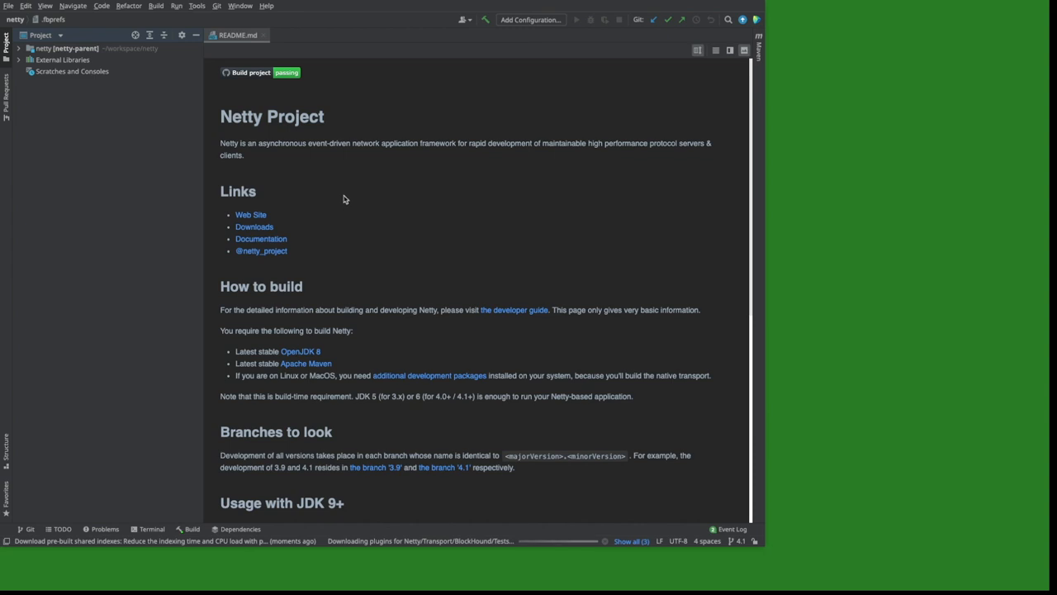
{"action": "mouse_move", "coordinate": [357, 199]}
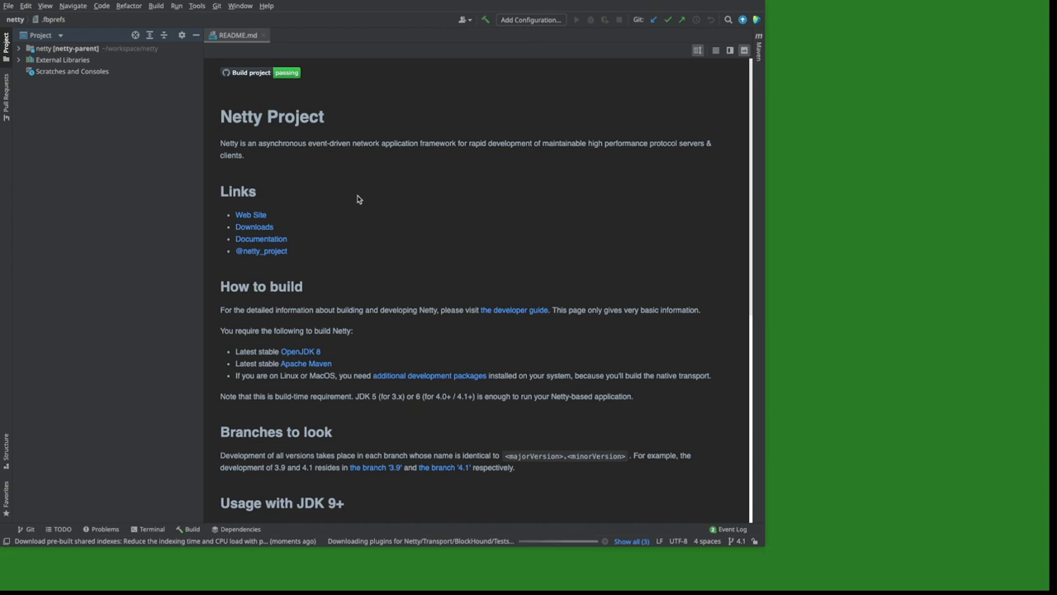
{"action": "mouse_move", "coordinate": [482, 178]}
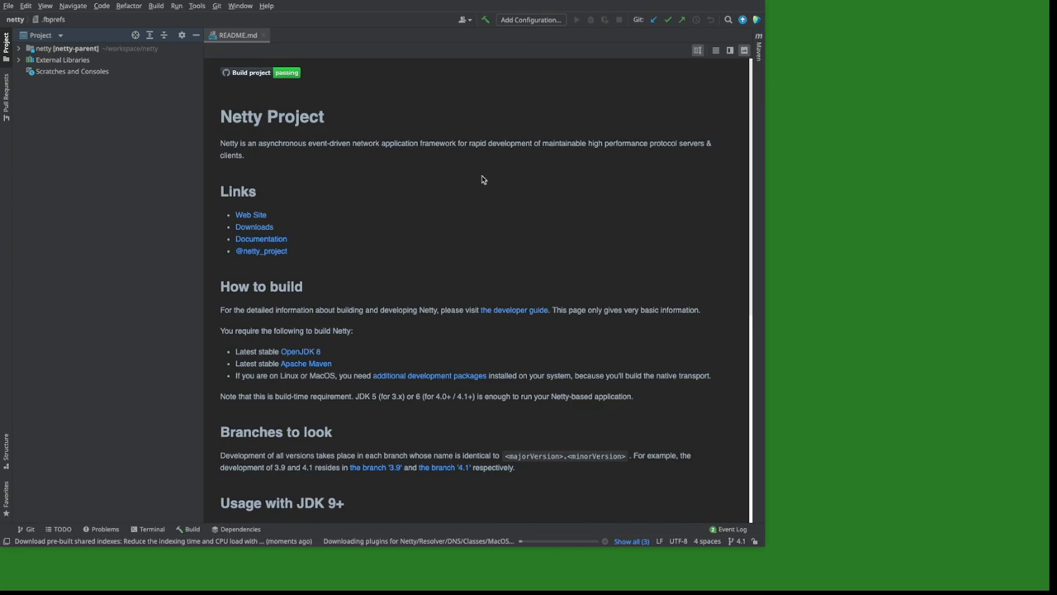